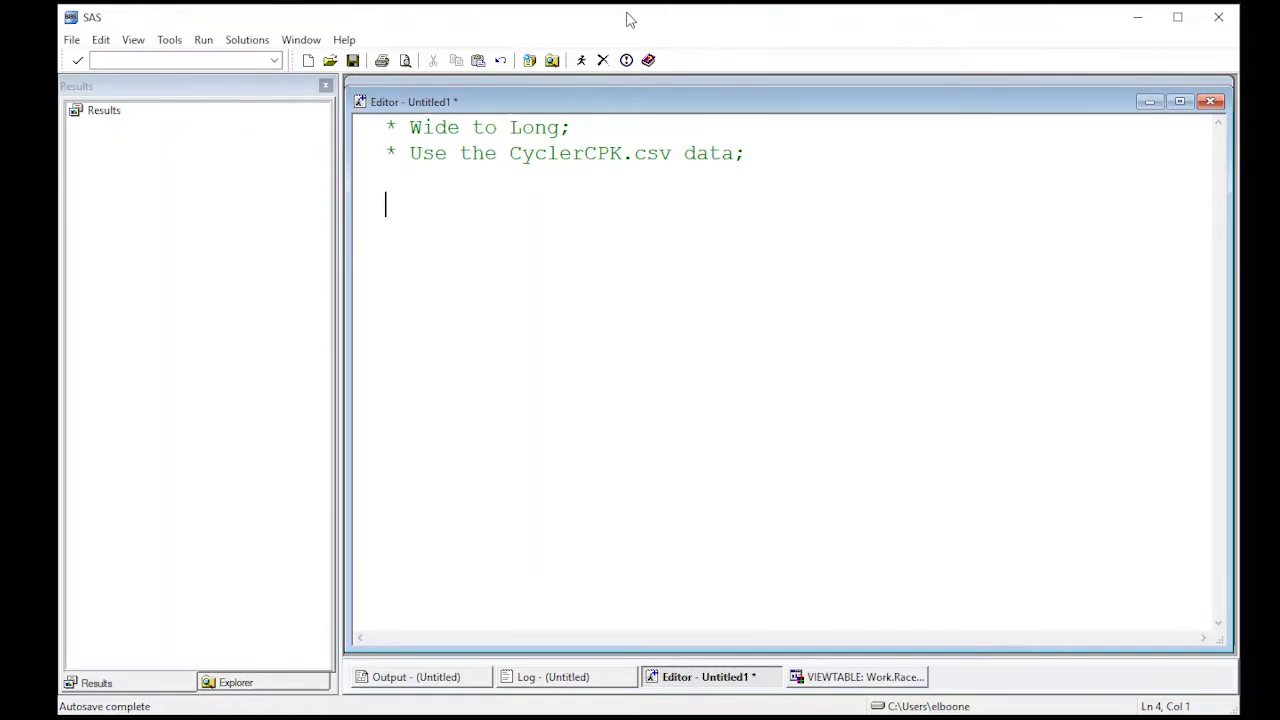
Step: Write the comment '* Create a new library;' at the top of the program
{"action": "type", "text": "*"}
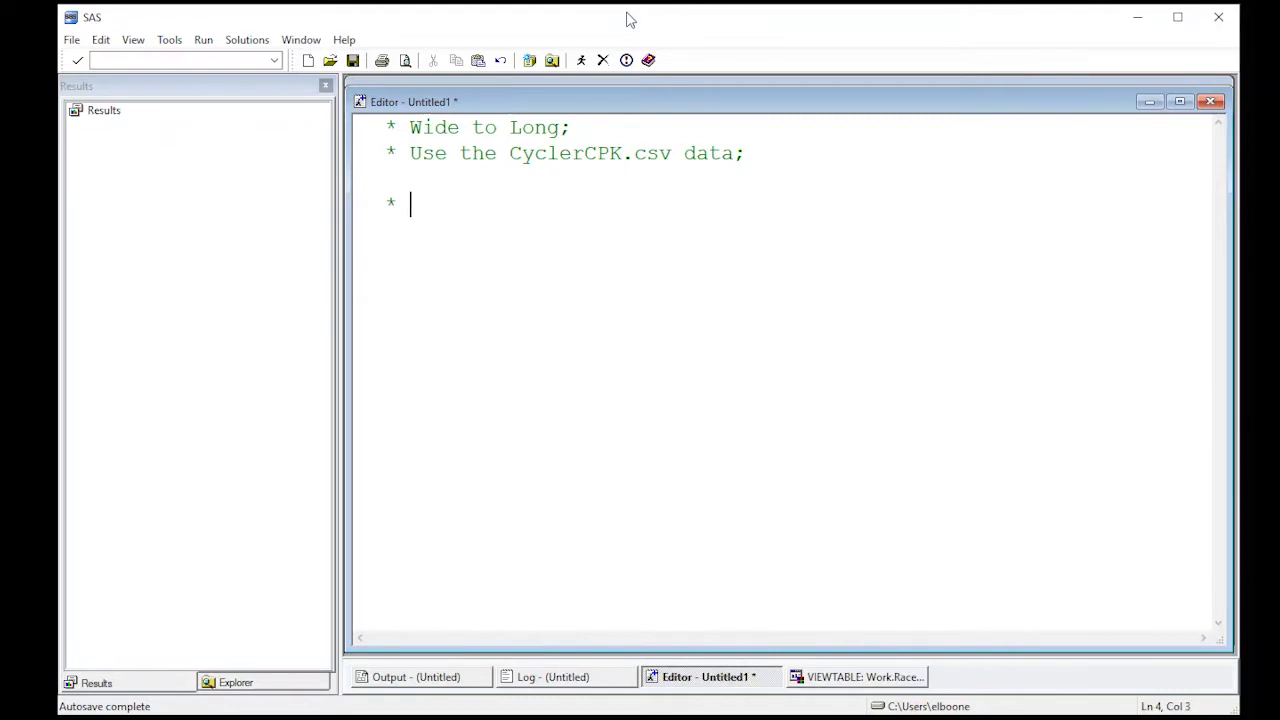
{"action": "type", "text": "Create"}
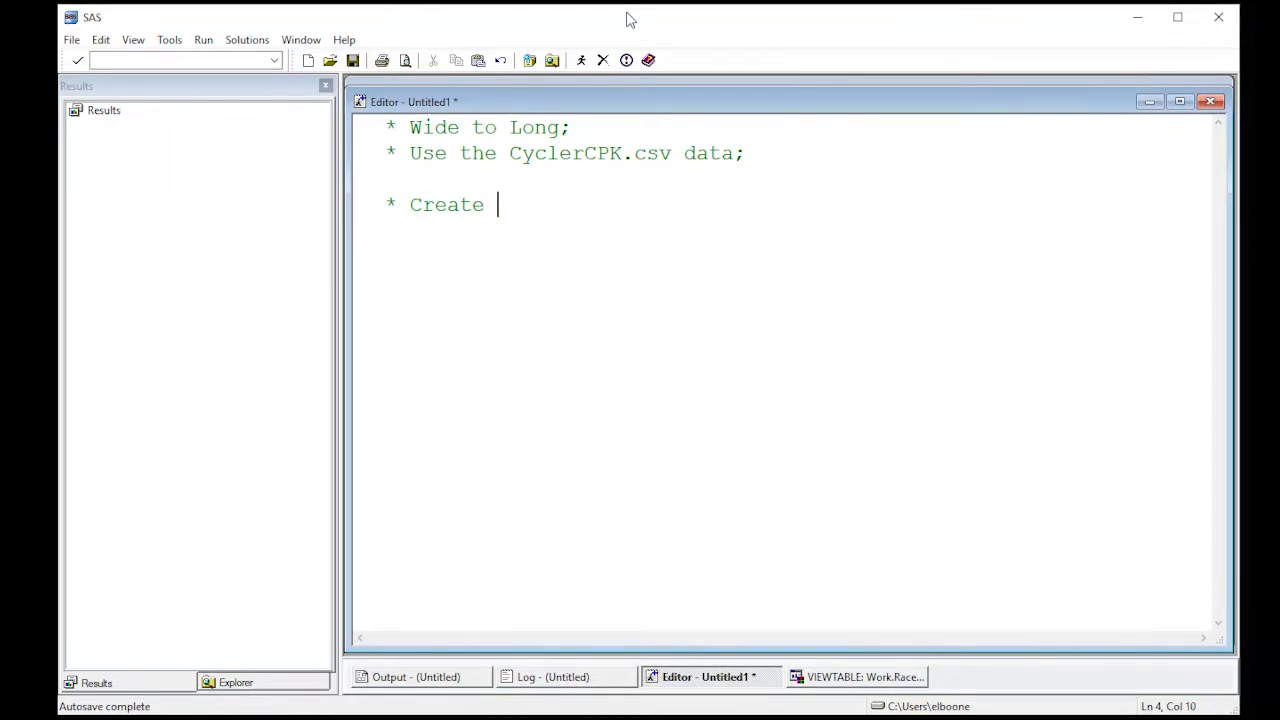
{"action": "type", "text": "a new libr"}
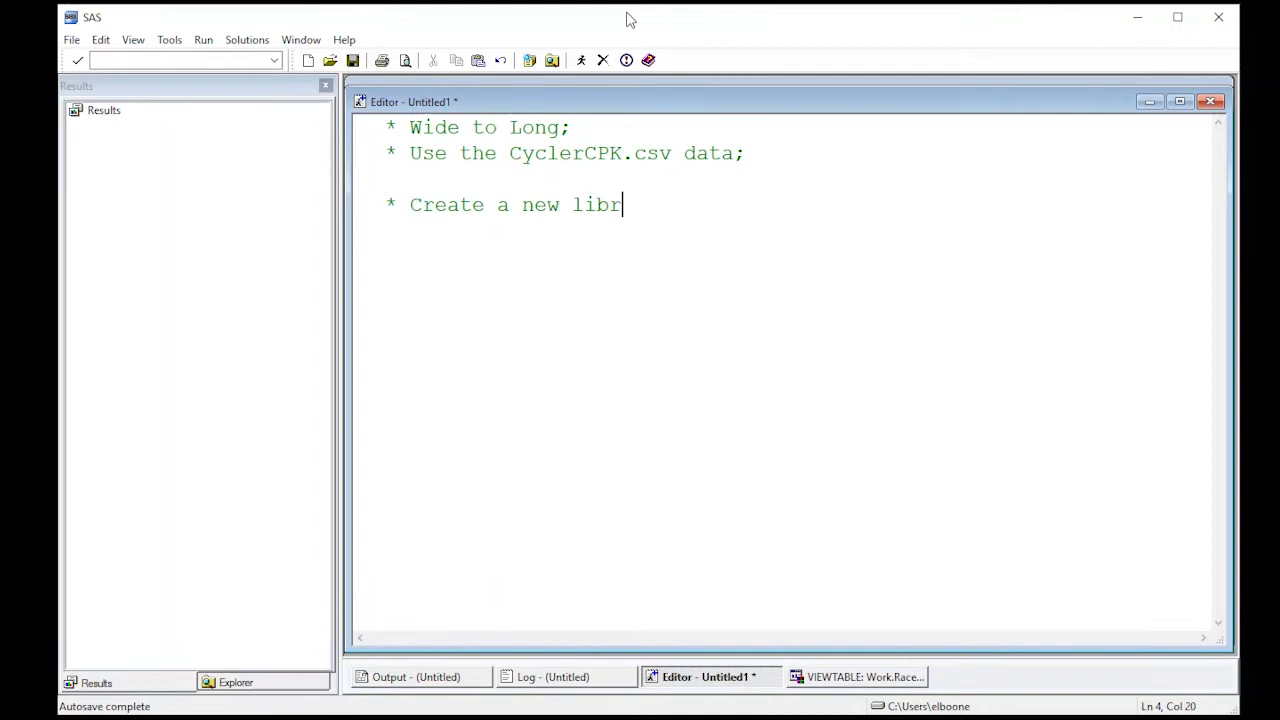
{"action": "type", "text": "ary;"}
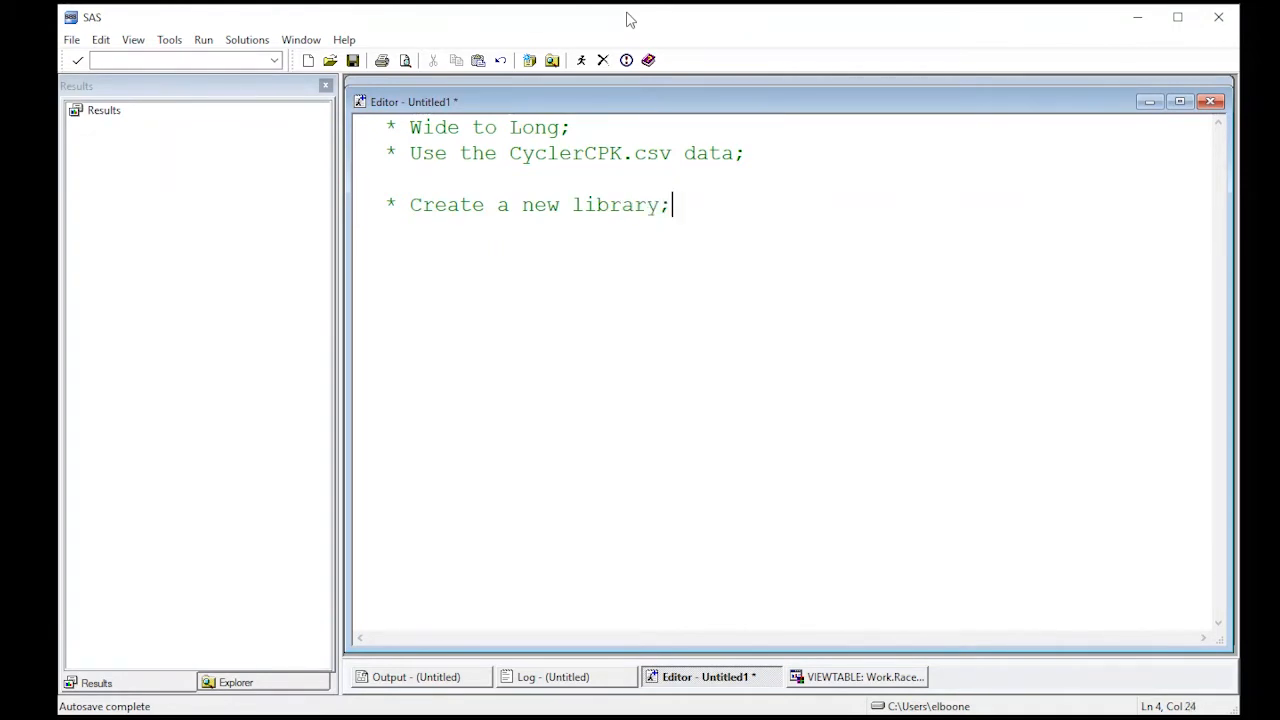
Step: Write LIBNAME SASDATA 'C:\Users\elboone\Documents'; to assign the library
{"action": "type", "text": "LIBNAME SA"}
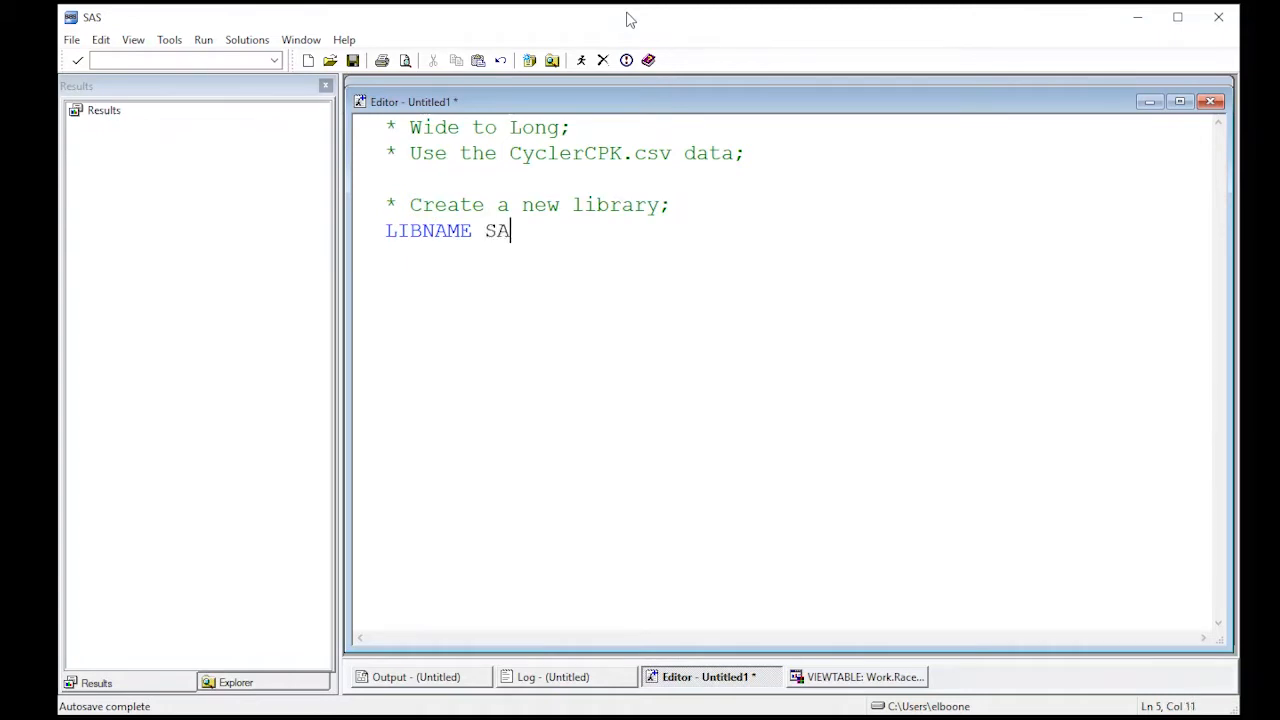
{"action": "type", "text": "SDAT"}
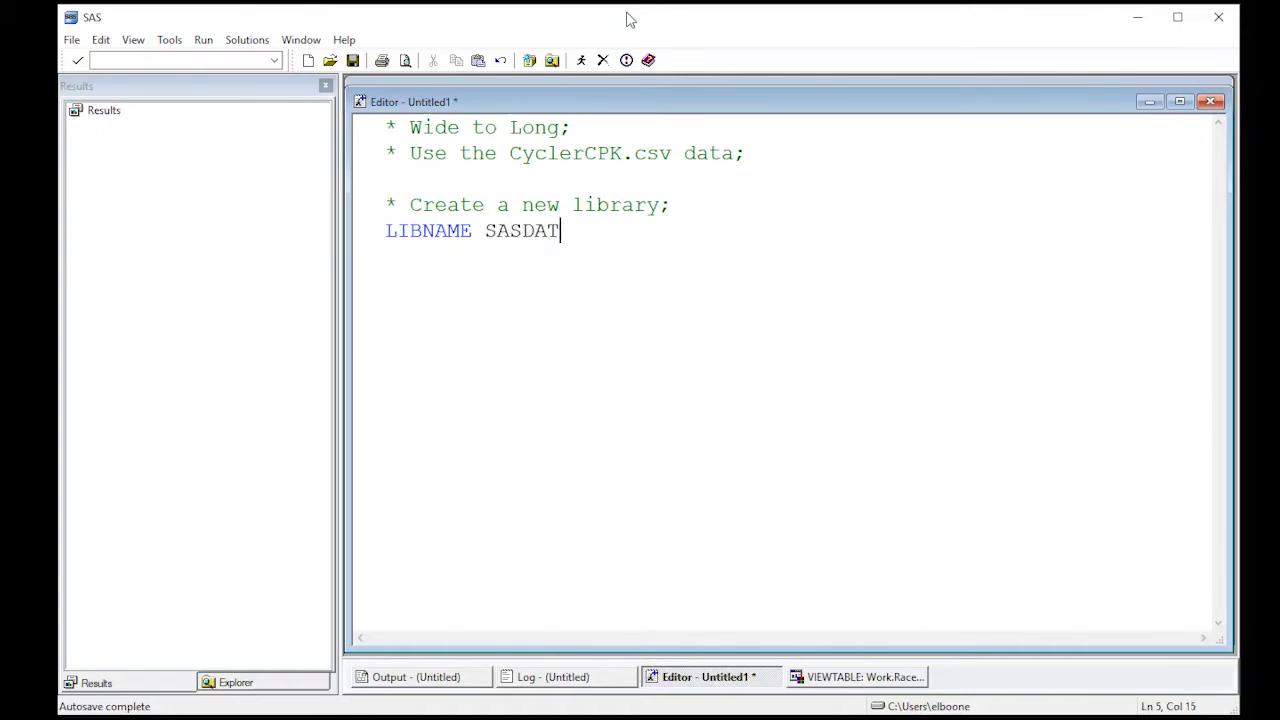
{"action": "type", "text": "A"}
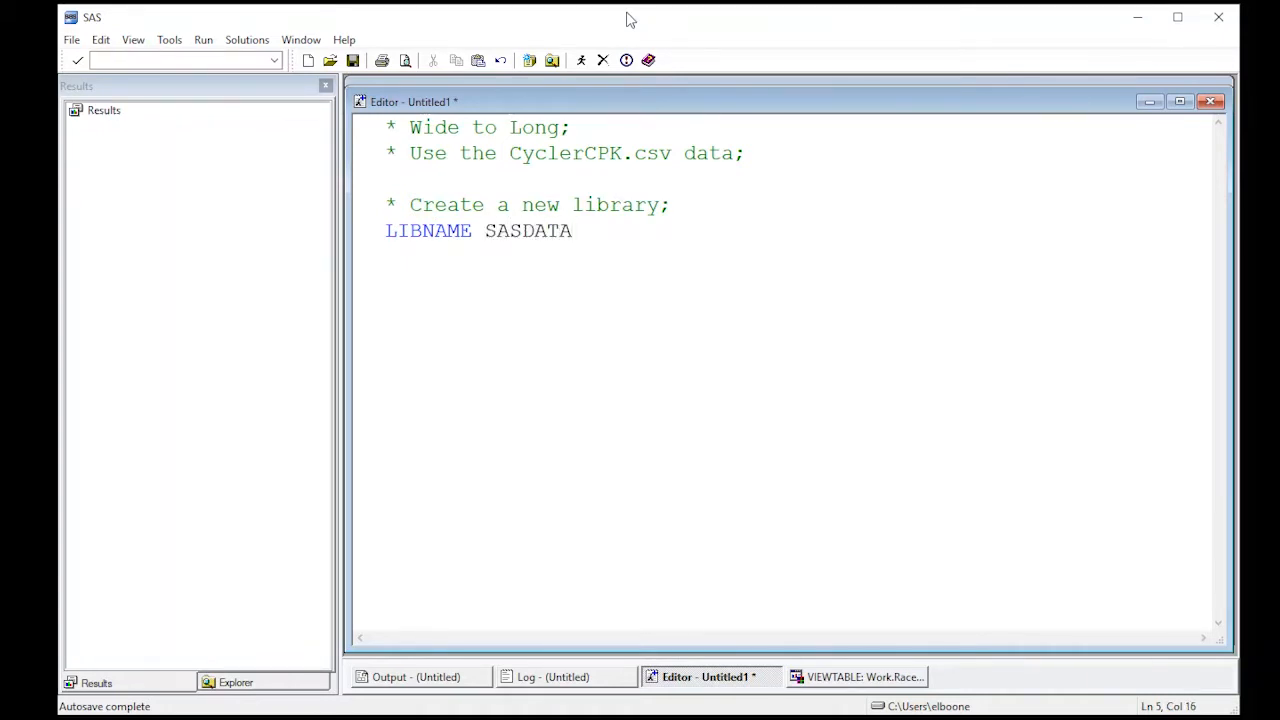
{"action": "type", "text": "\""}
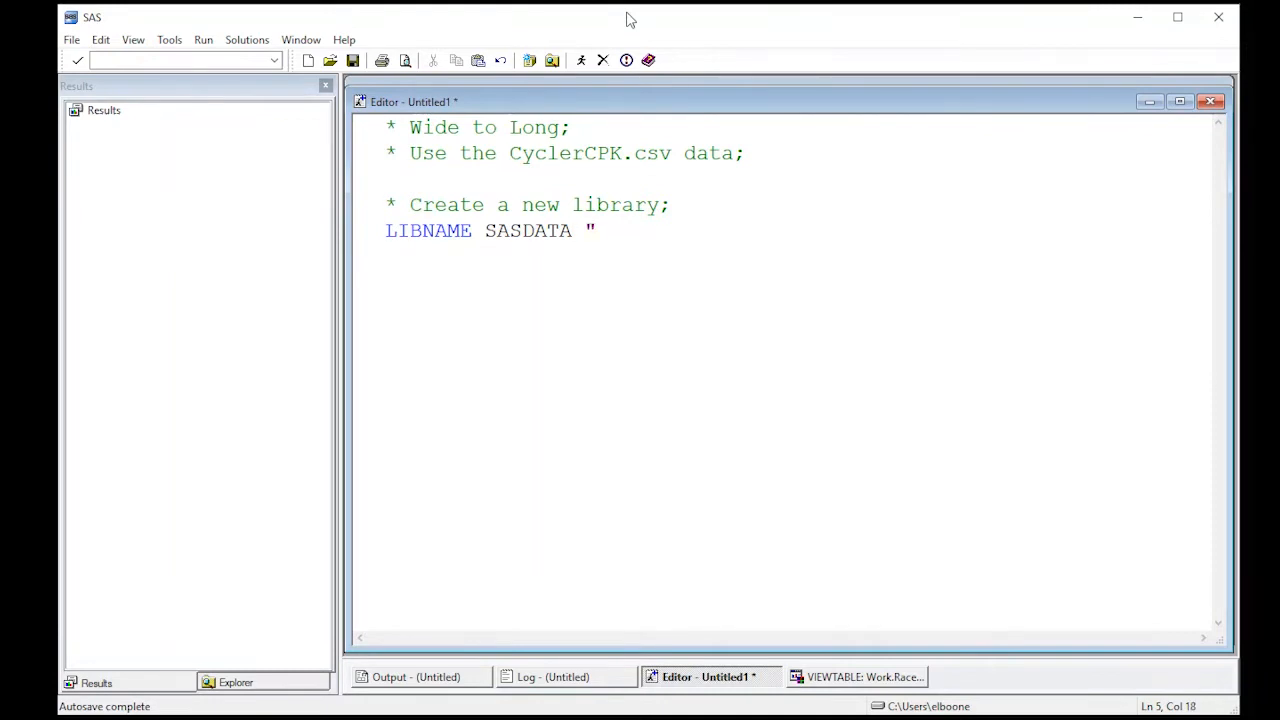
{"action": "type", "text": "'C"}
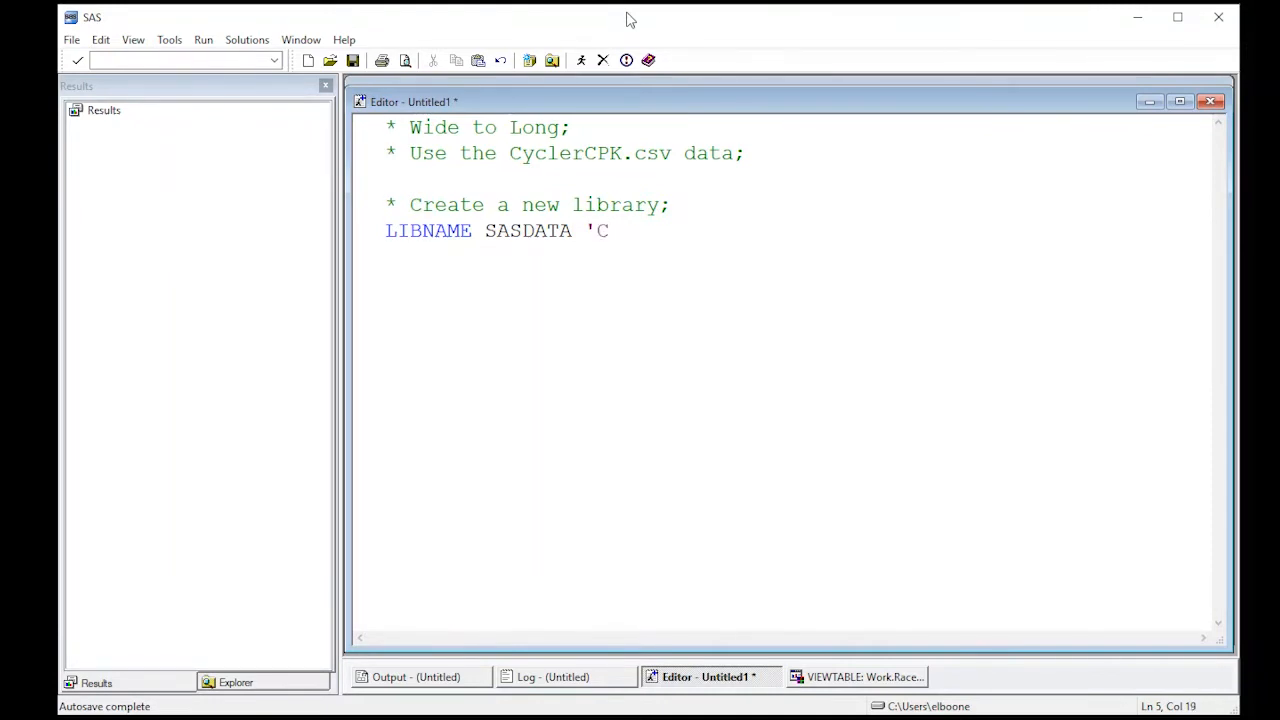
{"action": "type", "text": ":\\"}
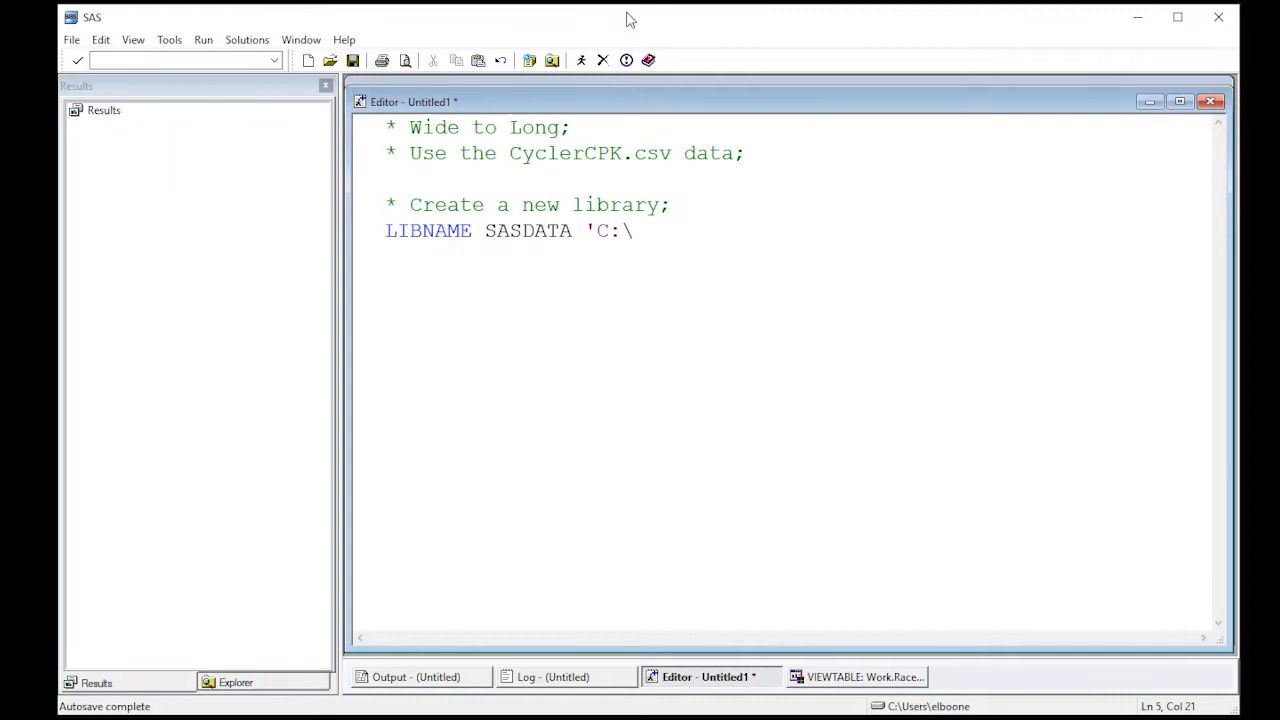
{"action": "type", "text": "Users"}
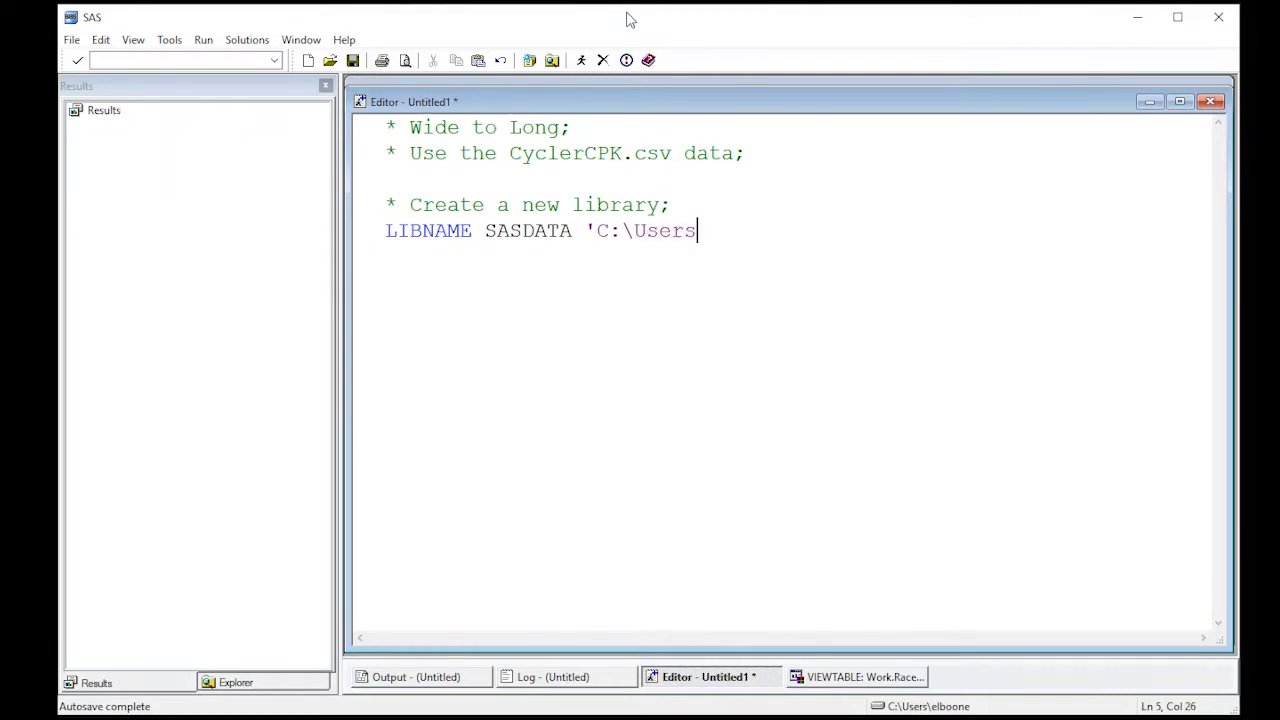
{"action": "type", "text": "\\elboone"}
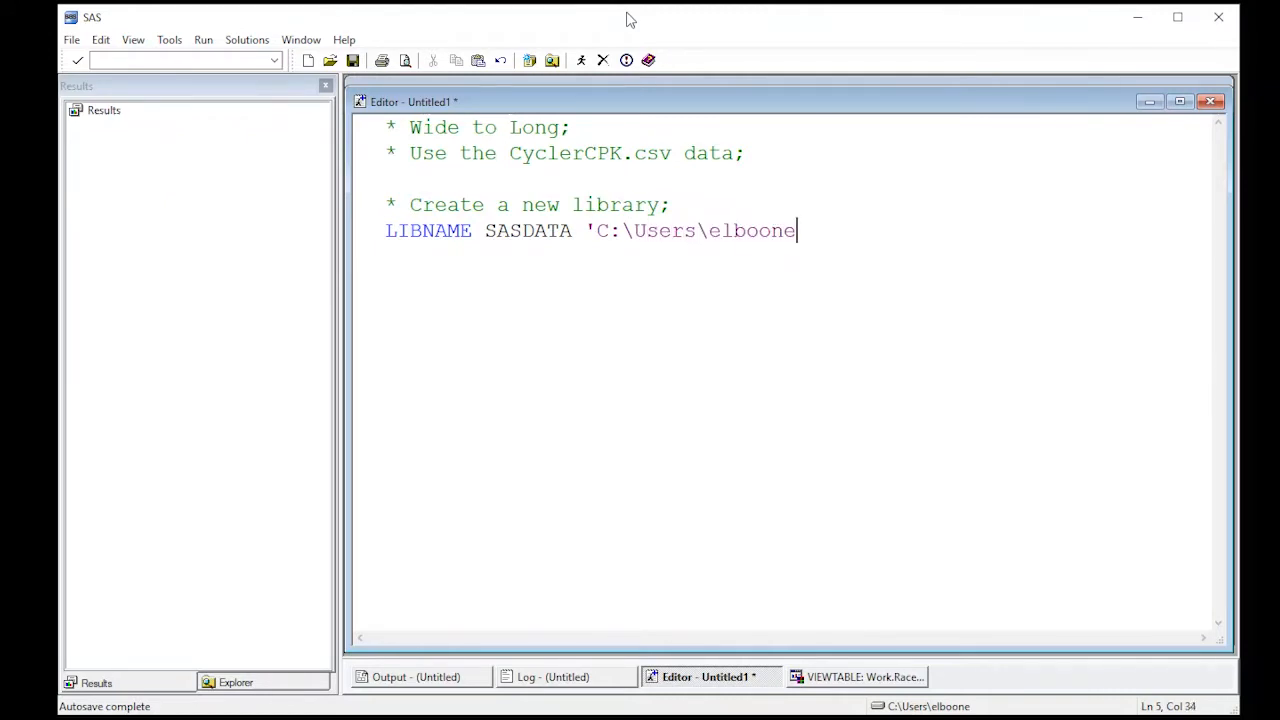
{"action": "type", "text": "\\"}
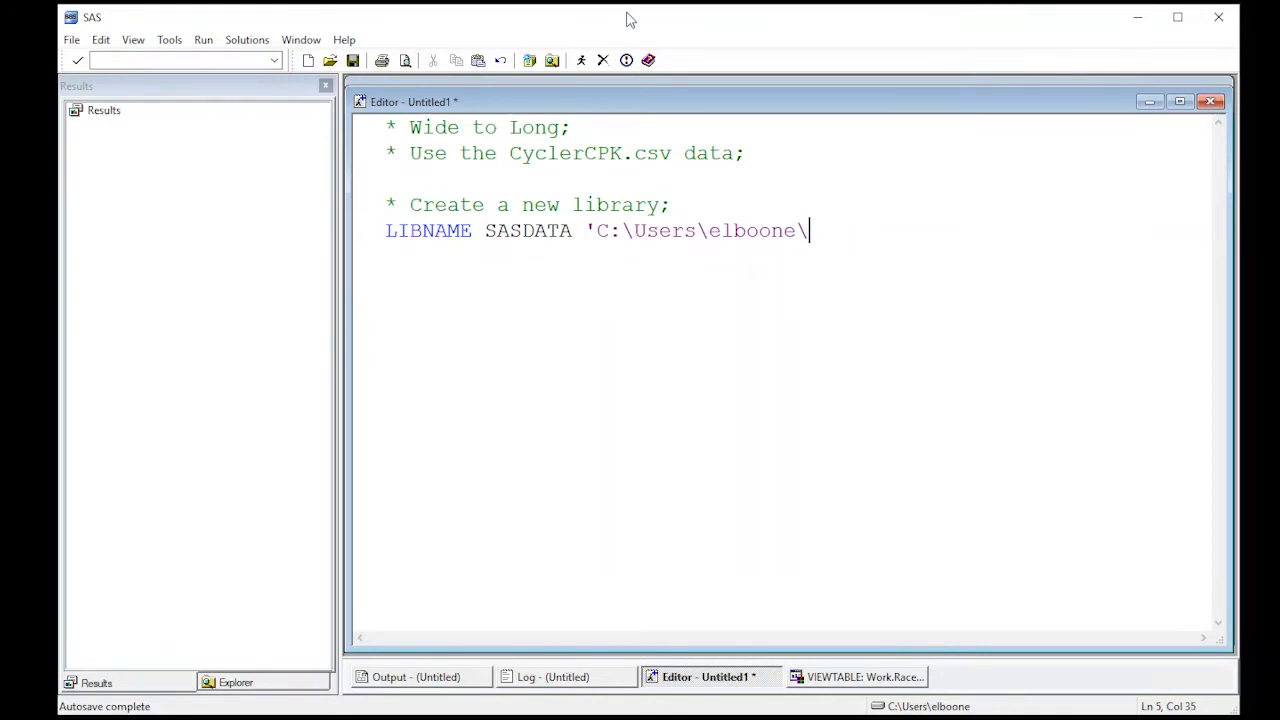
{"action": "type", "text": "Document"}
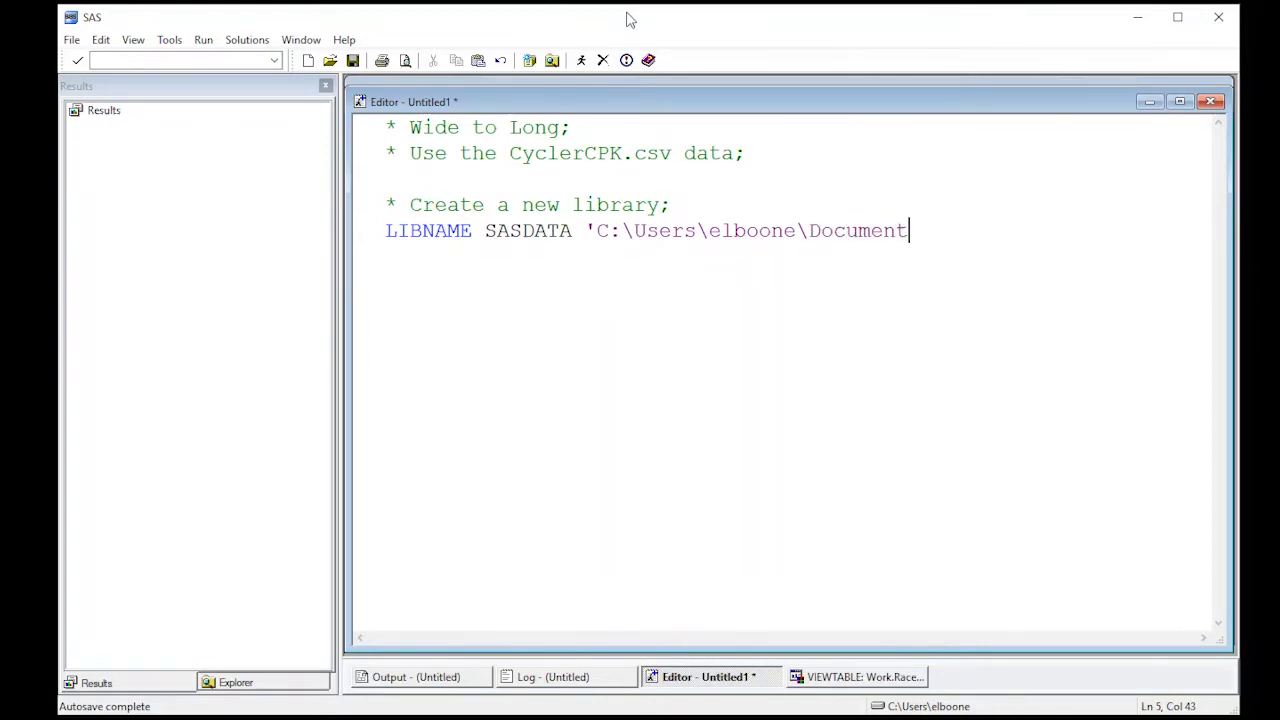
{"action": "type", "text": "s"}
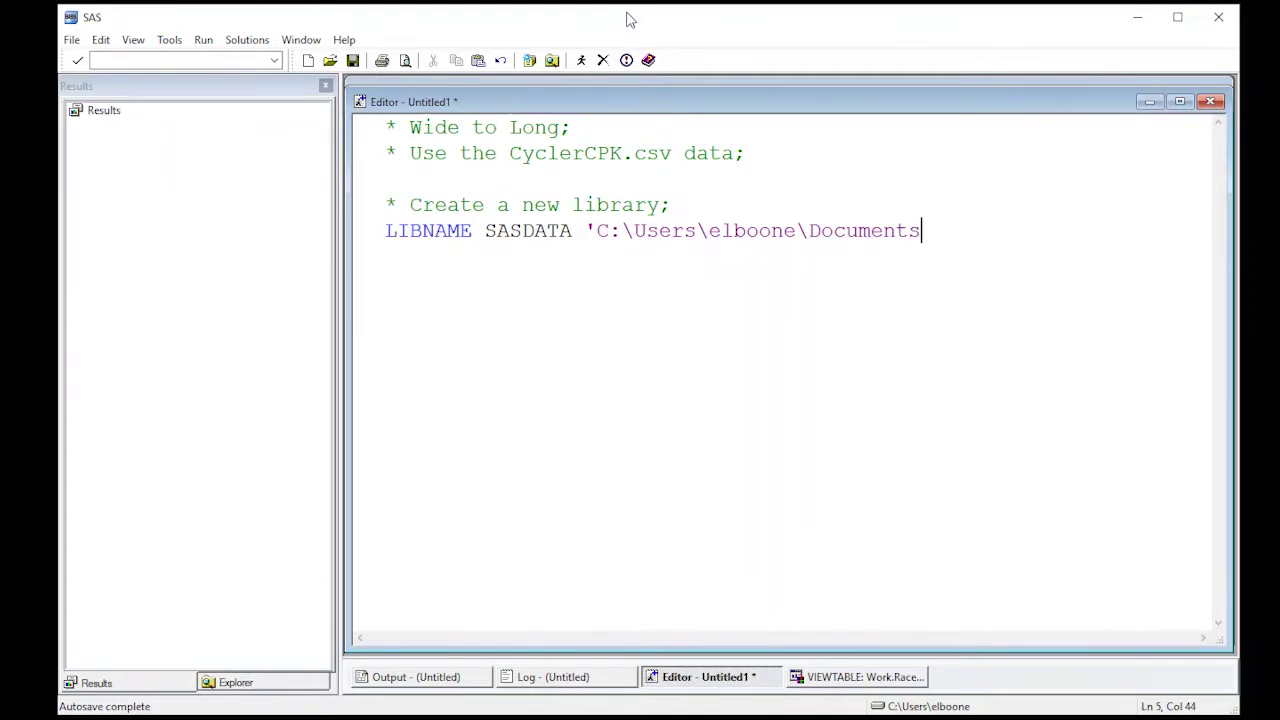
{"action": "type", "text": "'"}
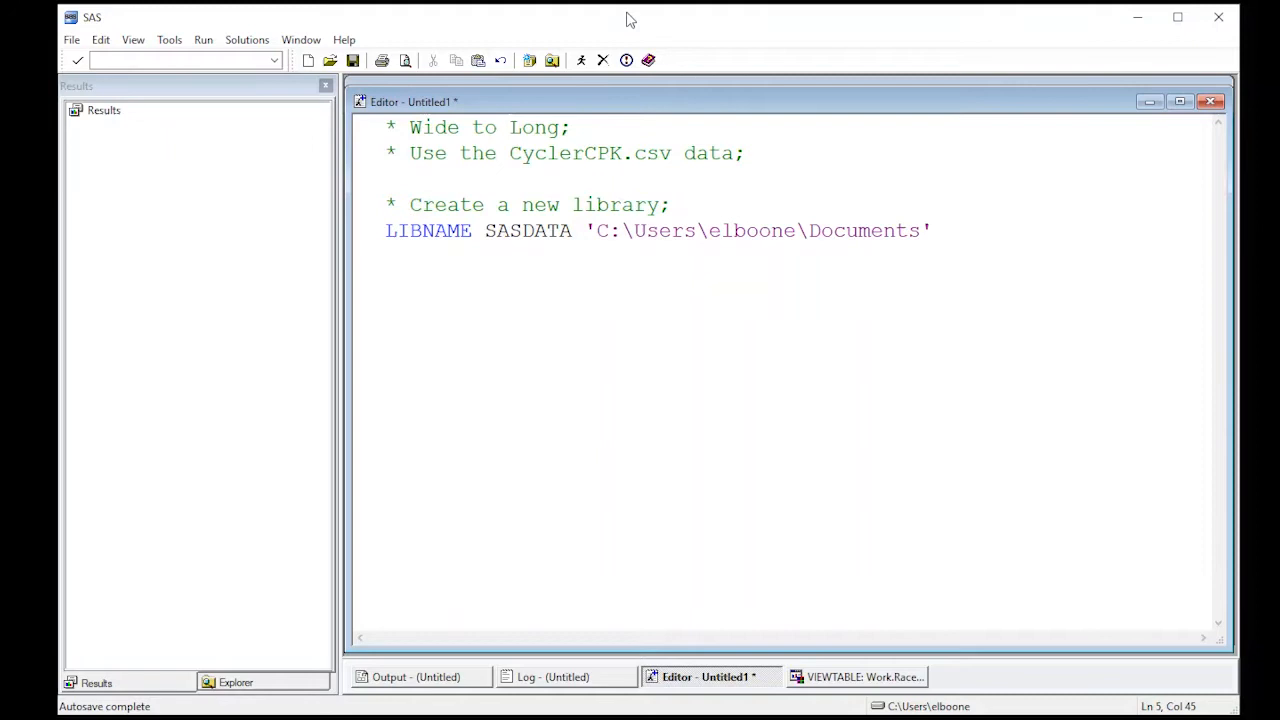
{"action": "type", "text": ";"}
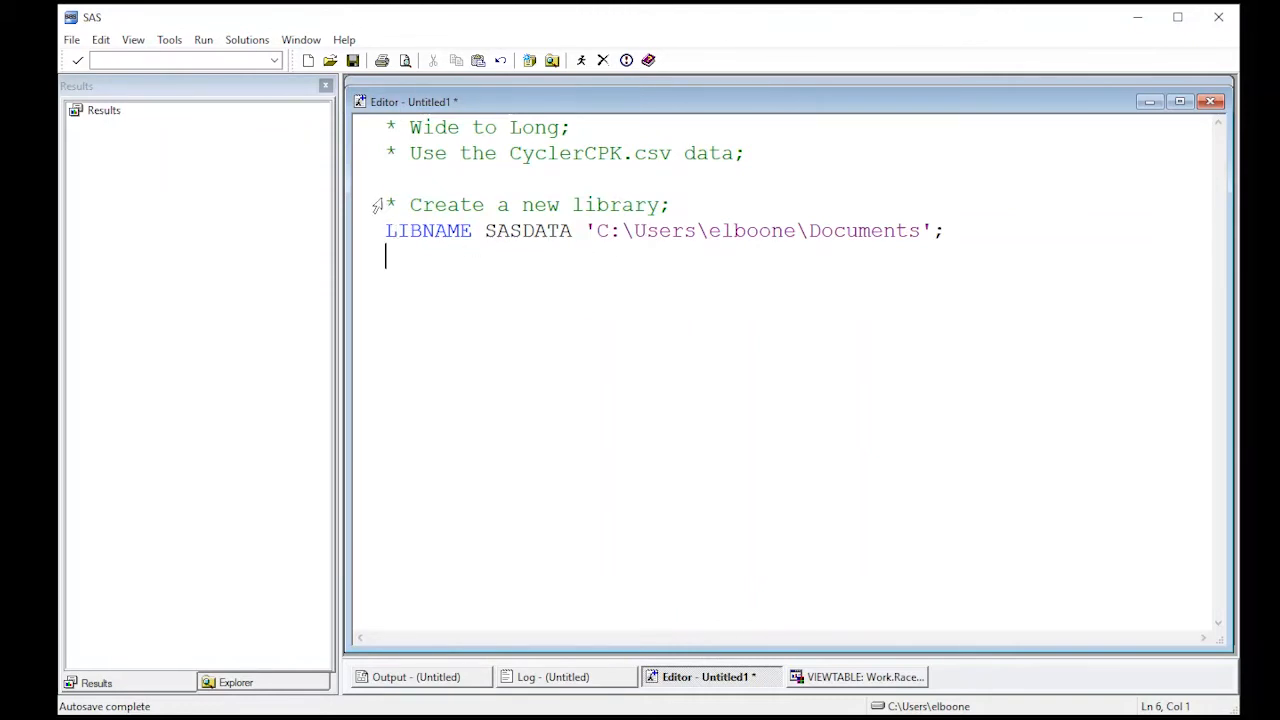
Step: Submit the LIBNAME statement, confirm SASDATA is assigned in the log, and return to the editor
{"action": "left_click", "coordinate": [583, 60]}
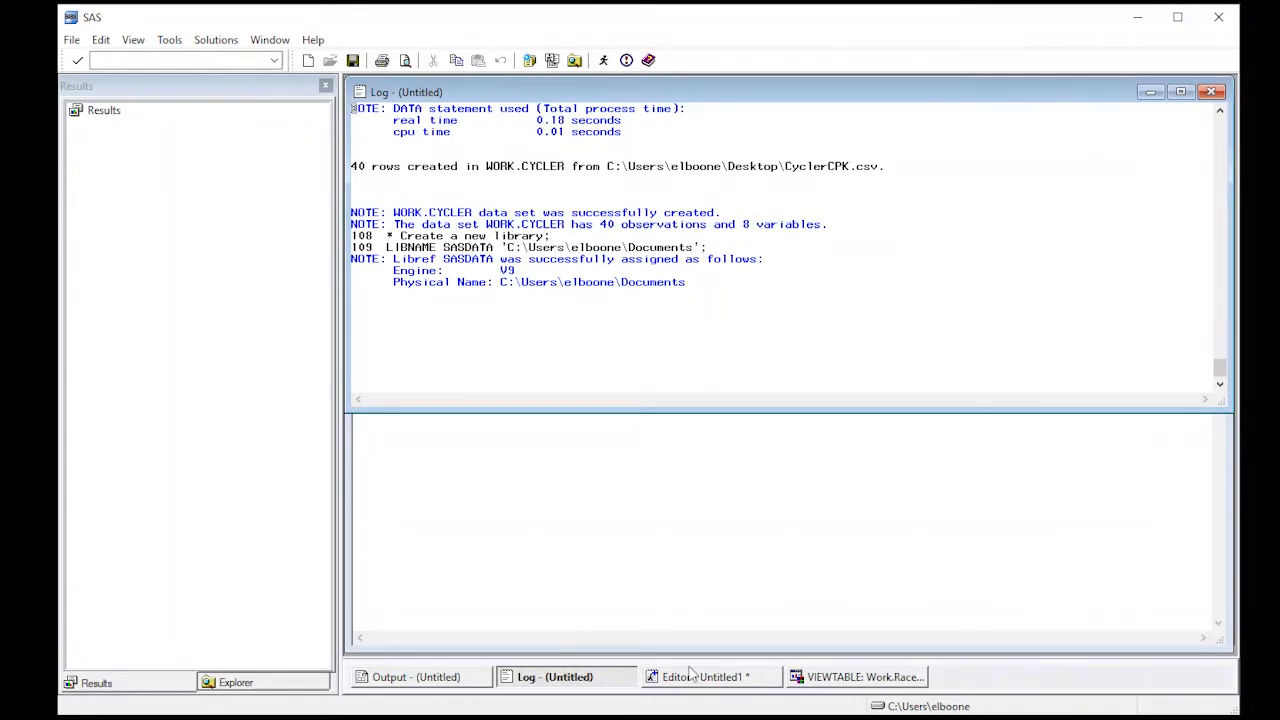
{"action": "left_click", "coordinate": [707, 676]}
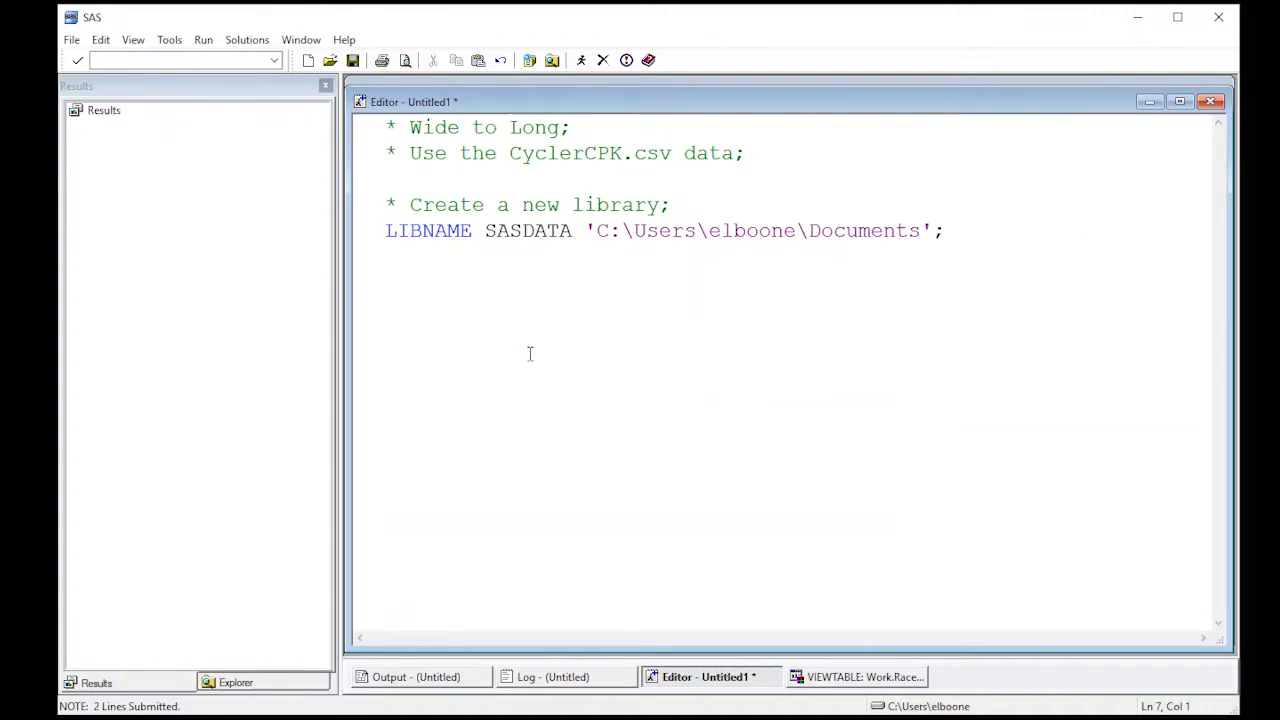
Step: Write a DATA step 'DATA sasdata.cycler; SET cycler;' to copy cycler into the library
{"action": "type", "text": "DATA"}
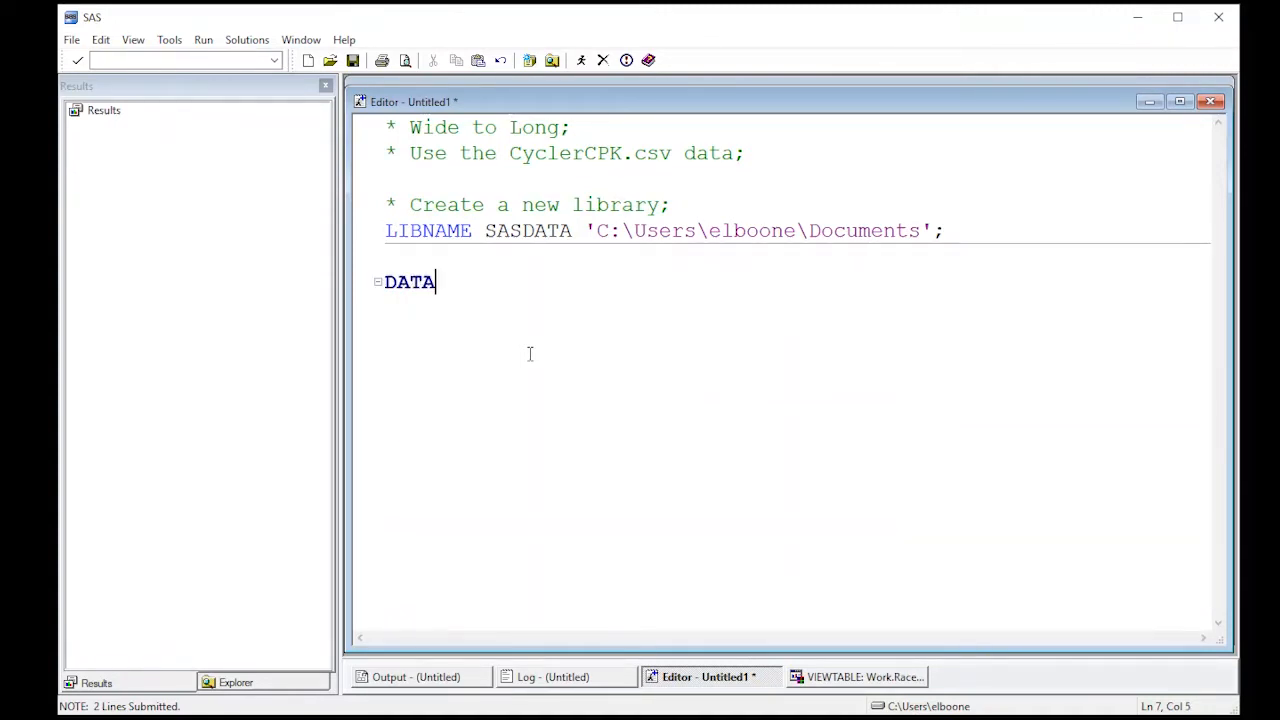
{"action": "type", "text": "cycl"}
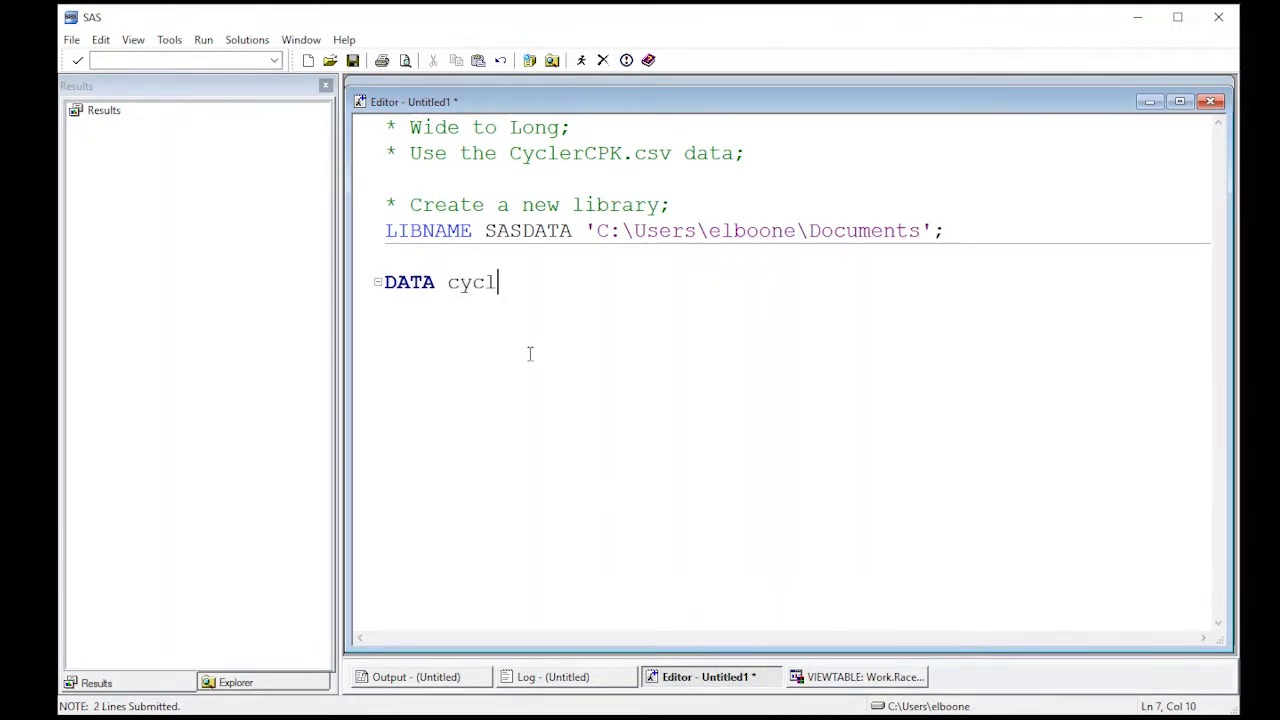
{"action": "type", "text": "SAS"}
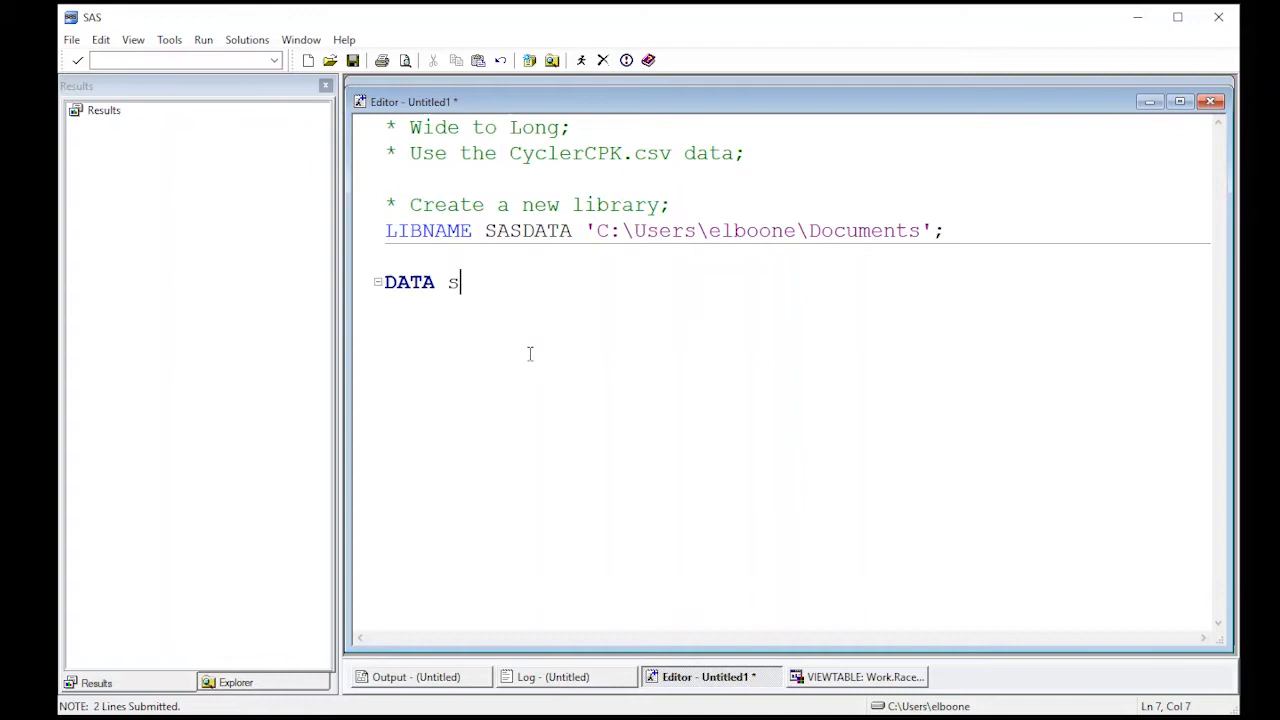
{"action": "type", "text": "asdata"}
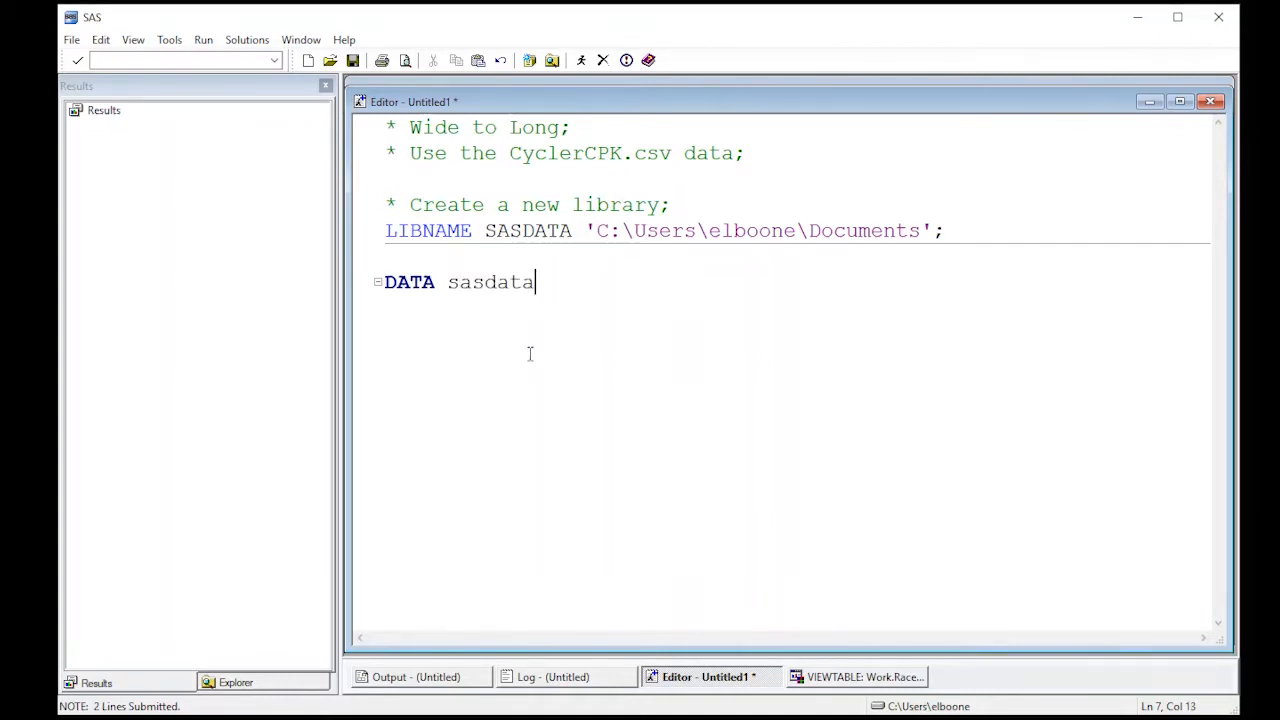
{"action": "type", "text": ".cycler"}
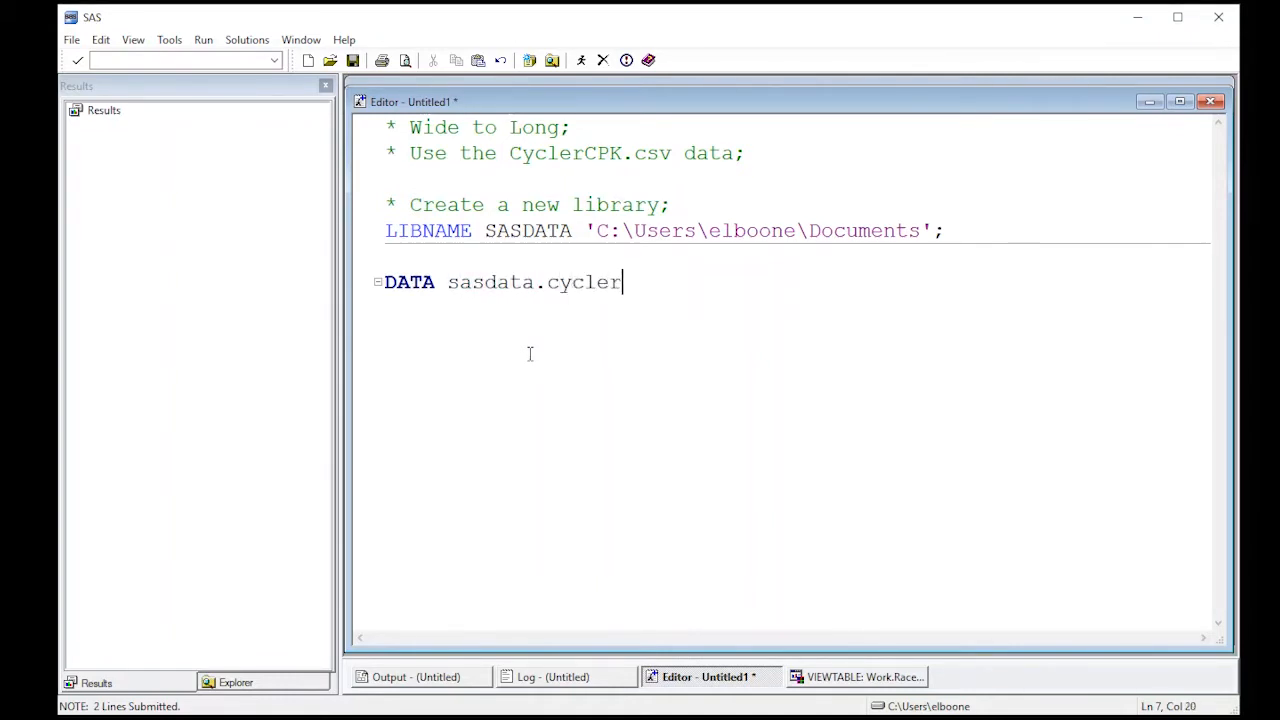
{"action": "type", "text": ";"}
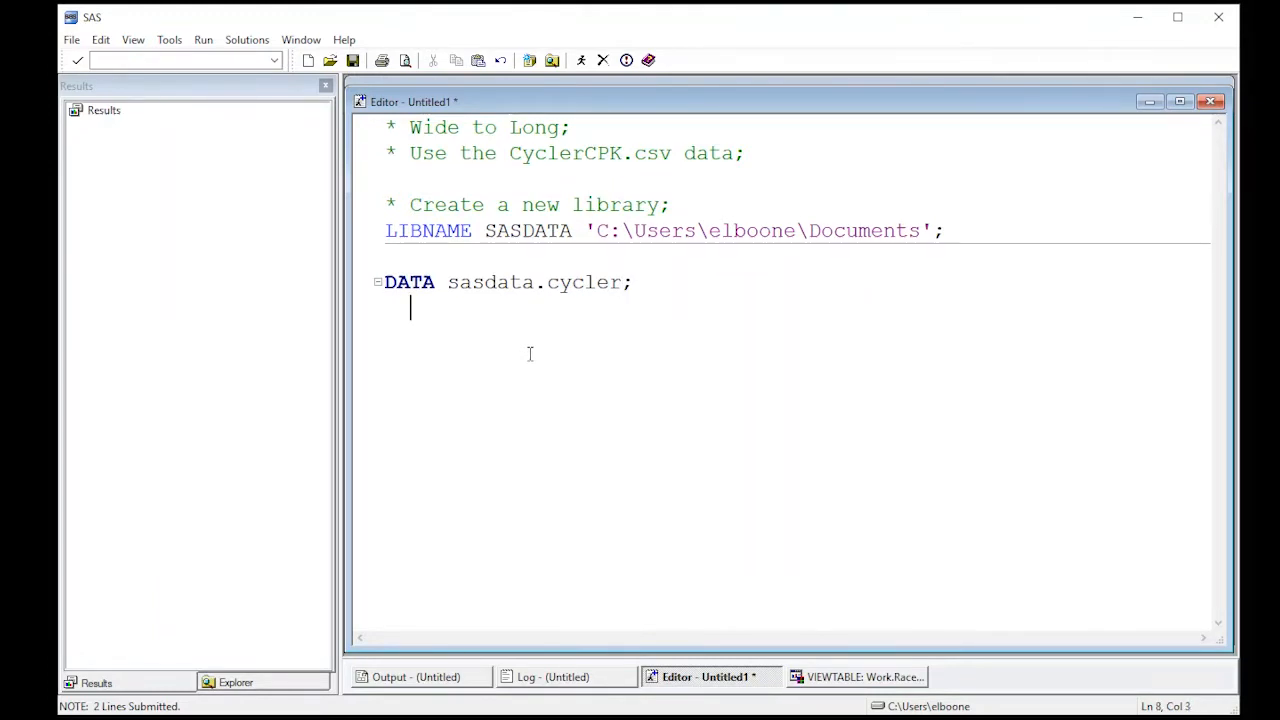
{"action": "type", "text": "SET"}
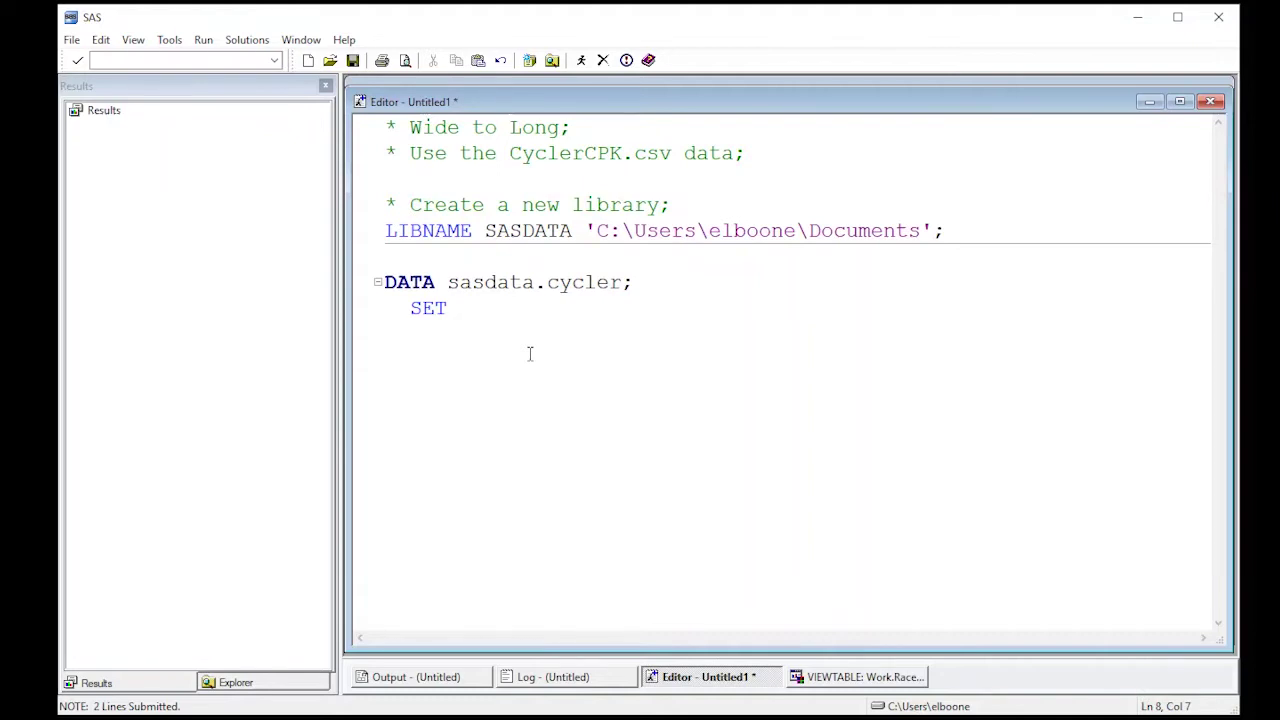
{"action": "type", "text": "cycler"}
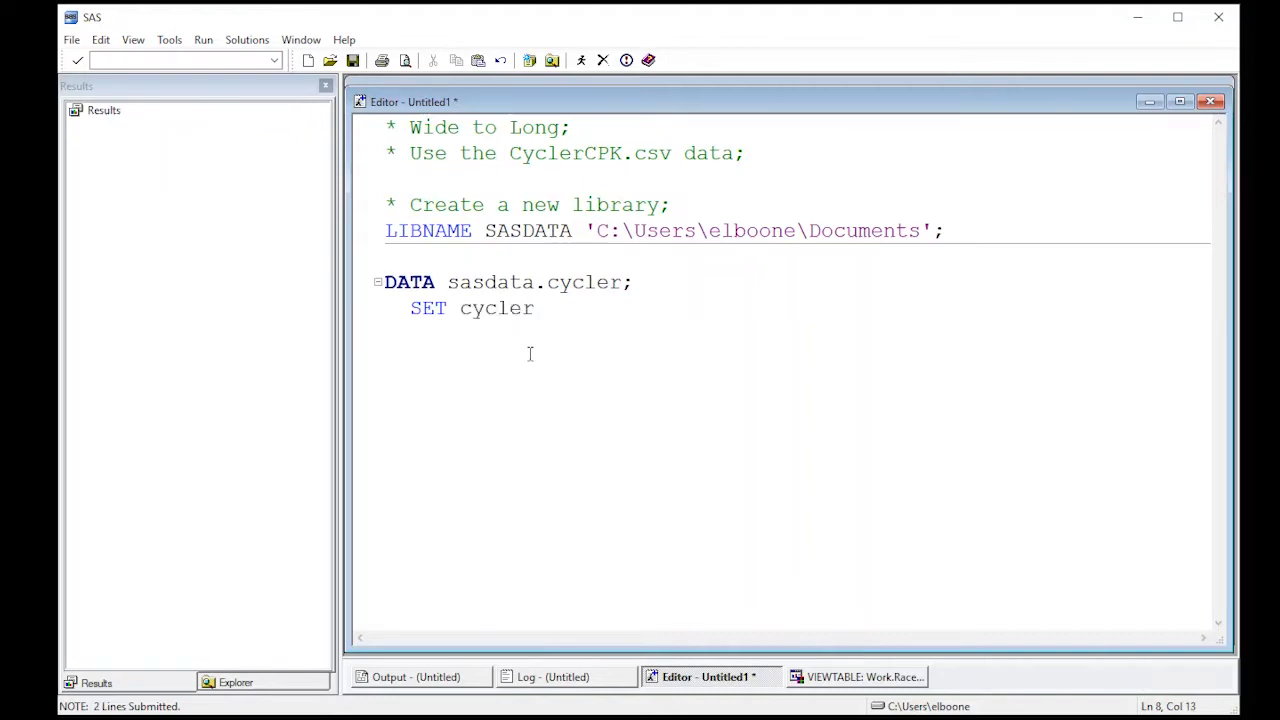
{"action": "type", "text": ";"}
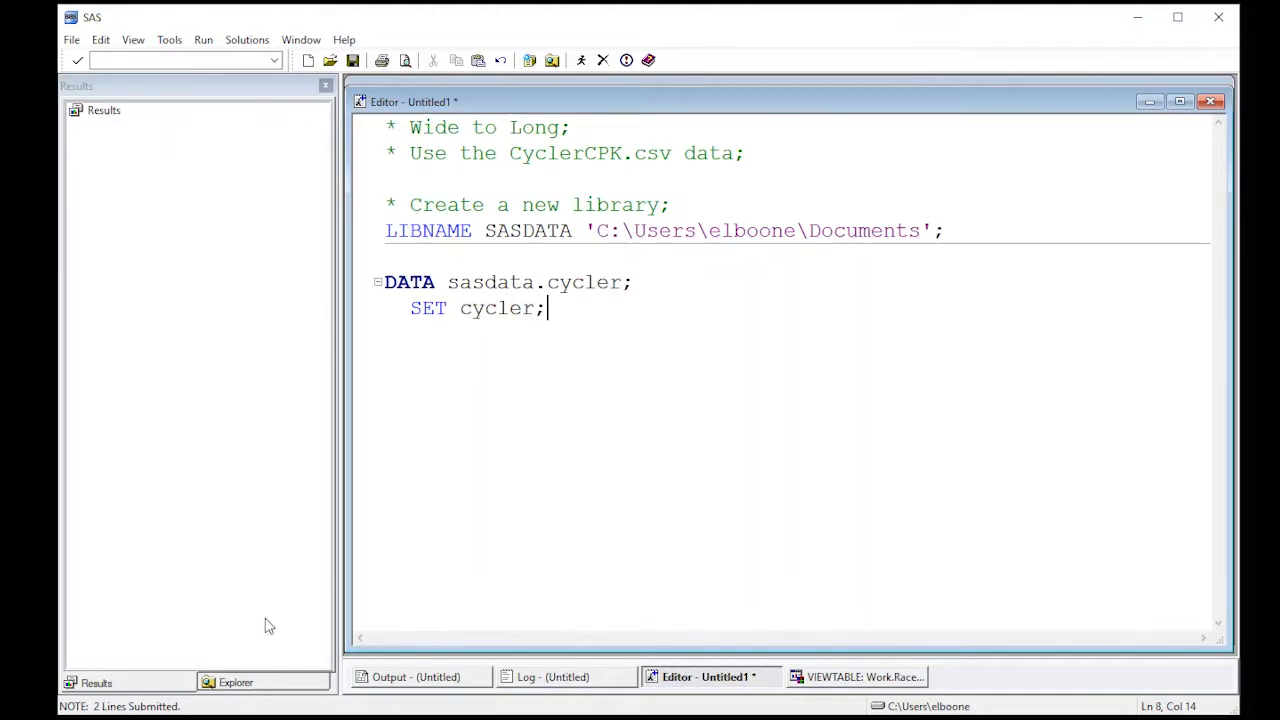
{"action": "left_click", "coordinate": [235, 682]}
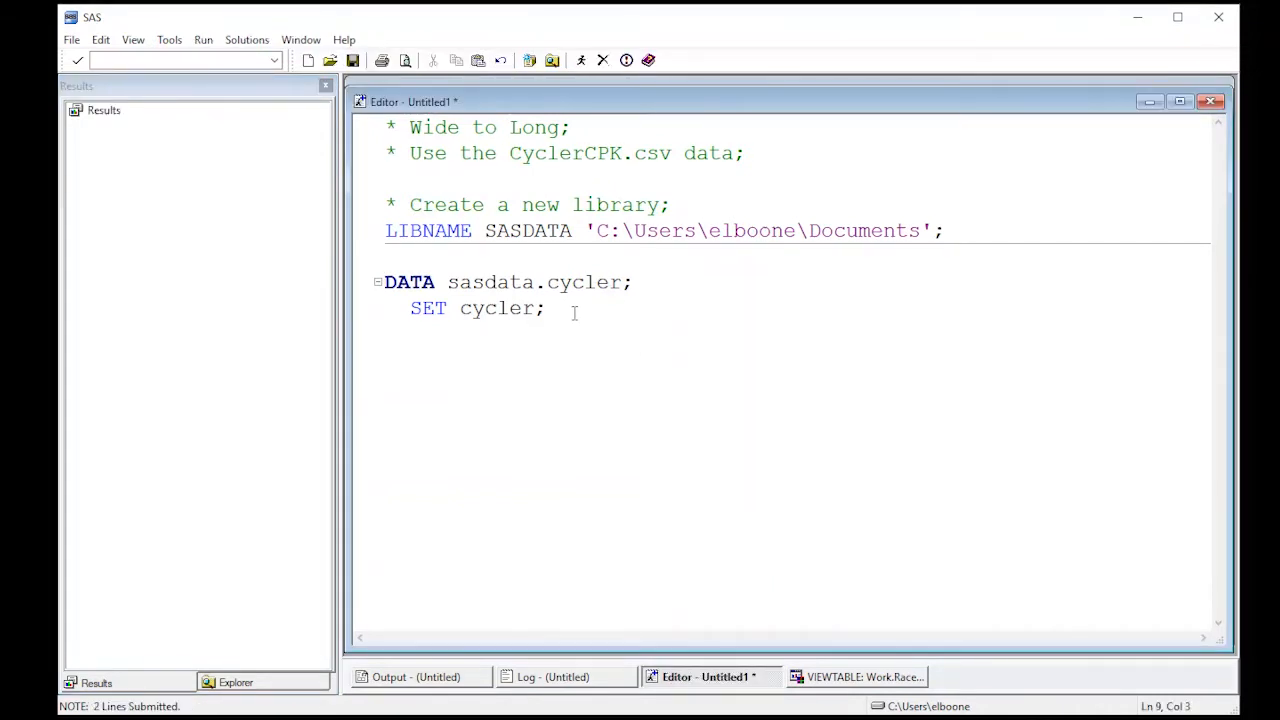
Step: Close the DATA step with RUN; so SASDATA.CYCLER is created with 40 observations
{"action": "type", "text": "RUN;"}
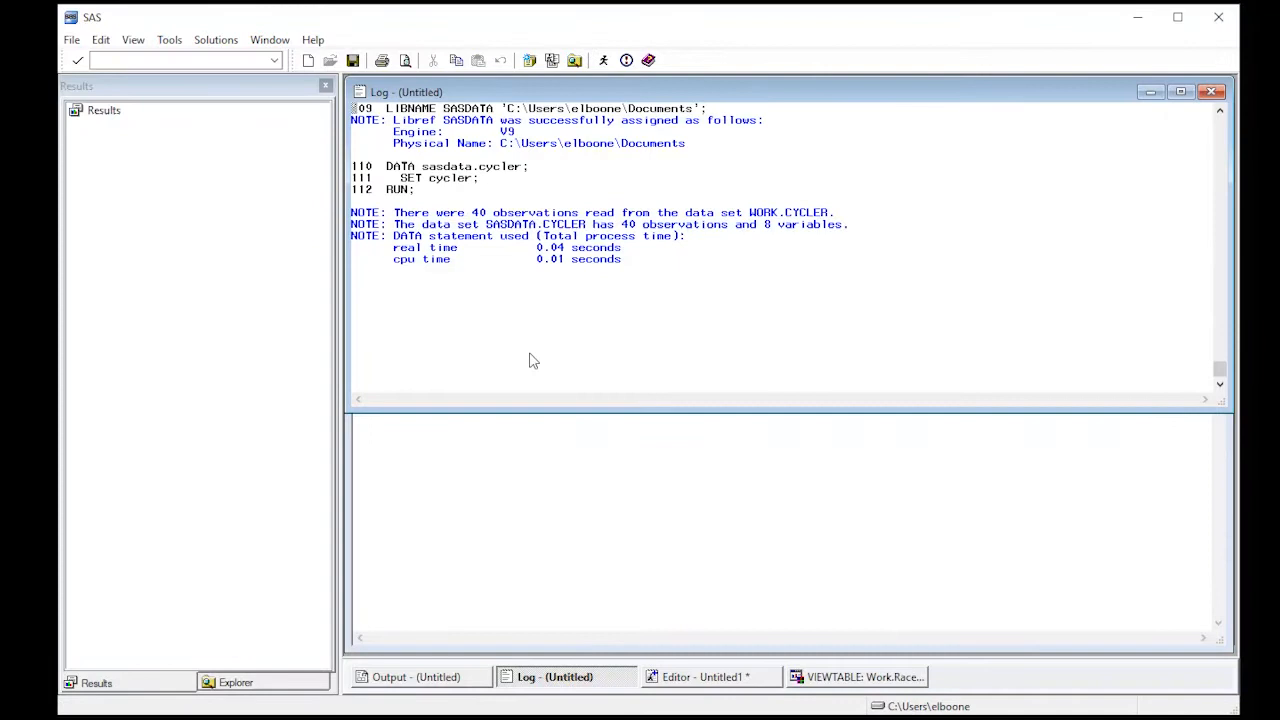
{"action": "mouse_move", "coordinate": [362, 648]}
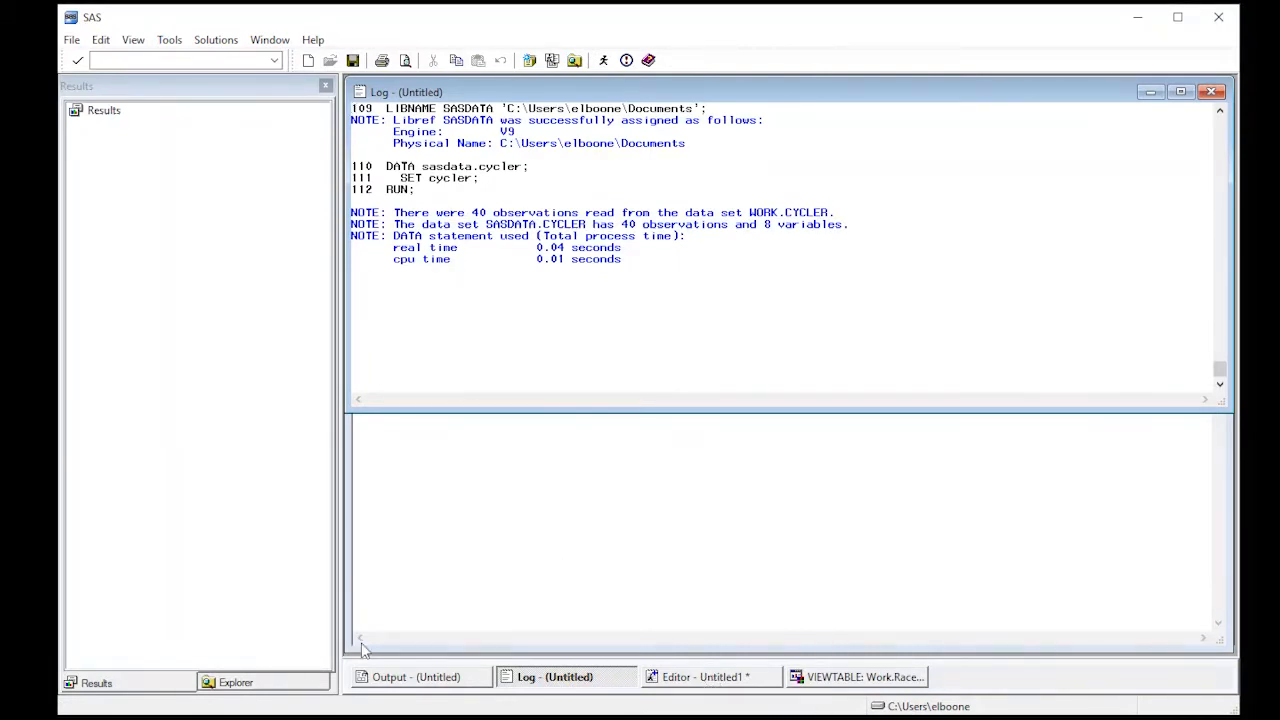
Step: Browse up to Active Libraries and open Sasdata to see its Cycler member
{"action": "left_click", "coordinate": [232, 682]}
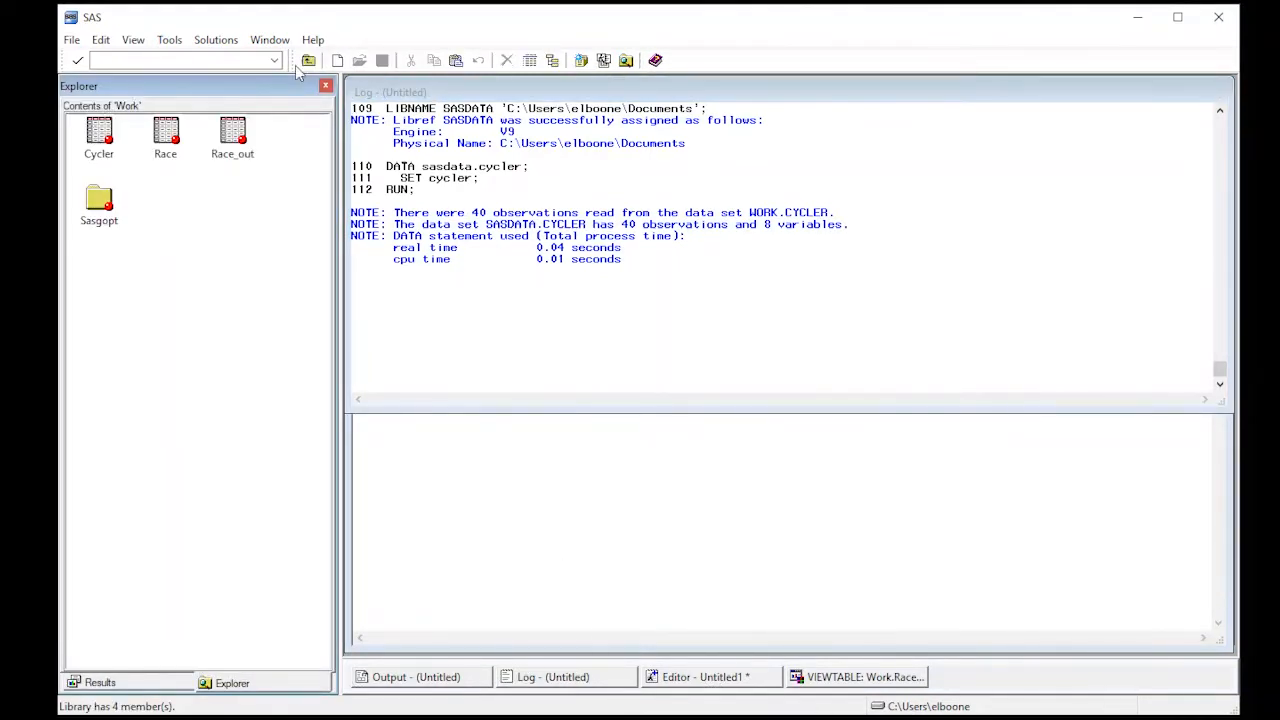
{"action": "mouse_move", "coordinate": [155, 103]}
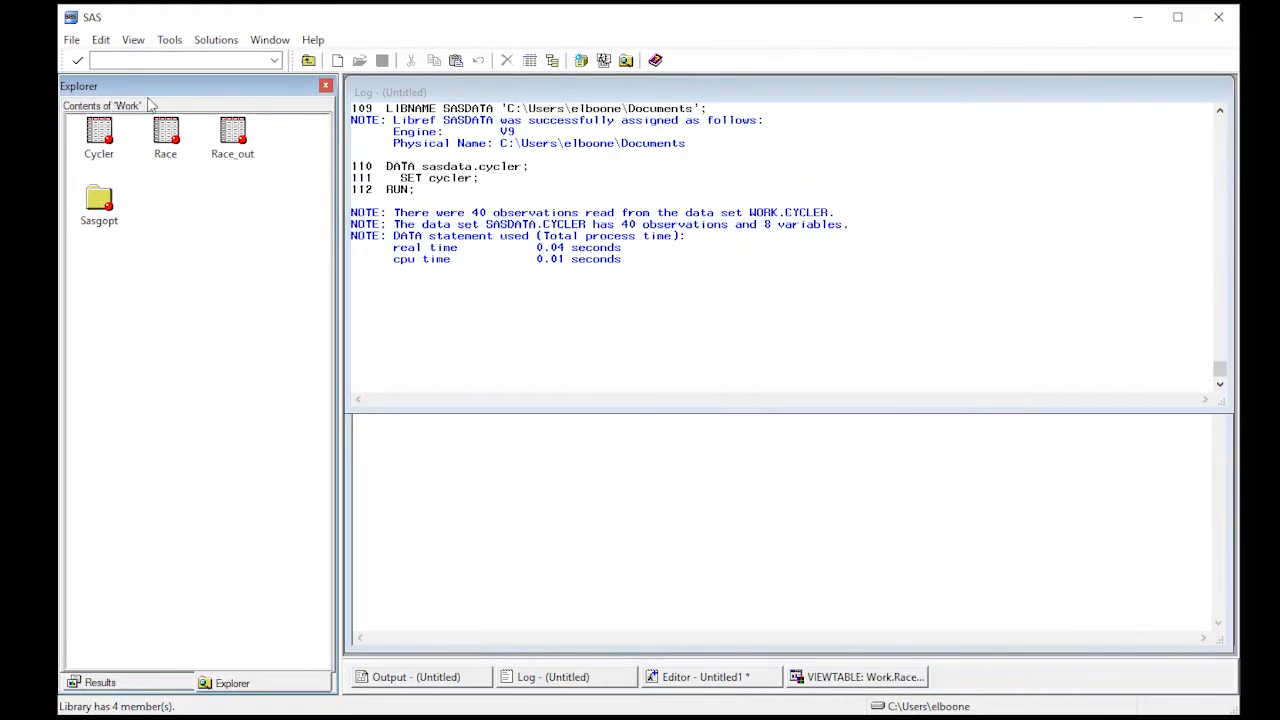
{"action": "mouse_move", "coordinate": [320, 77]}
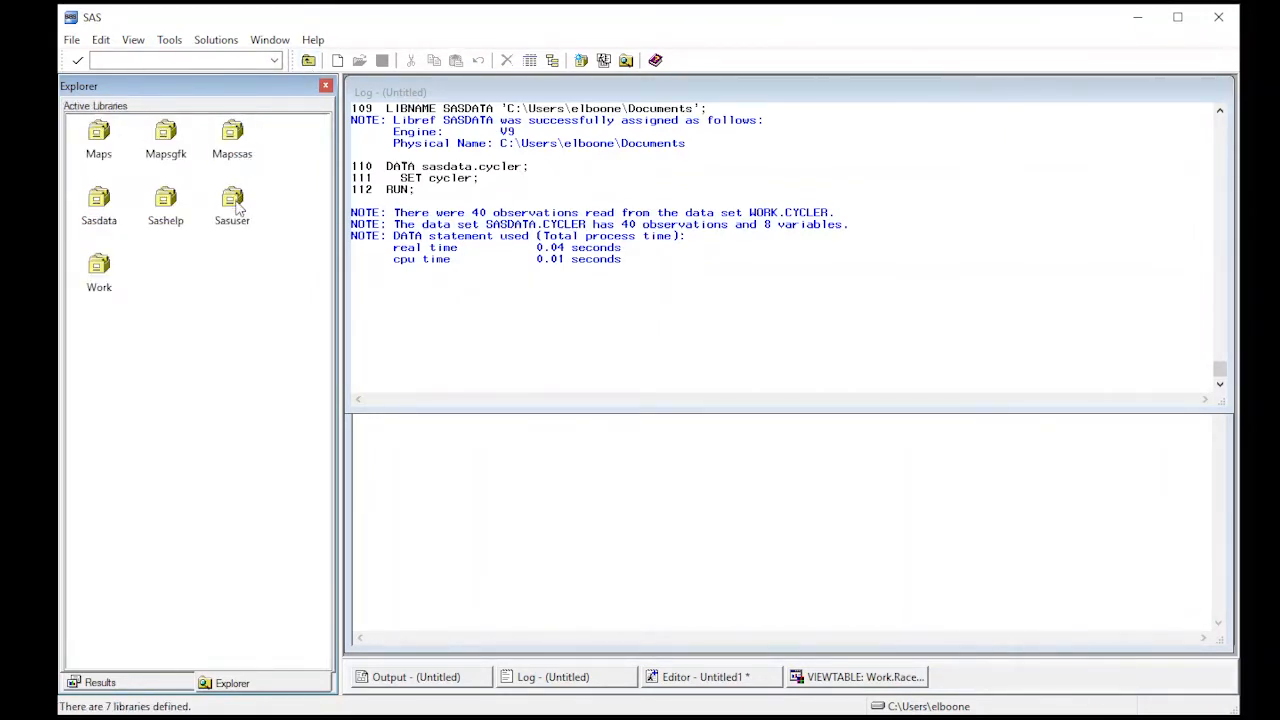
{"action": "mouse_move", "coordinate": [195, 247]}
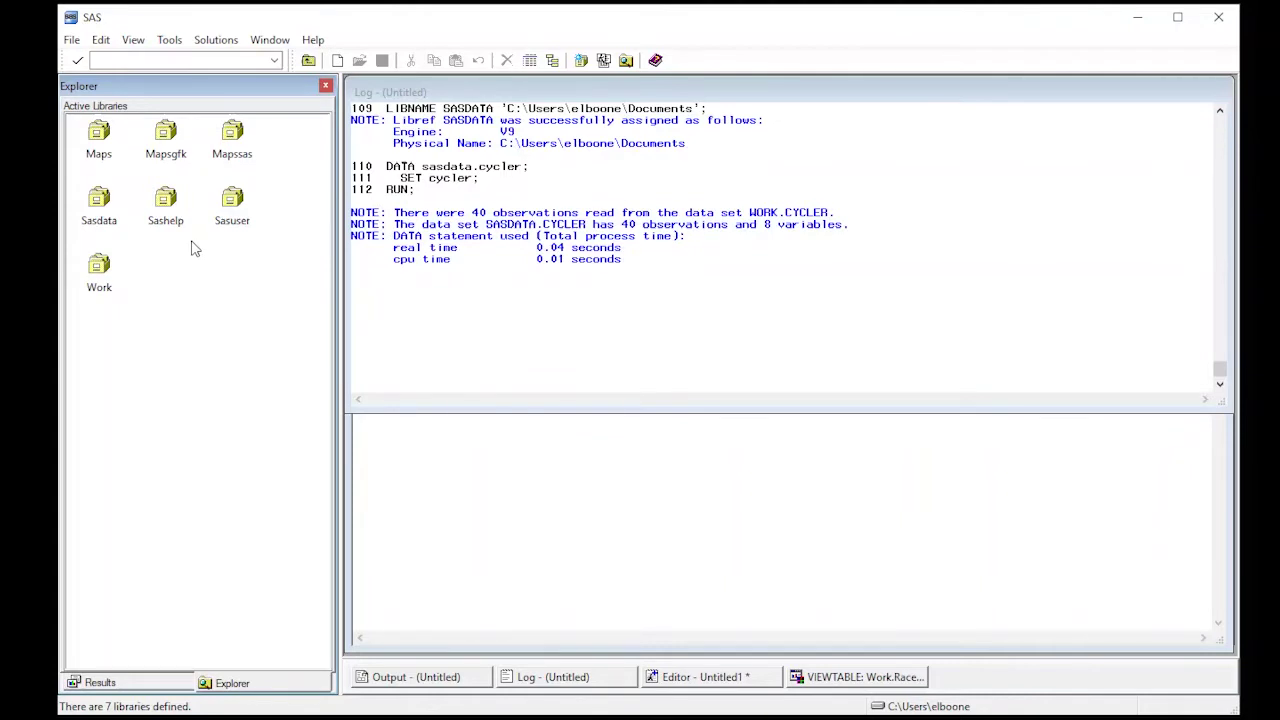
{"action": "mouse_move", "coordinate": [98, 200]}
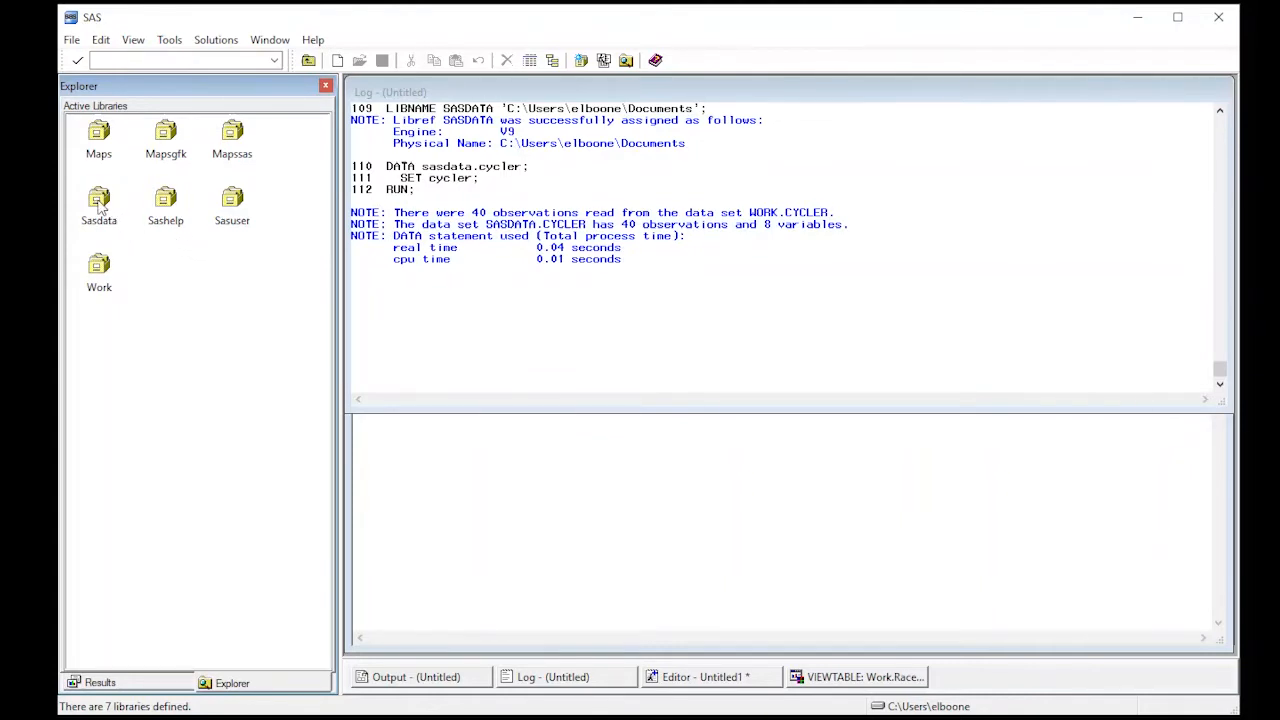
{"action": "double_click", "coordinate": [97, 200]}
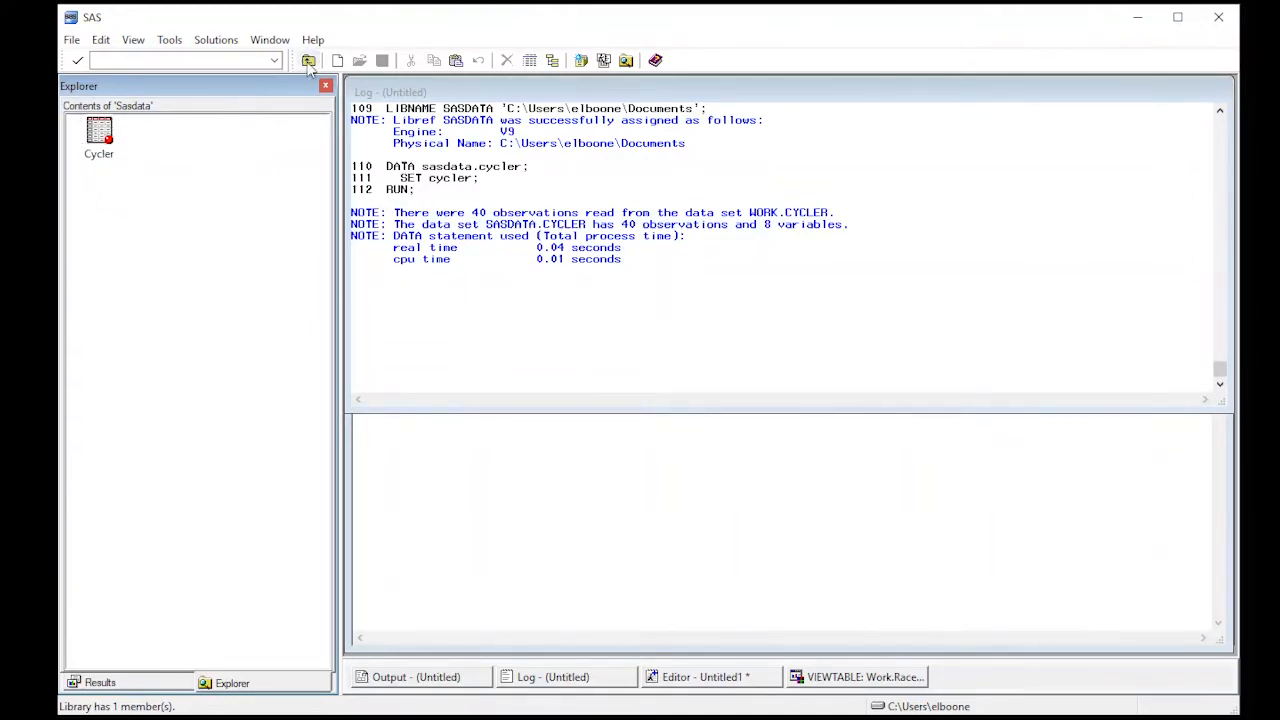
{"action": "left_click", "coordinate": [710, 676]}
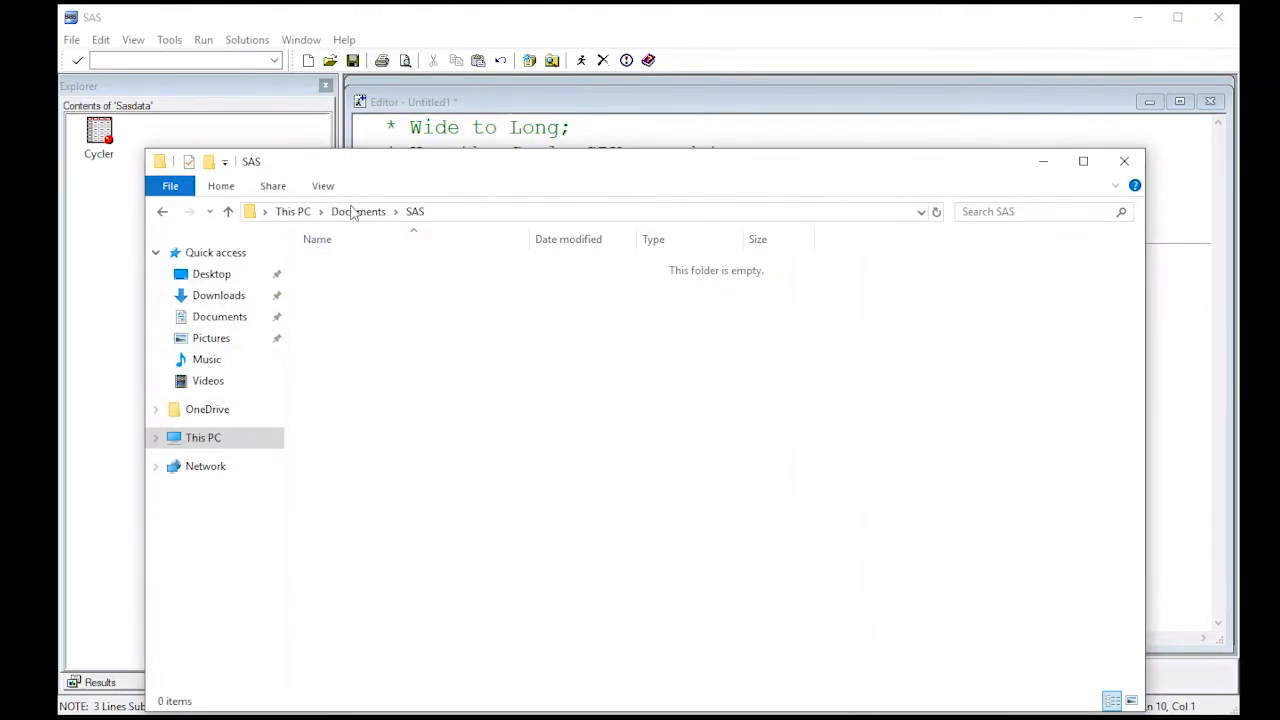
Step: Go up to the Documents folder to find the saved cycler.sas7bdat file
{"action": "left_click", "coordinate": [228, 211]}
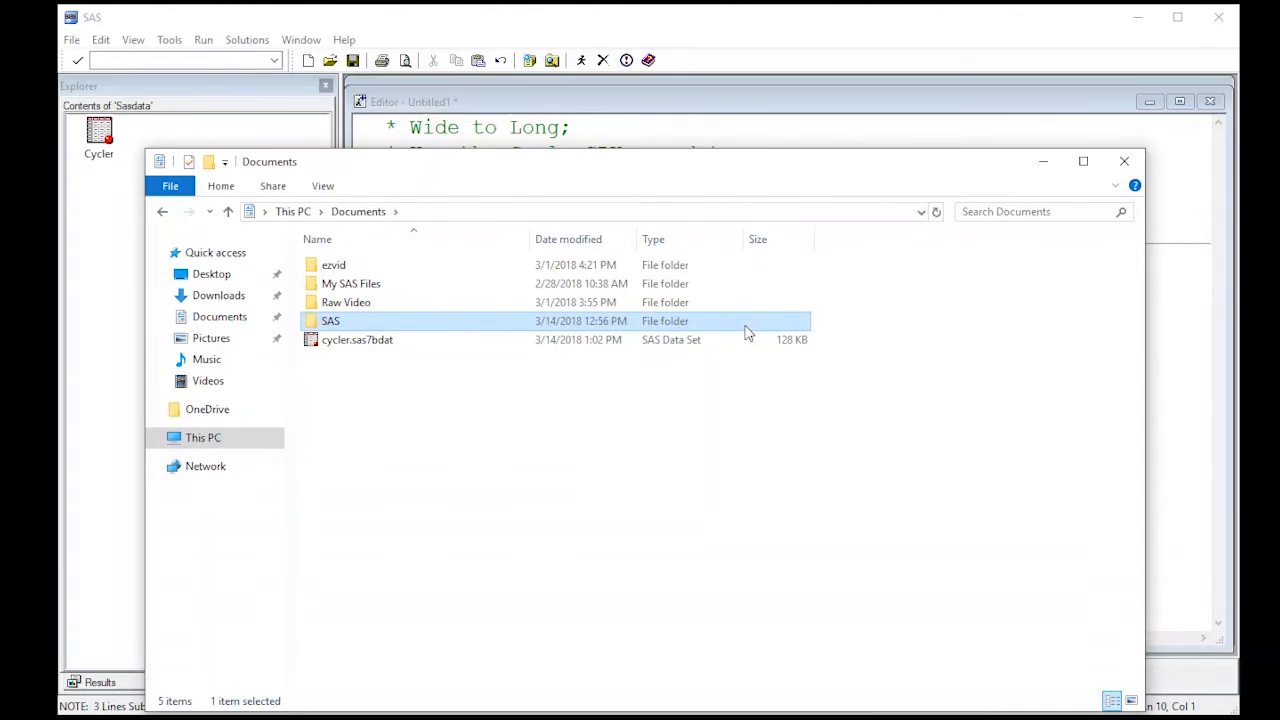
{"action": "mouse_move", "coordinate": [1084, 161]}
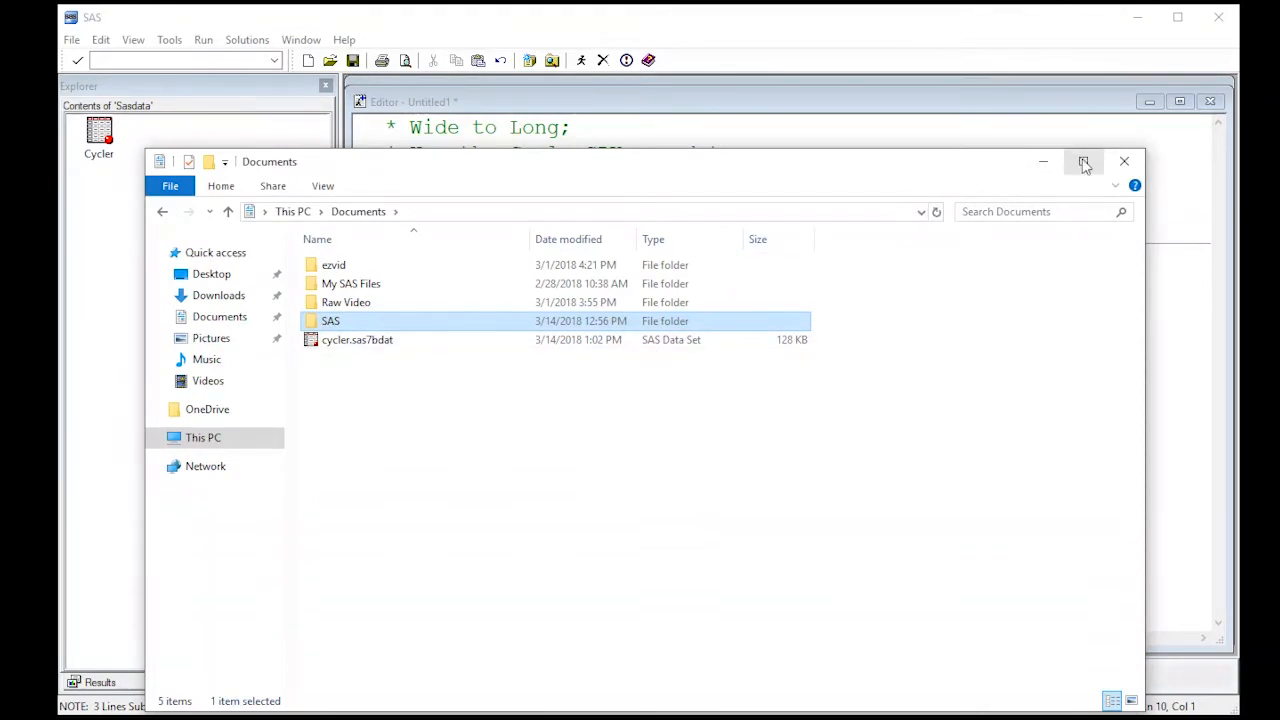
Step: Minimize File Explorer to bring the SAS program editor back in front
{"action": "left_click", "coordinate": [1086, 160]}
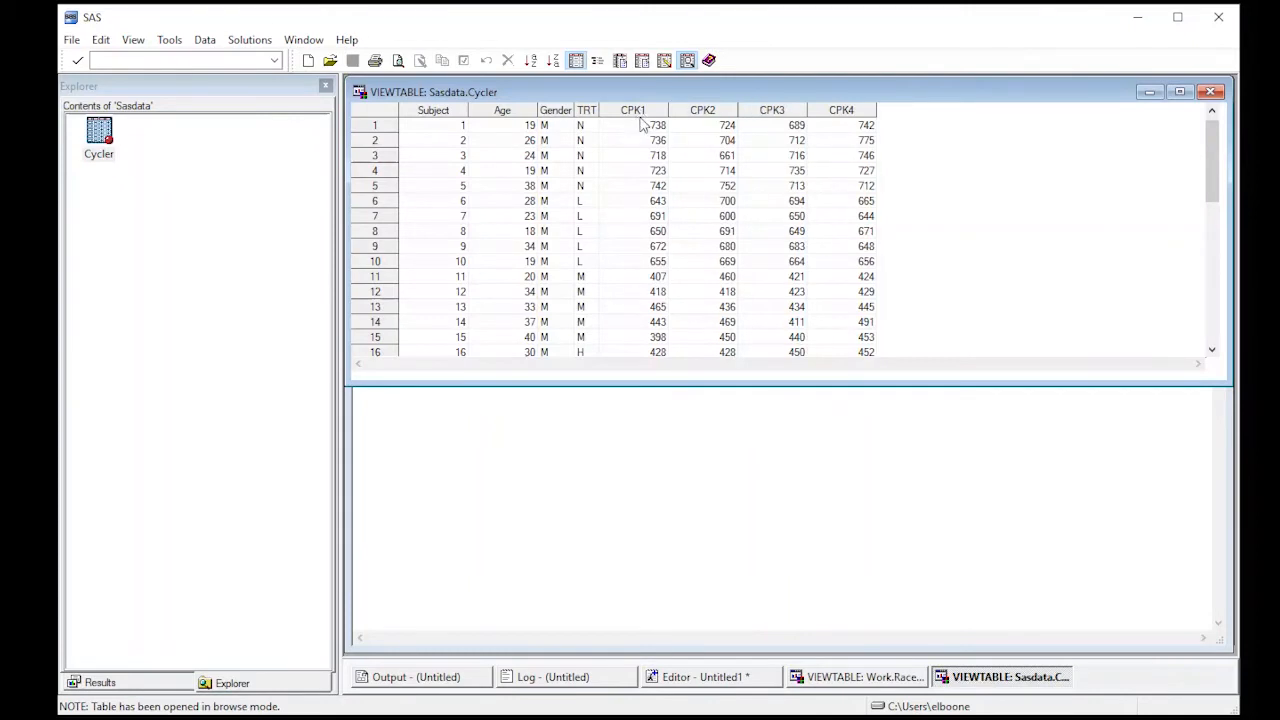
{"action": "mouse_move", "coordinate": [830, 112]}
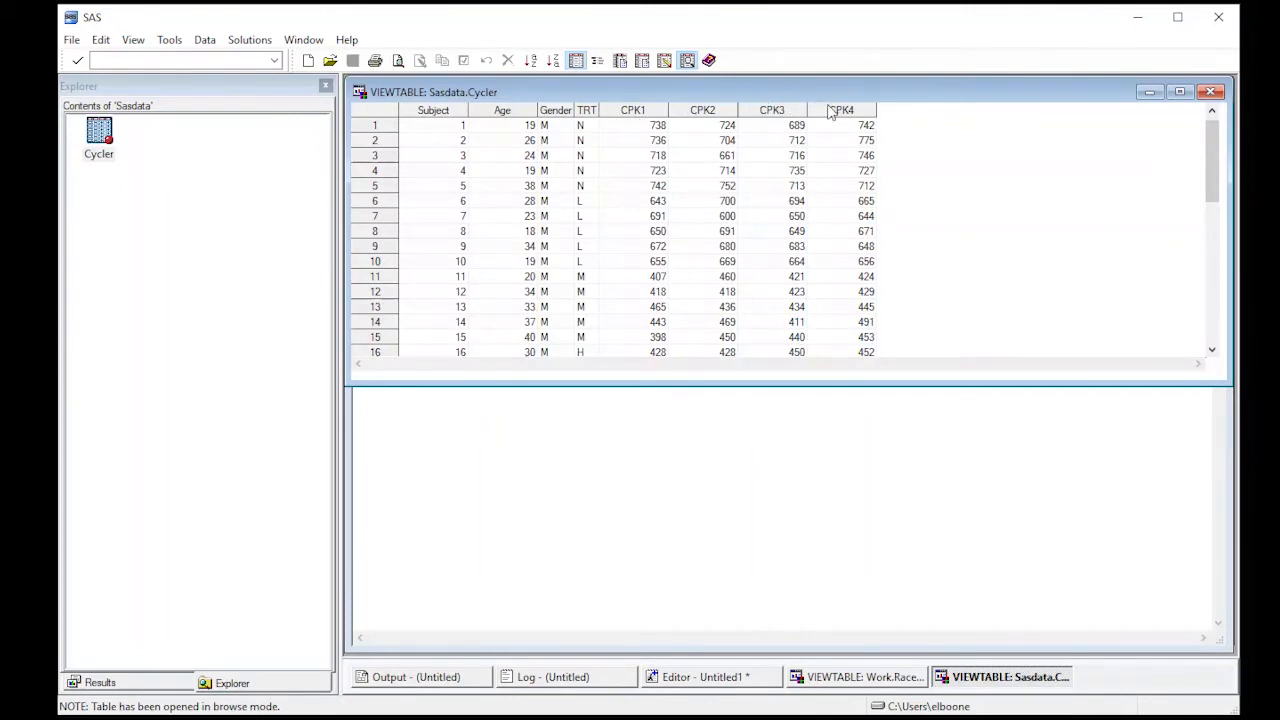
{"action": "mouse_move", "coordinate": [995, 110]}
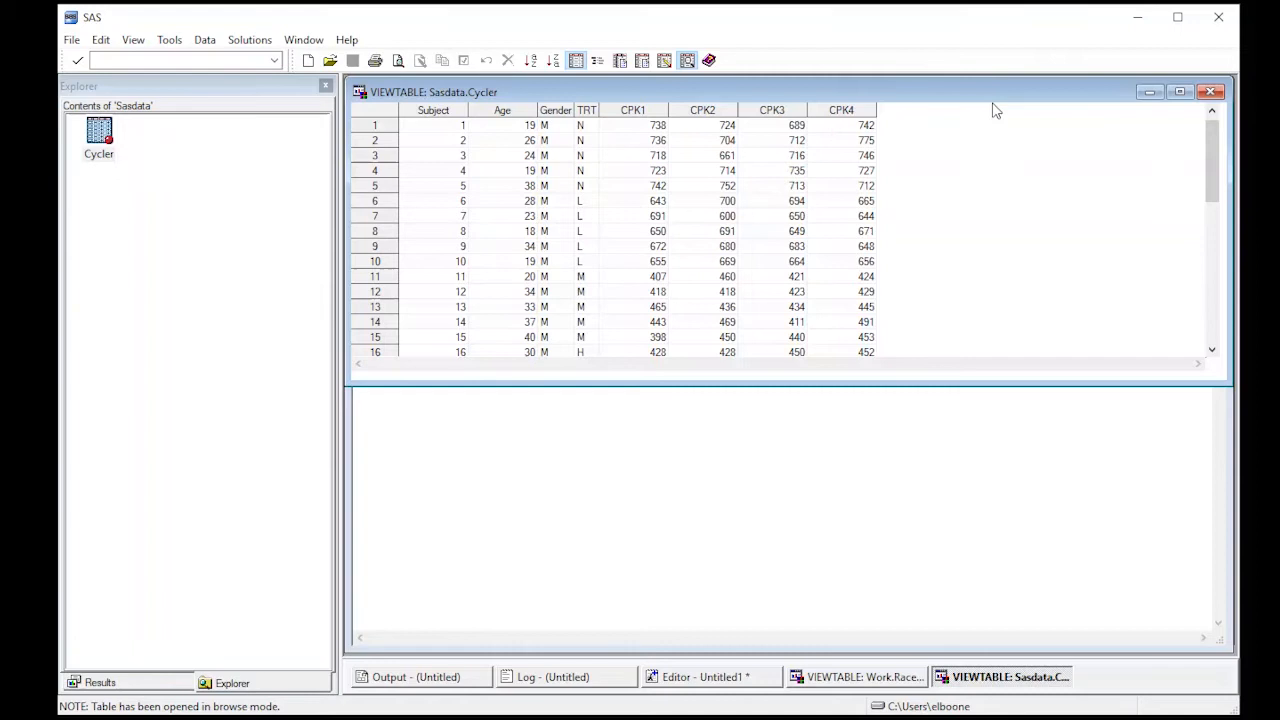
{"action": "mouse_move", "coordinate": [762, 120]}
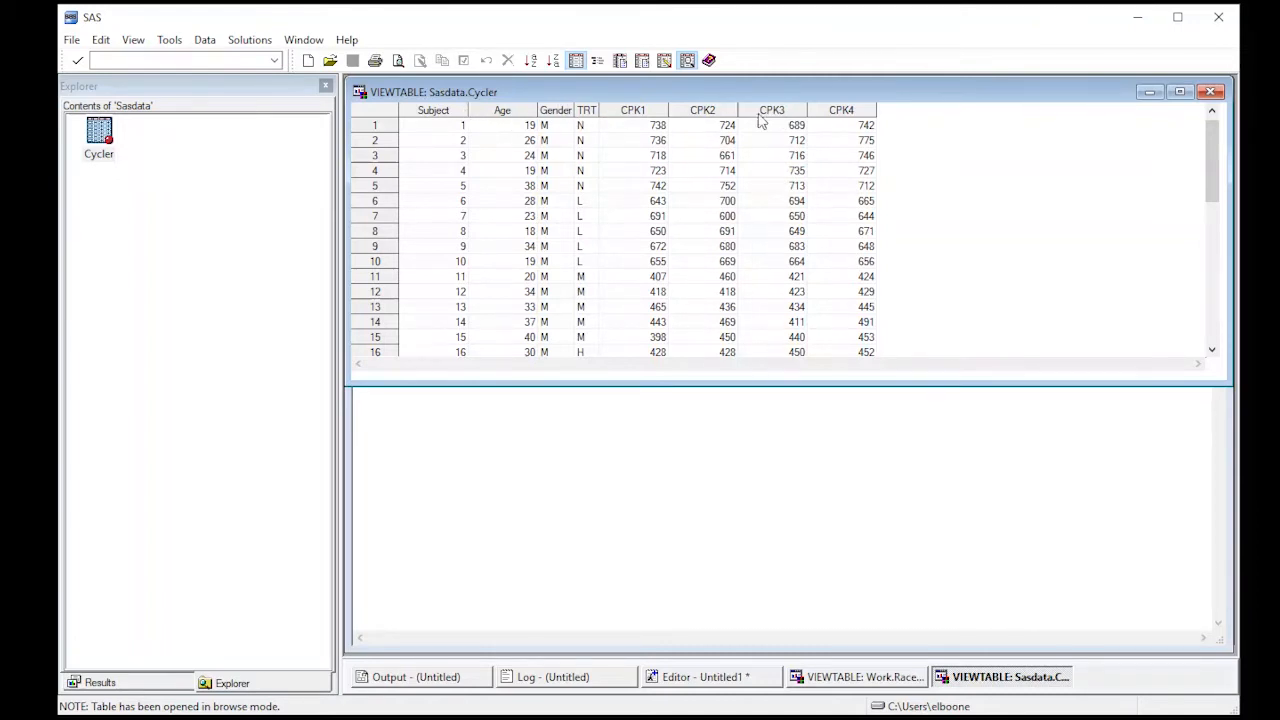
{"action": "mouse_move", "coordinate": [995, 171]}
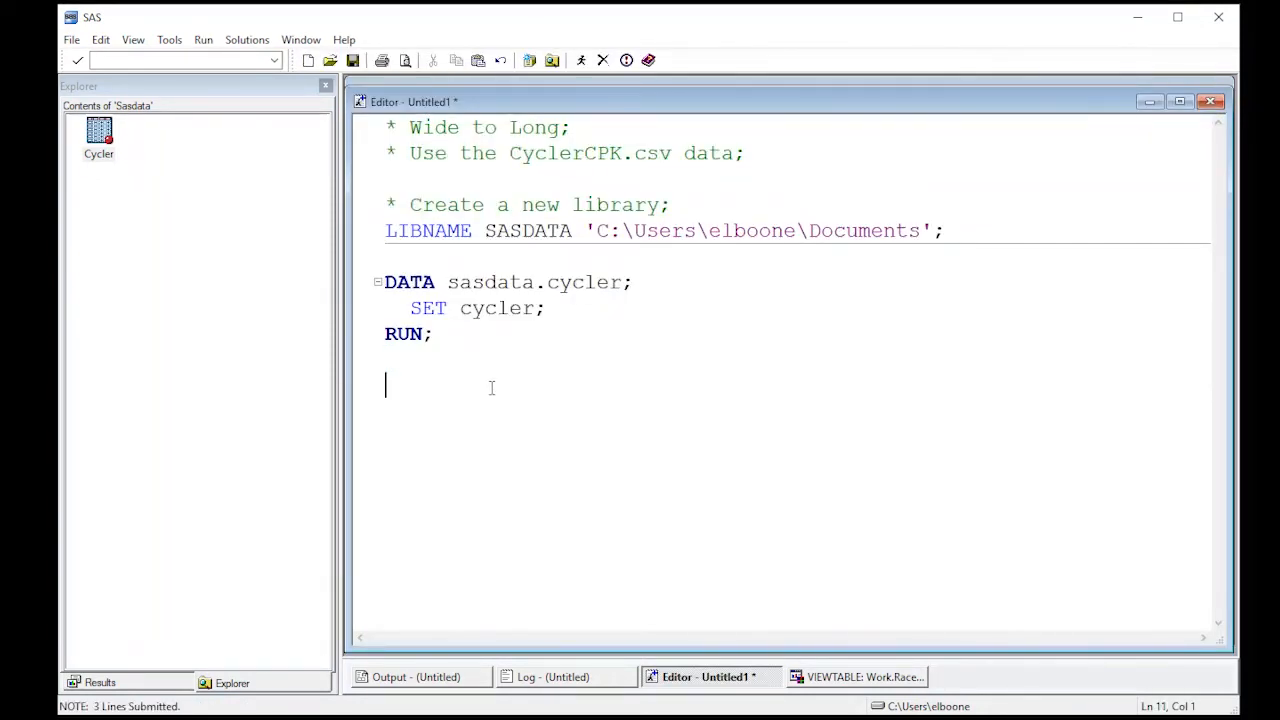
Step: Start a second step 'DATA cycler1; SET cycler;' below the first RUN statement
{"action": "type", "text": "D"}
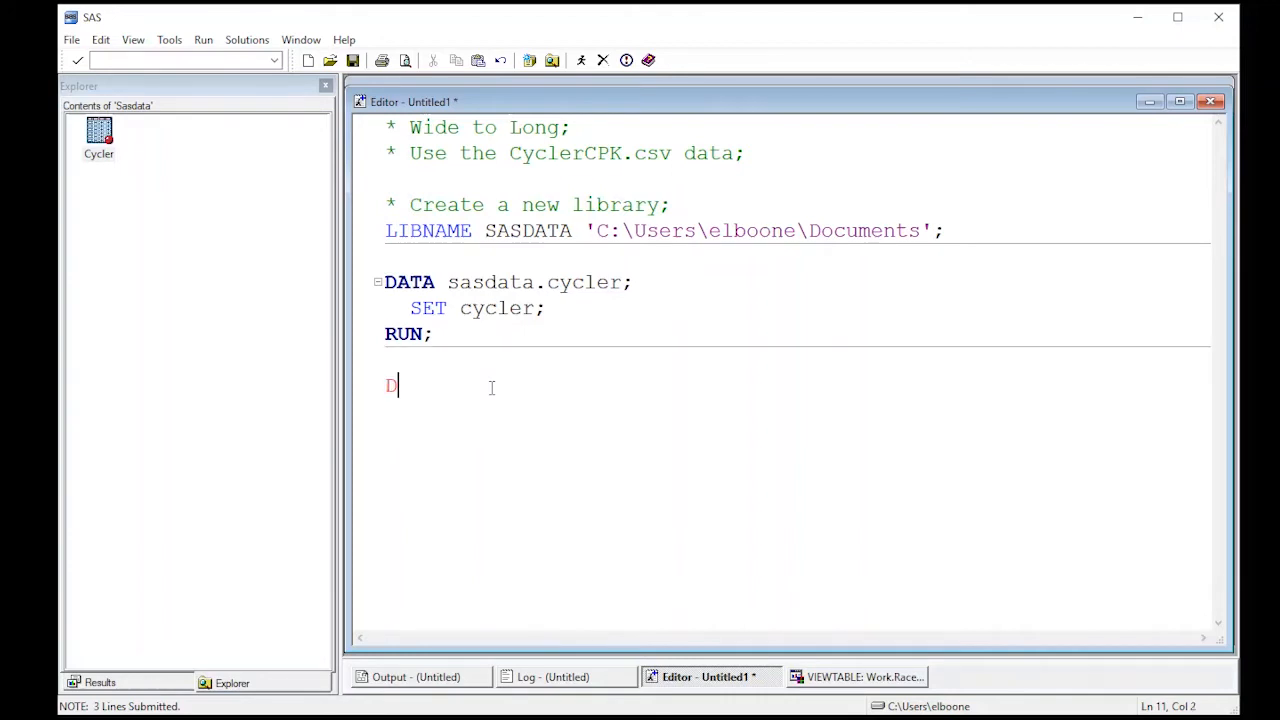
{"action": "type", "text": "ATA"}
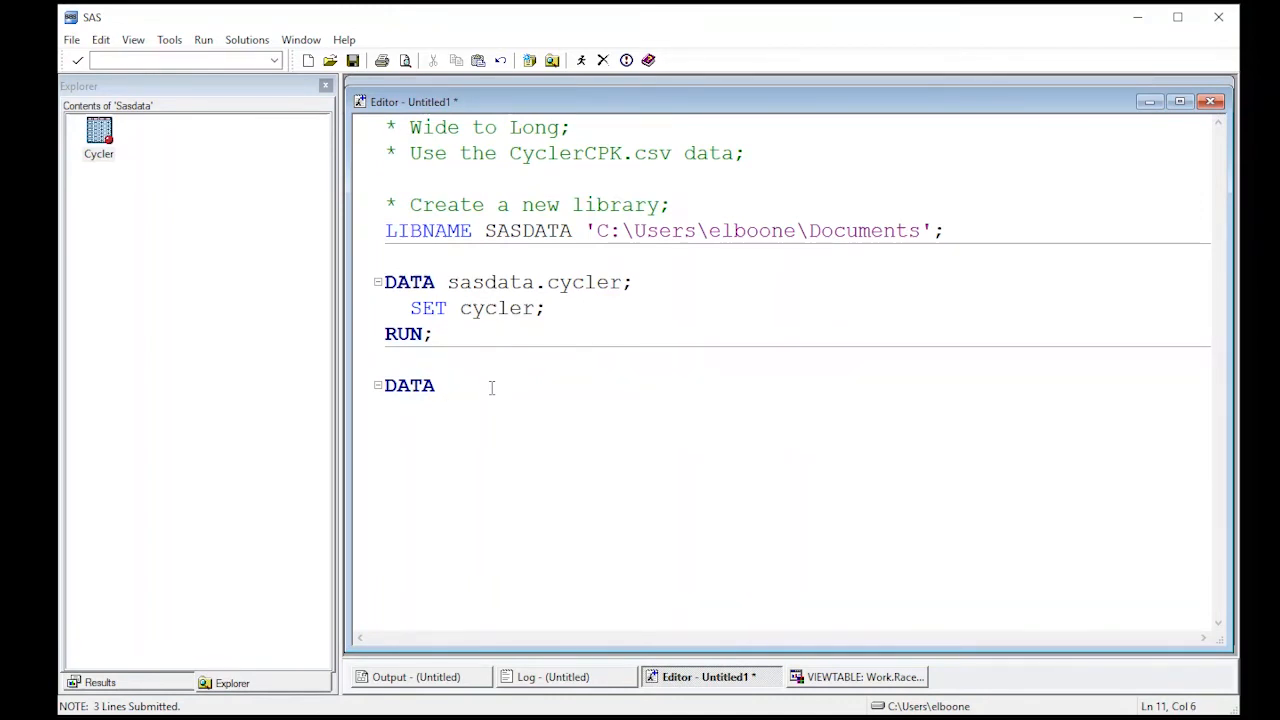
{"action": "type", "text": "cycler"}
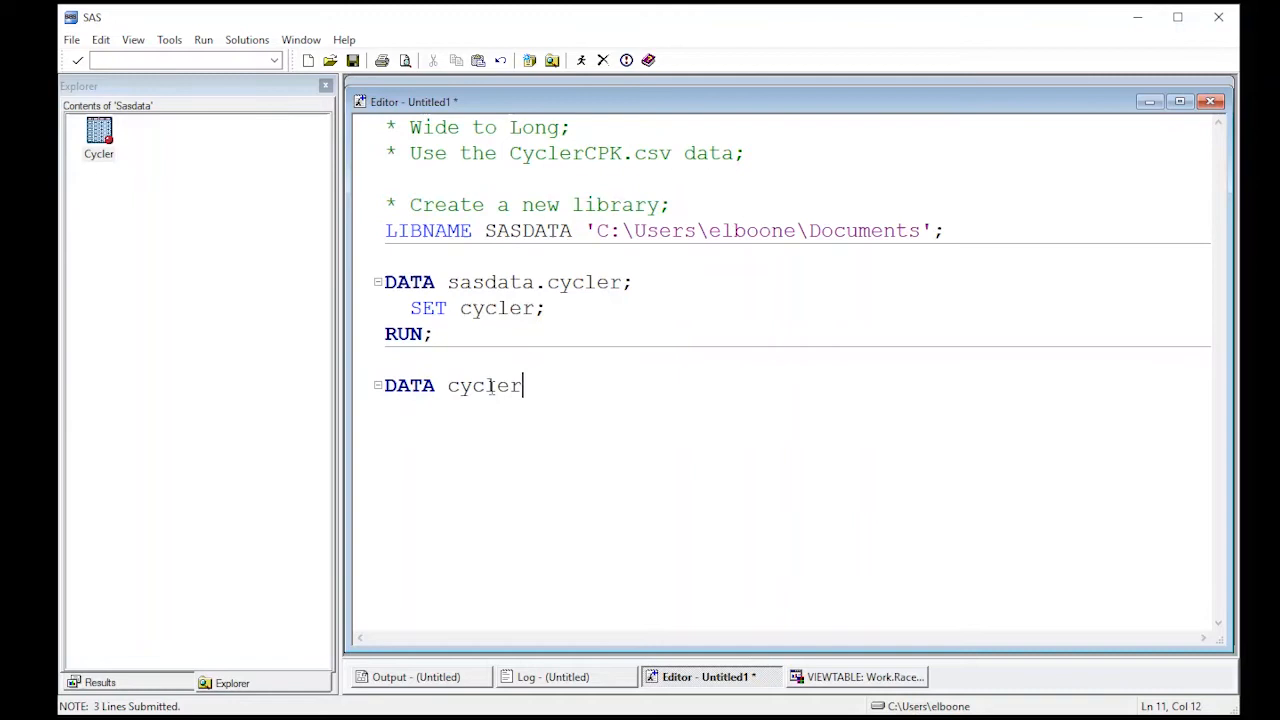
{"action": "type", "text": "1;"}
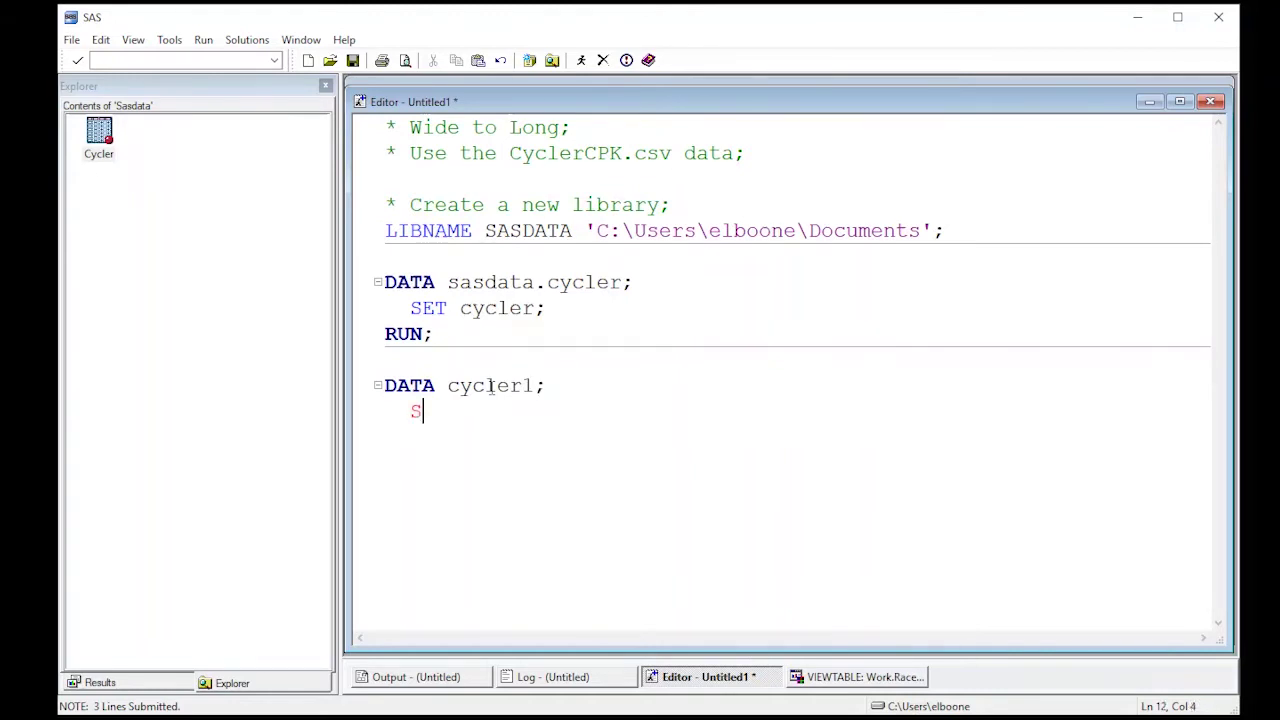
{"action": "type", "text": "ET sta"}
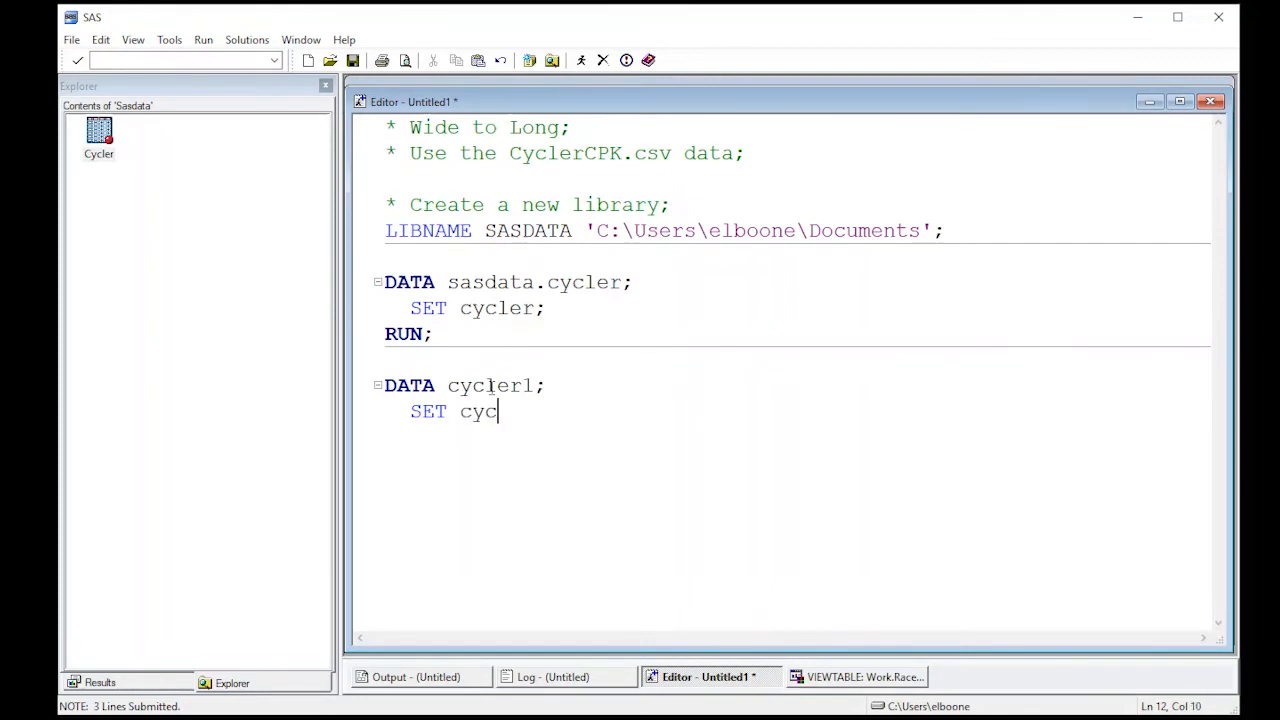
{"action": "type", "text": "ler"}
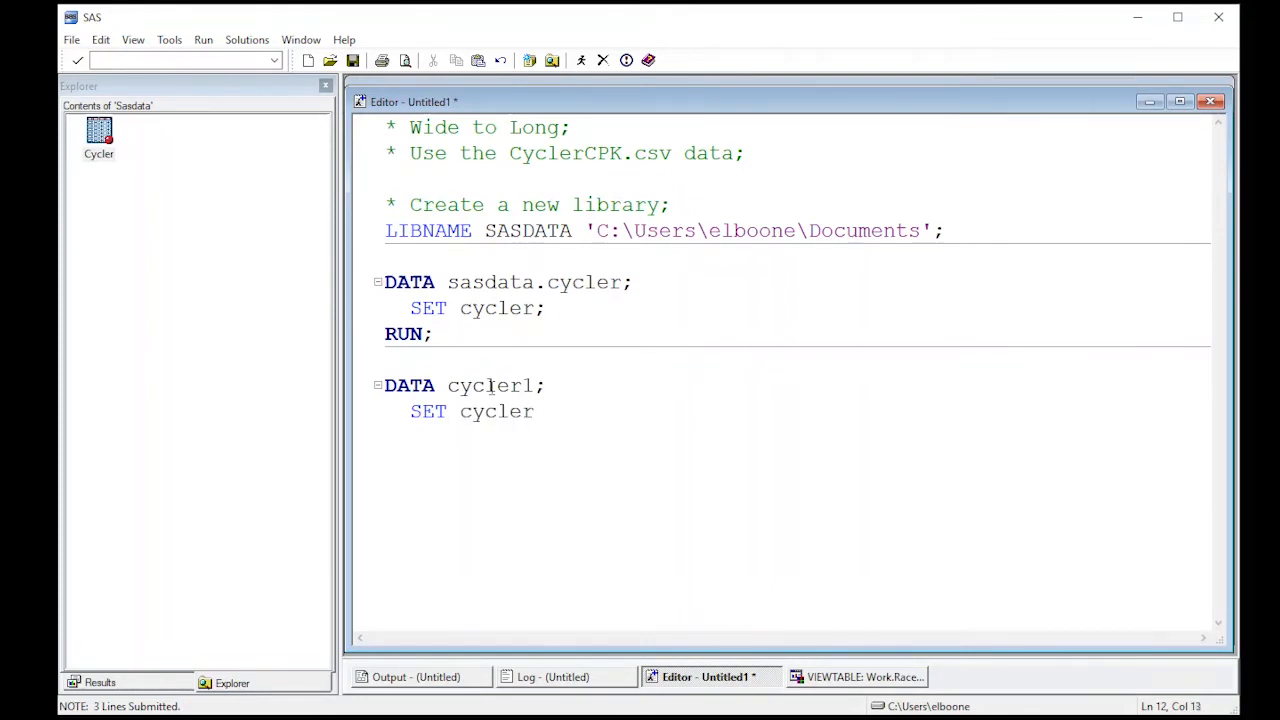
{"action": "type", "text": ";"}
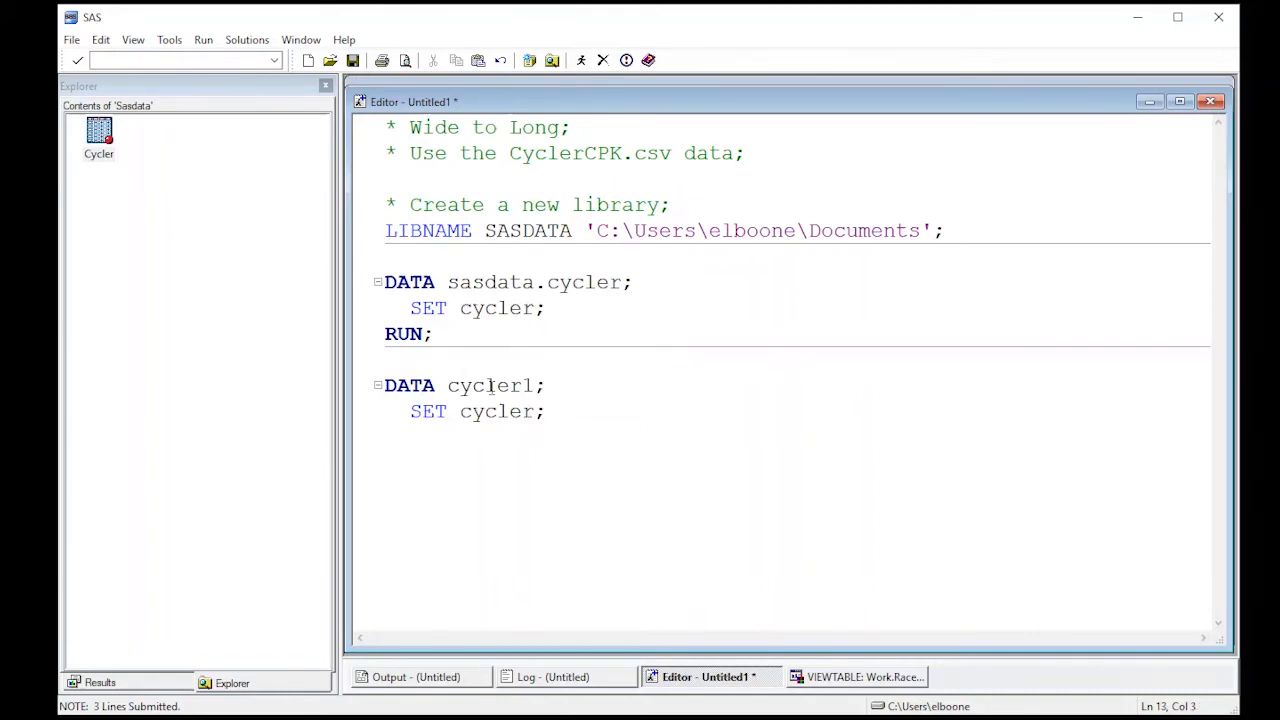
{"action": "left_click", "coordinate": [98, 133]}
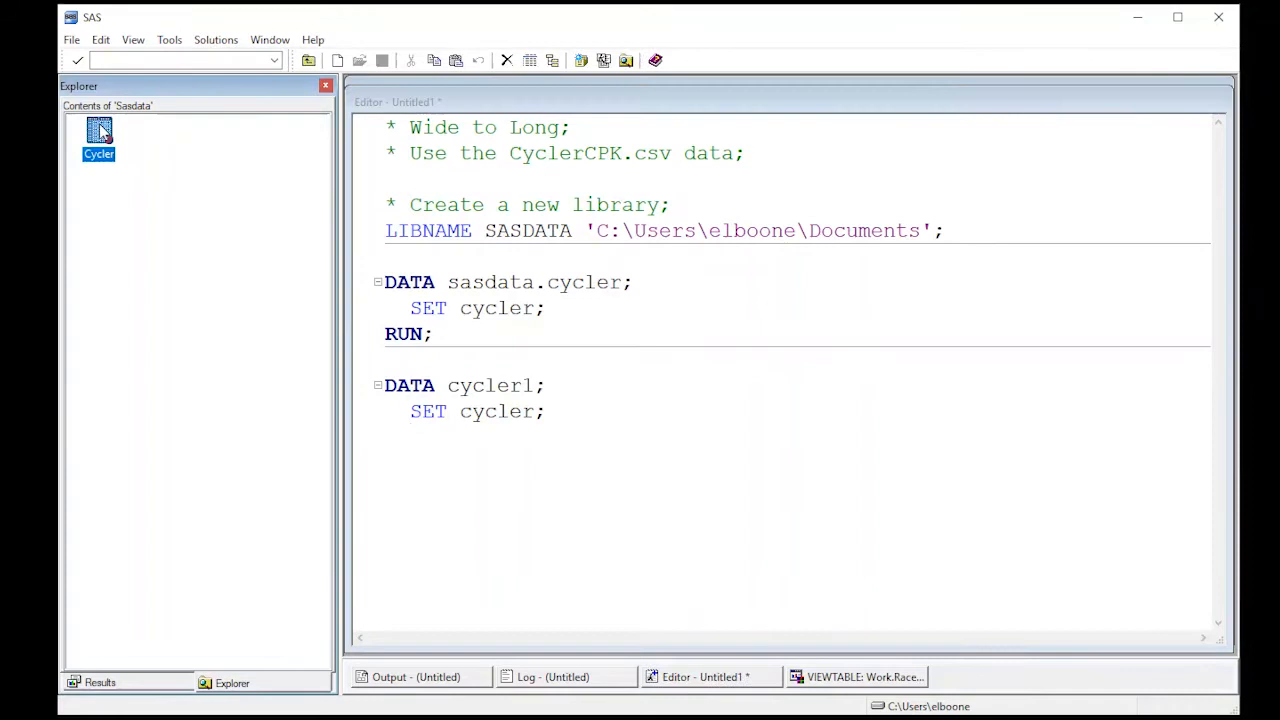
{"action": "double_click", "coordinate": [98, 135]}
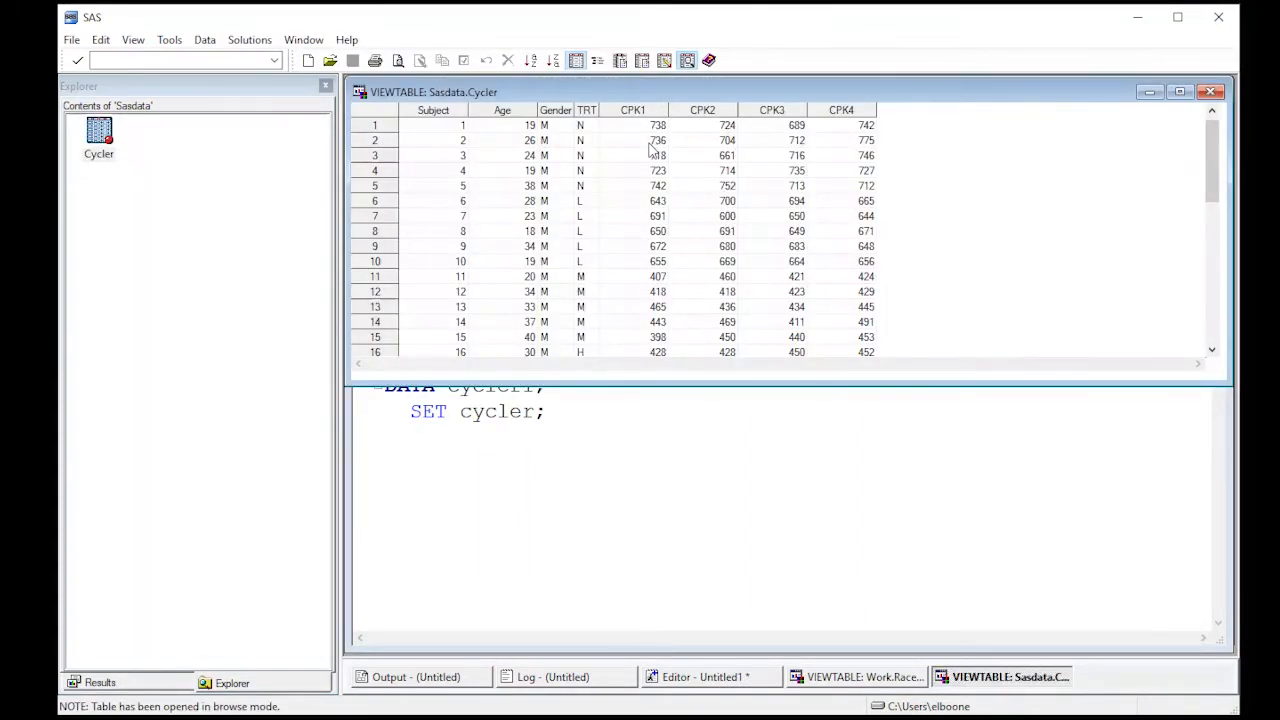
{"action": "mouse_move", "coordinate": [750, 135]}
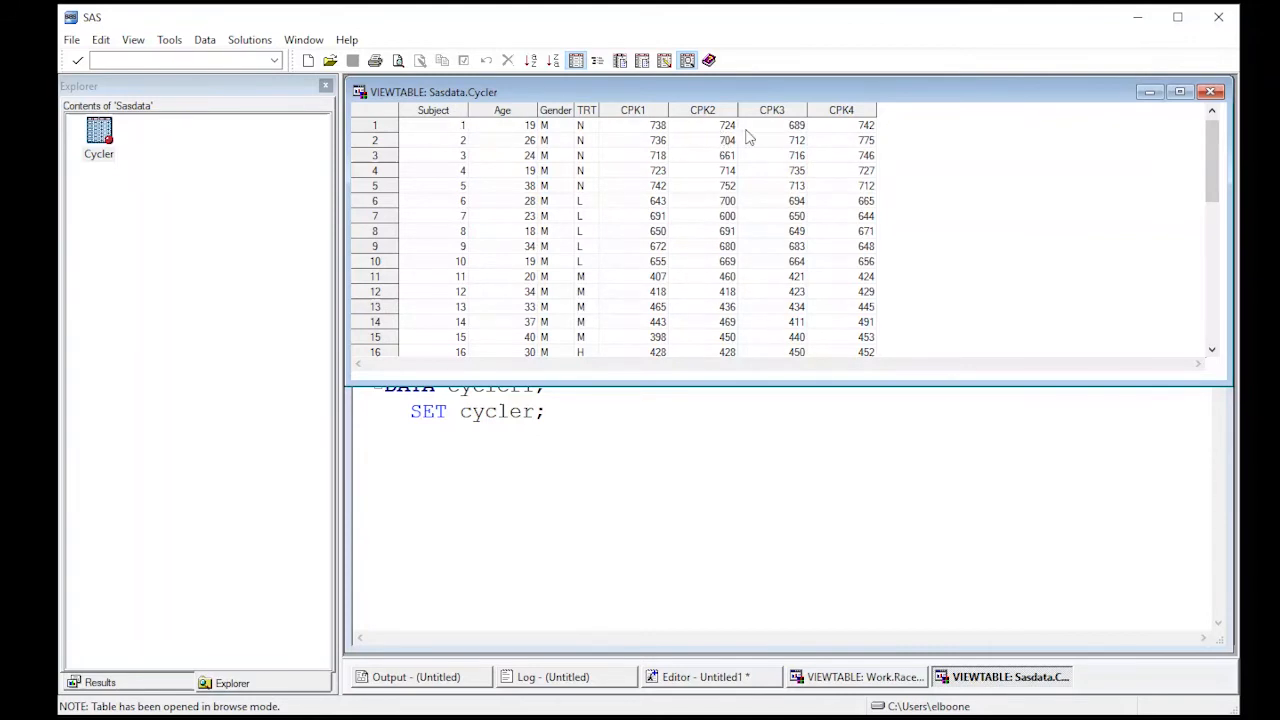
{"action": "mouse_move", "coordinate": [812, 113]}
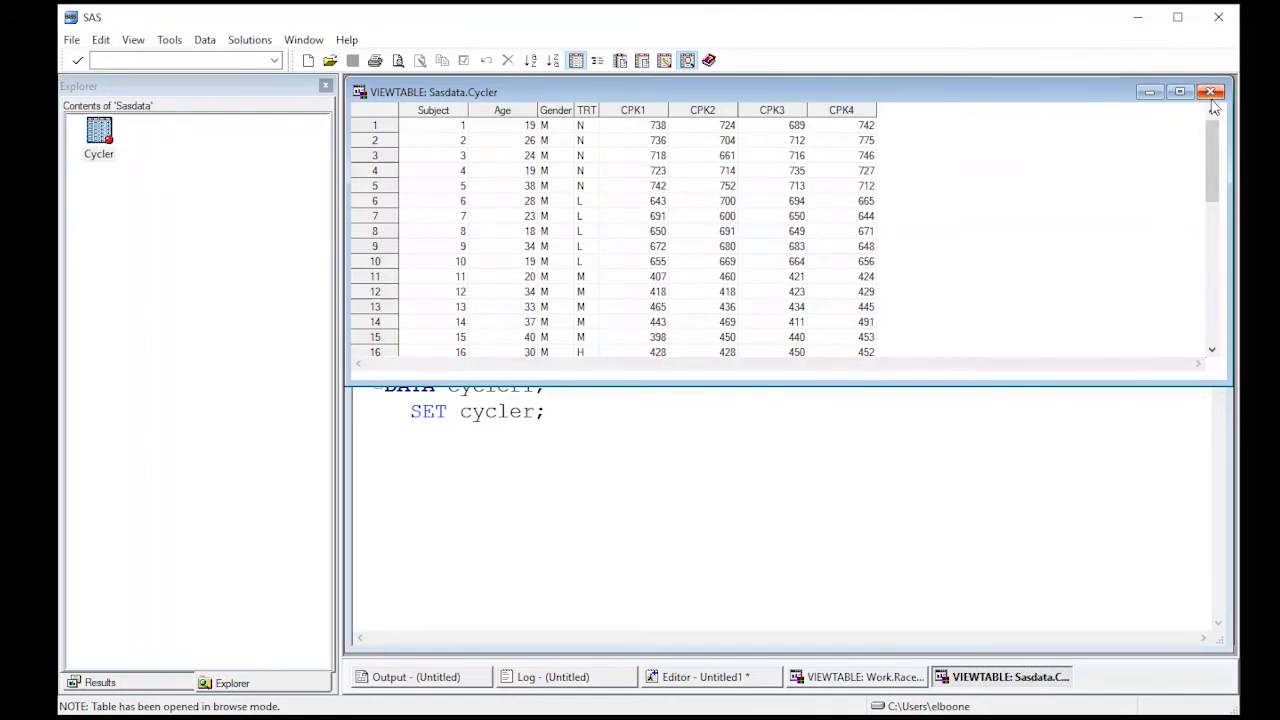
{"action": "left_click", "coordinate": [1213, 92]}
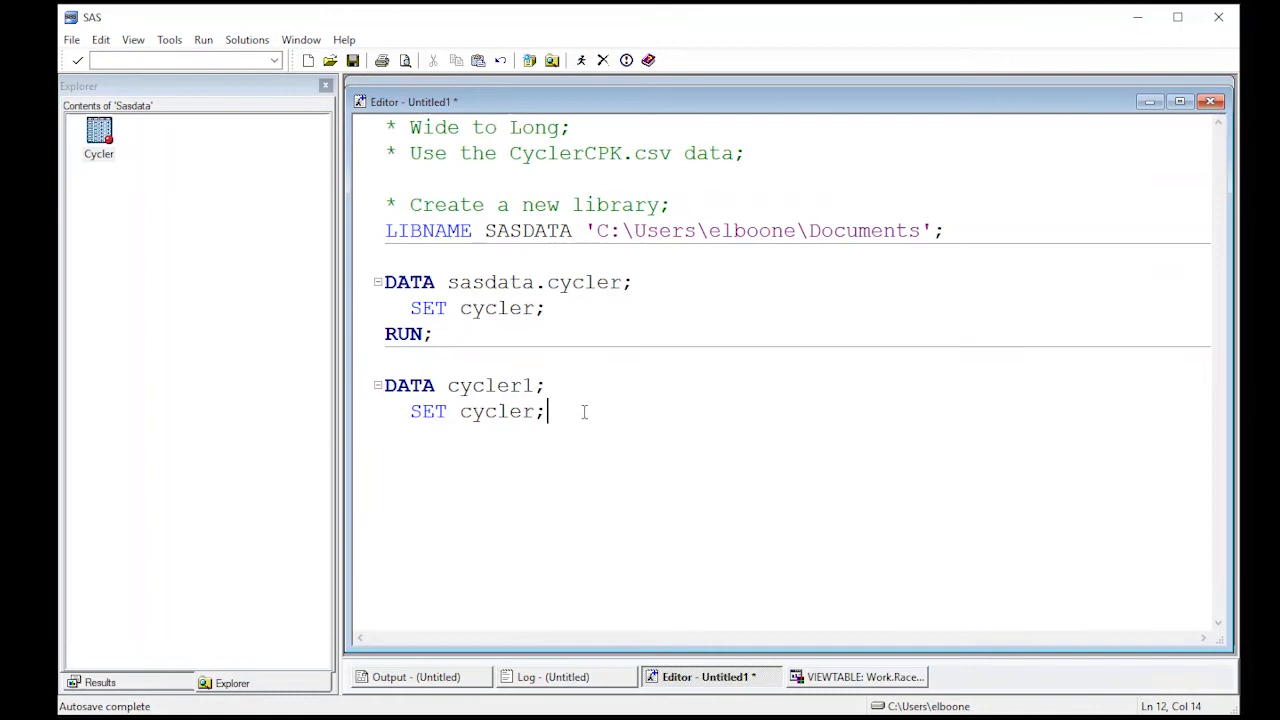
Step: Add CPK = CPK1, DROP CPK1-CPK4 and RUN; to the cycler1 step and select it
{"action": "type", "text": "CPK"}
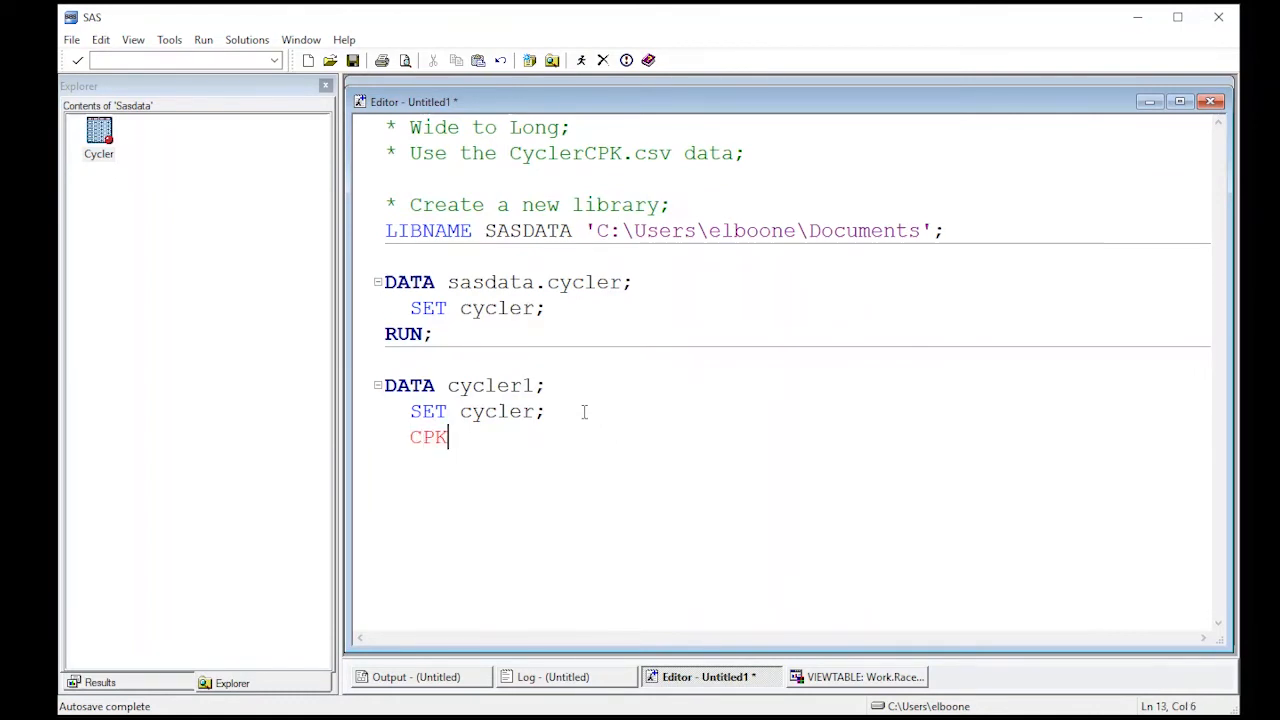
{"action": "type", "text": "= CPK1;"}
{"action": "type", "text": "D"}
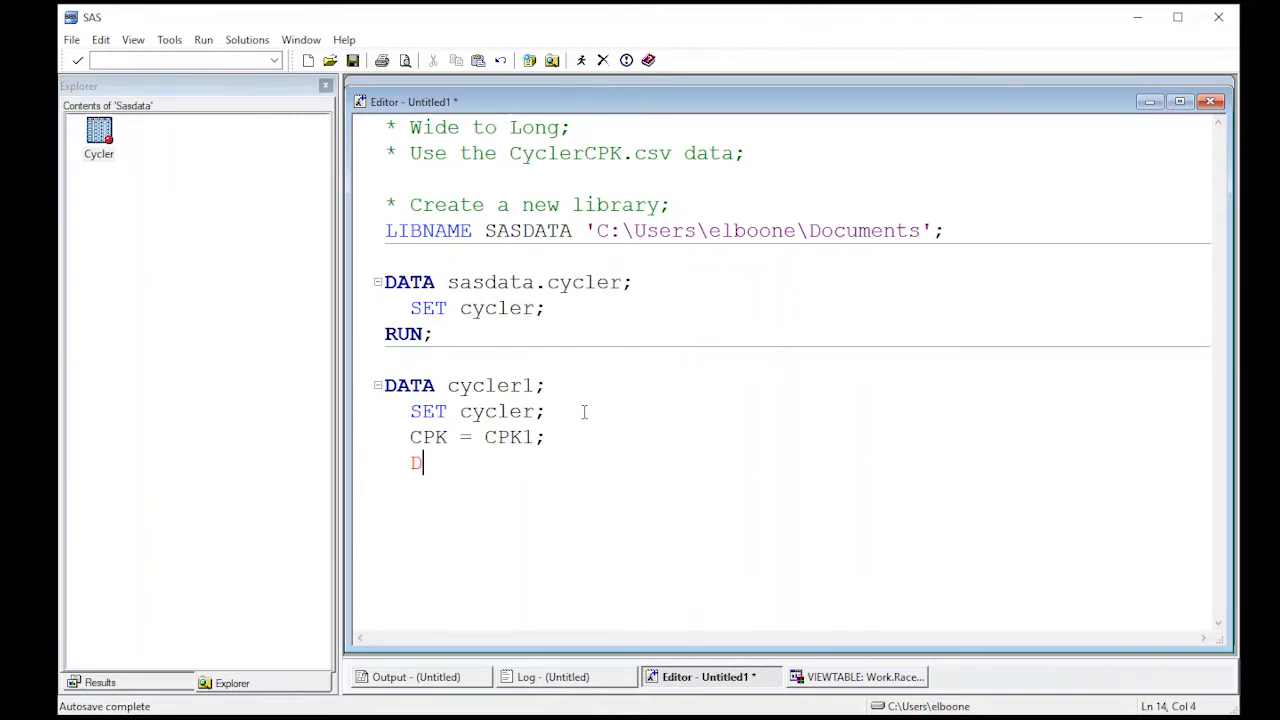
{"action": "type", "text": "ROP"}
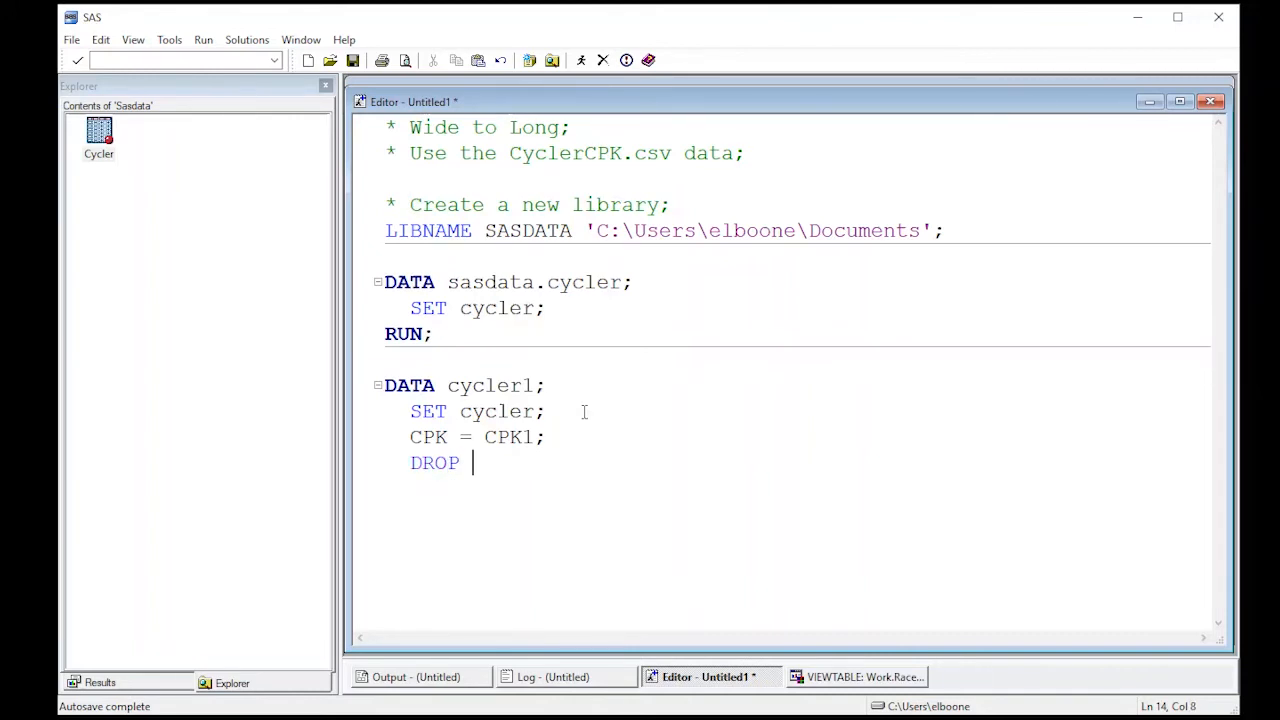
{"action": "type", "text": "CPK"}
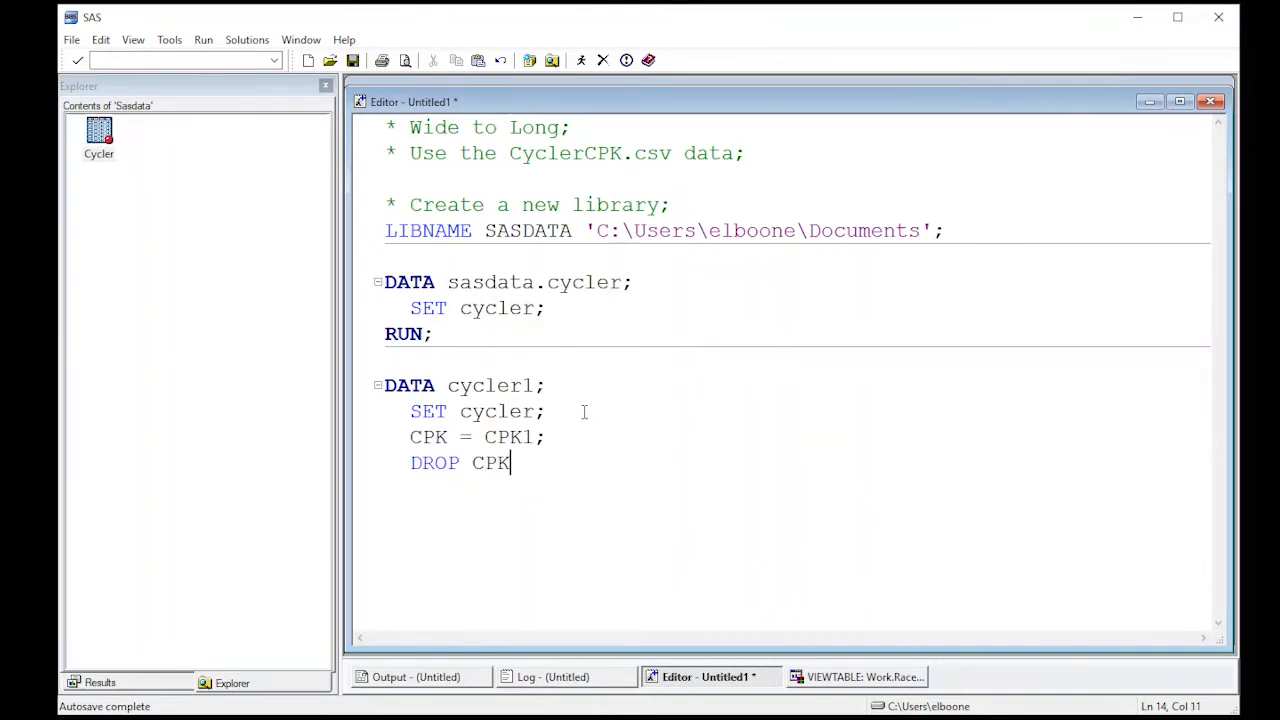
{"action": "type", "text": "1 CPK2 CPK3"}
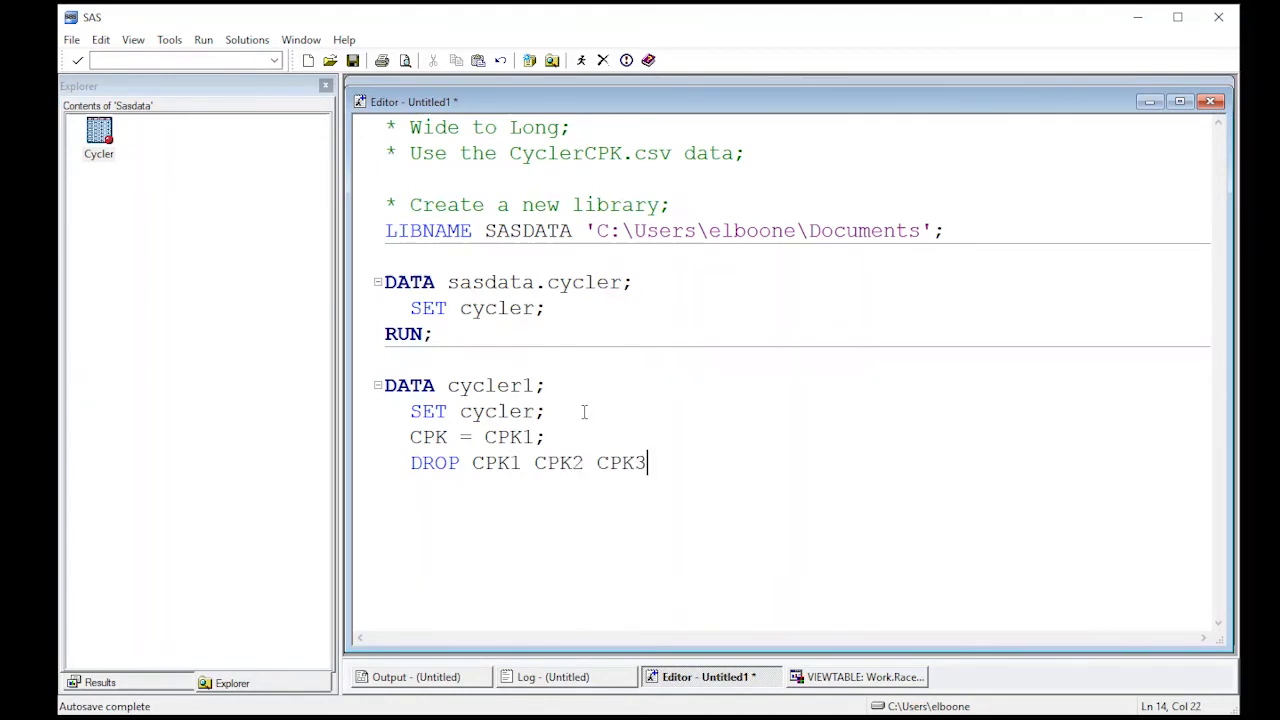
{"action": "type", "text": "CPK4"}
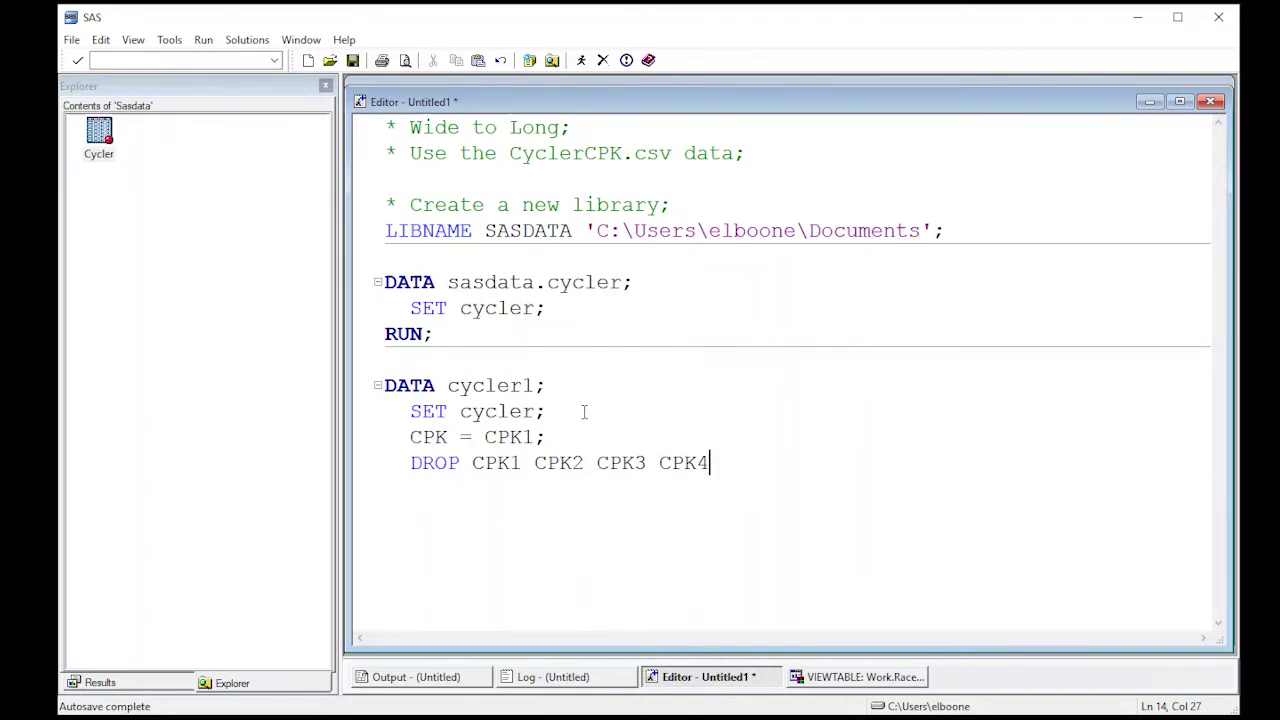
{"action": "type", "text": ";"}
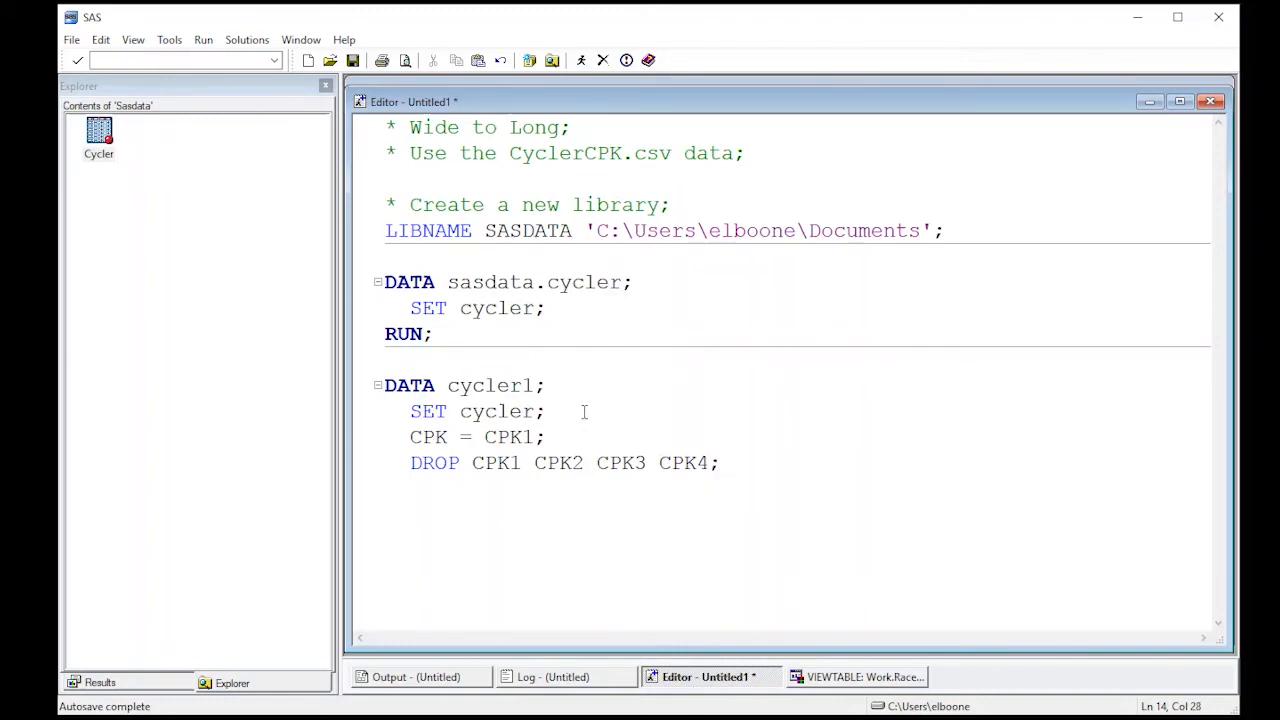
{"action": "type", "text": "R"}
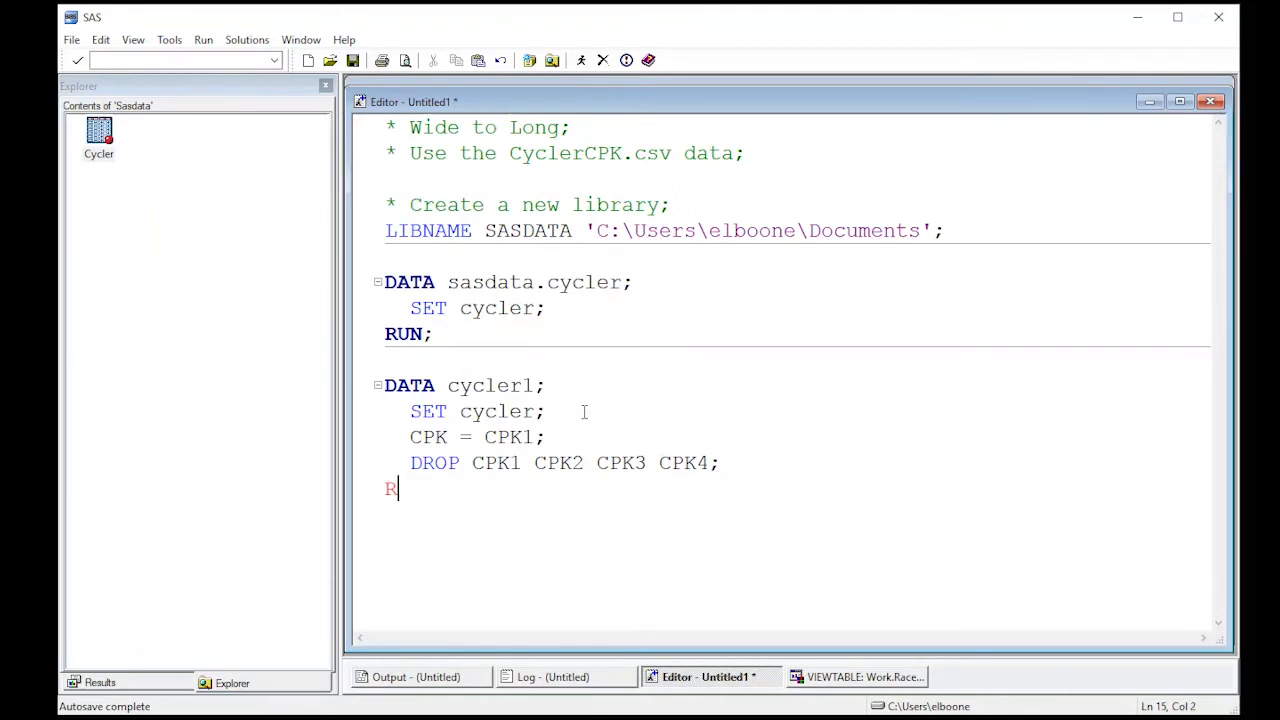
{"action": "type", "text": "UN;"}
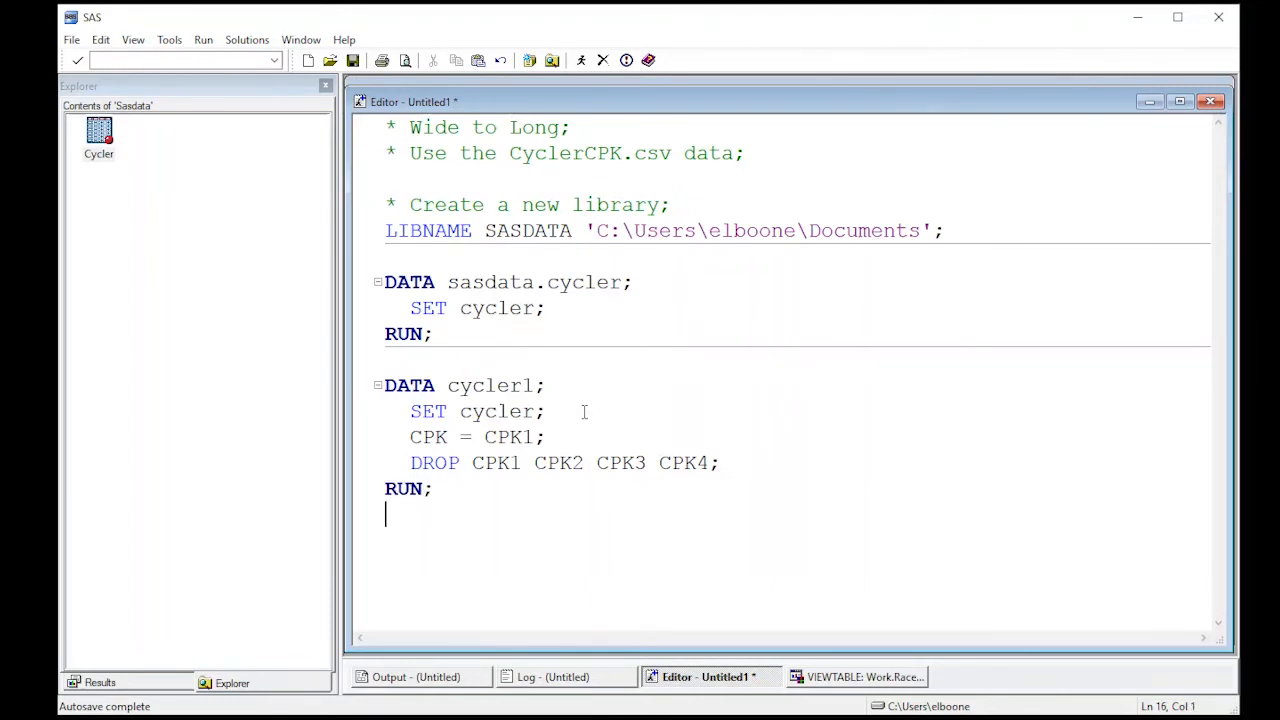
{"action": "left_click_drag", "start_coordinate": [385, 385], "coordinate": [385, 515]}
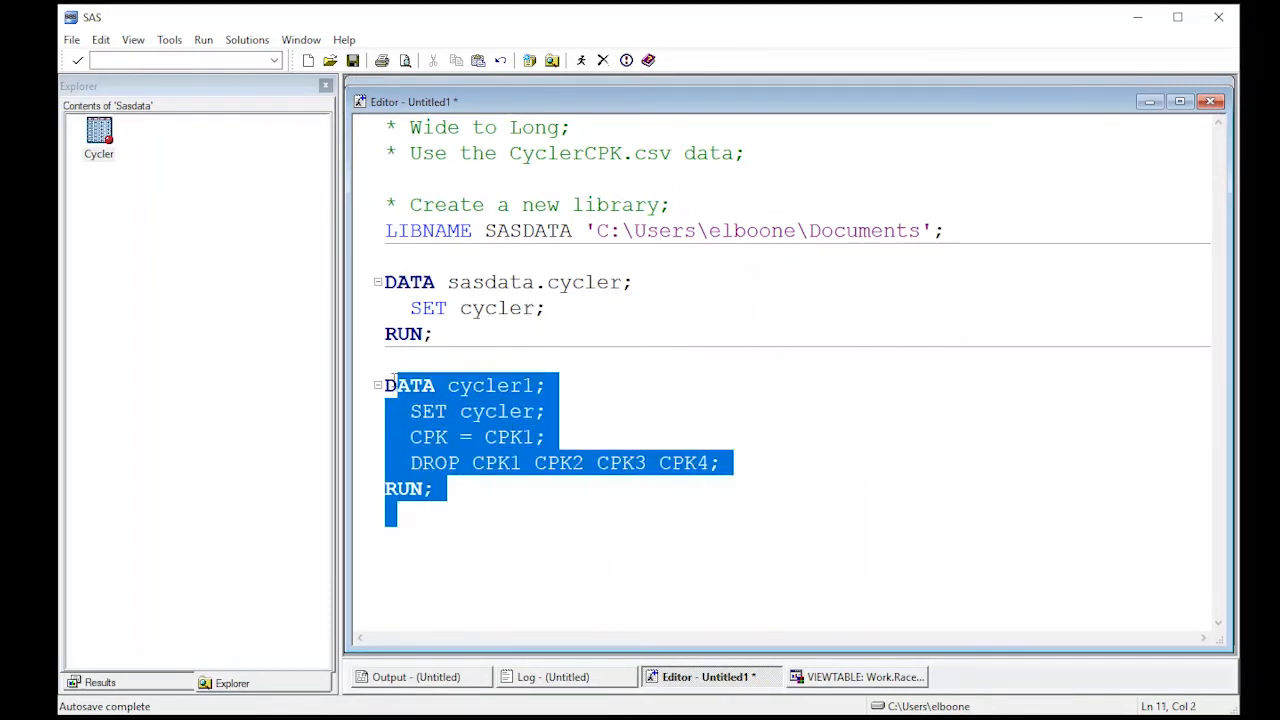
{"action": "mouse_move", "coordinate": [580, 59]}
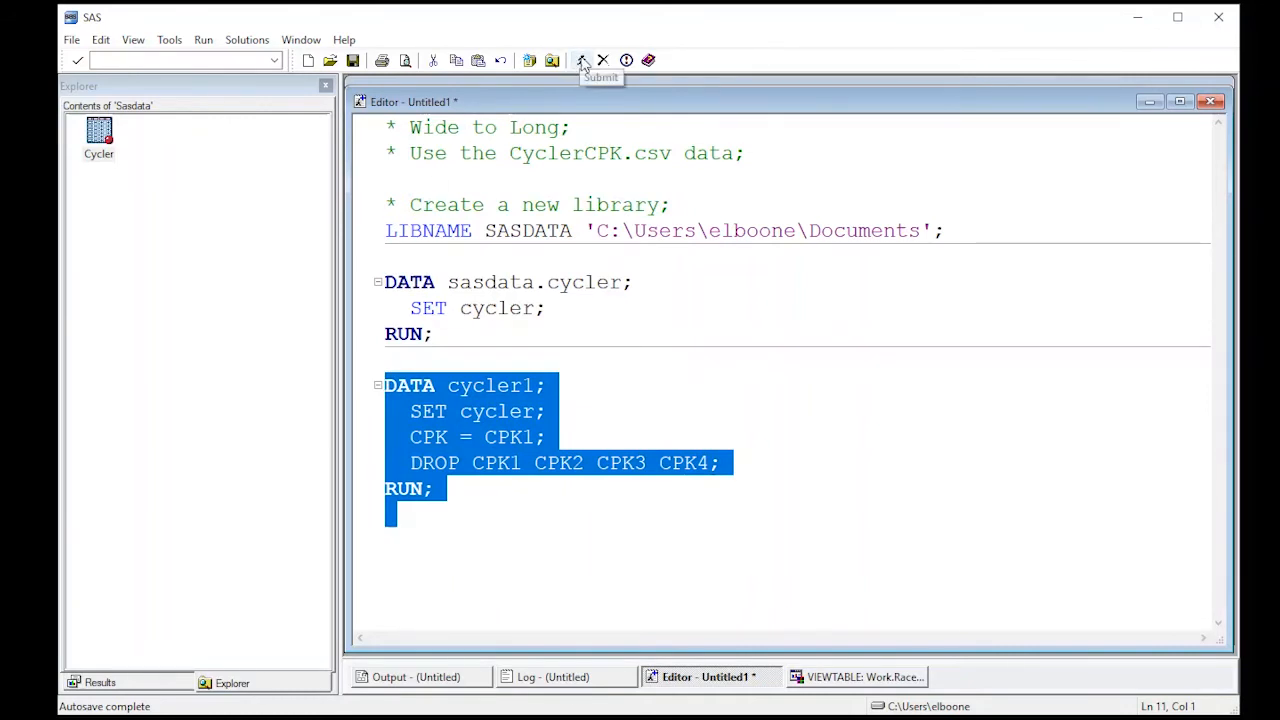
Step: Submit the cycler1 DATA step, creating WORK.CYCLER1 with 40 observations and 5 variables
{"action": "left_click", "coordinate": [578, 59]}
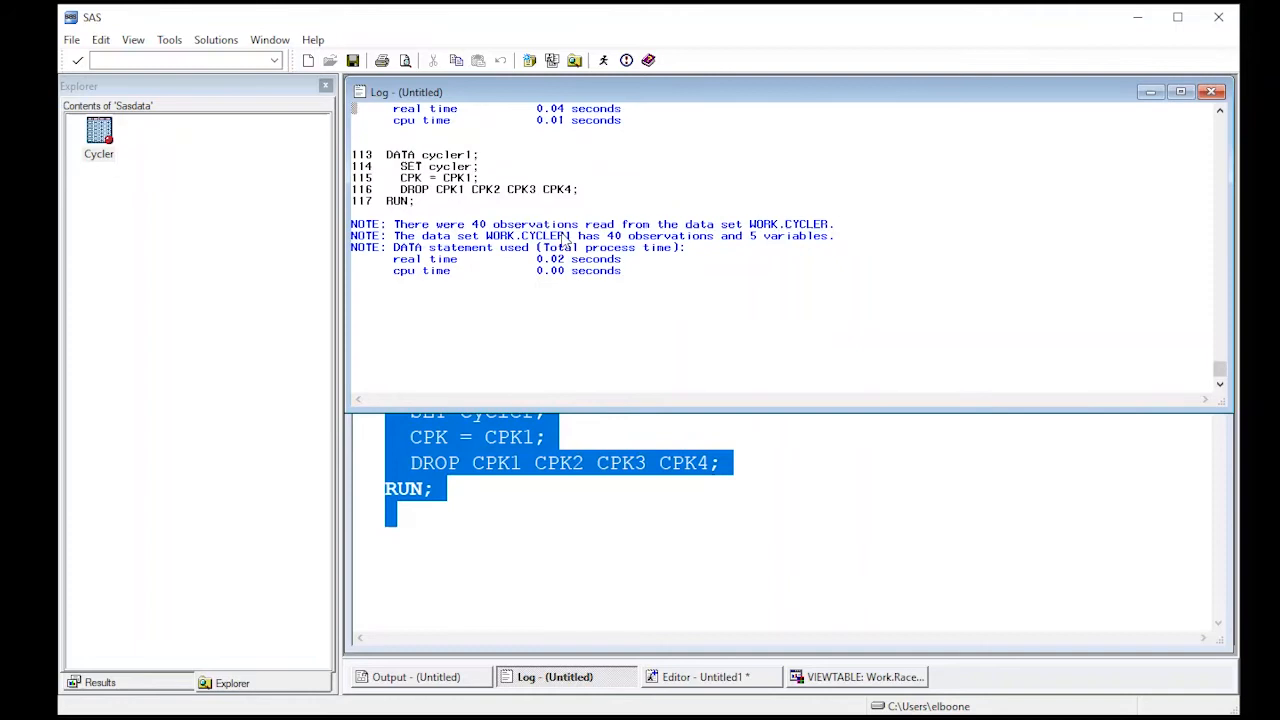
{"action": "mouse_move", "coordinate": [247, 349]}
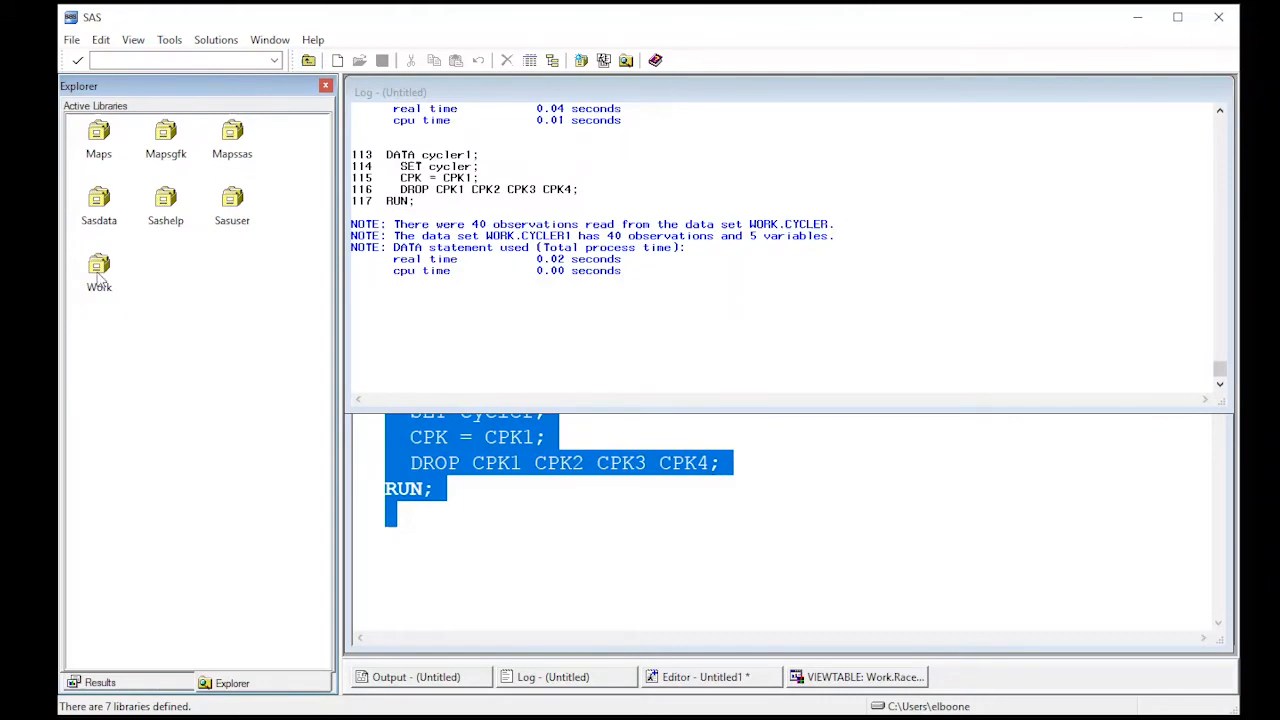
Step: List the Work library and view Cycler1's single CPK column beside Cycler's CPK1–CPK4
{"action": "double_click", "coordinate": [98, 270]}
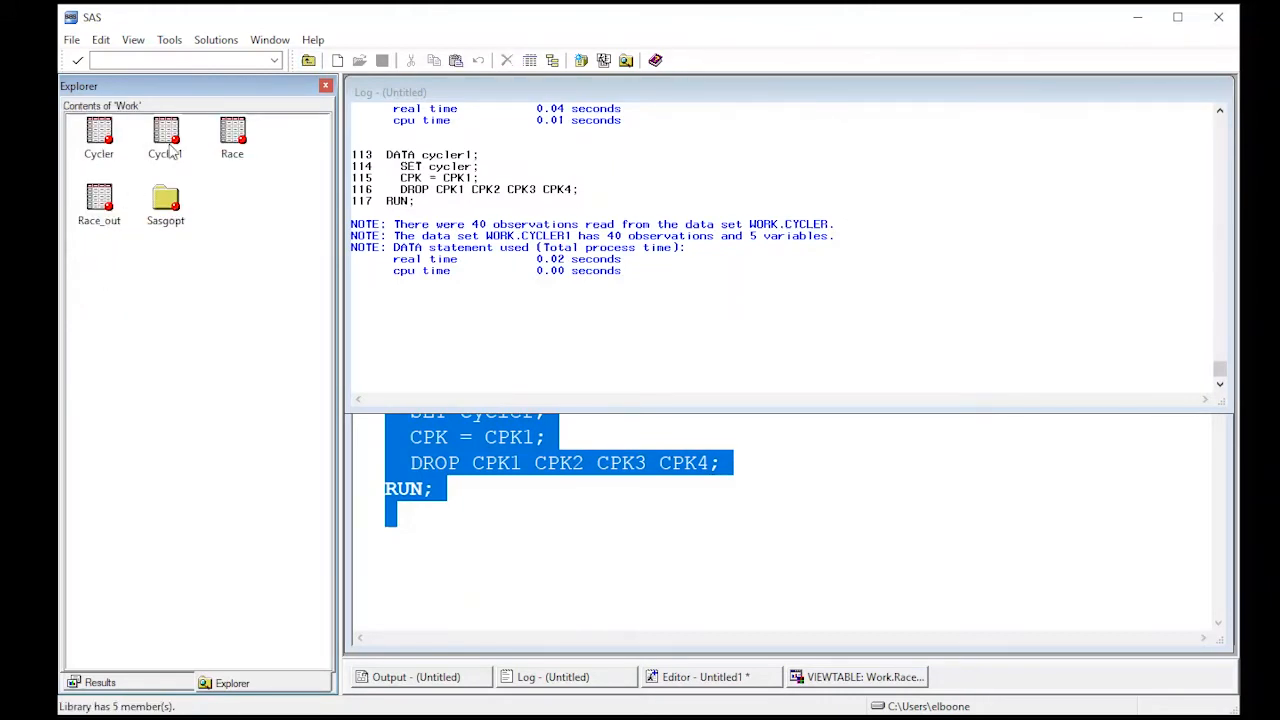
{"action": "double_click", "coordinate": [165, 135]}
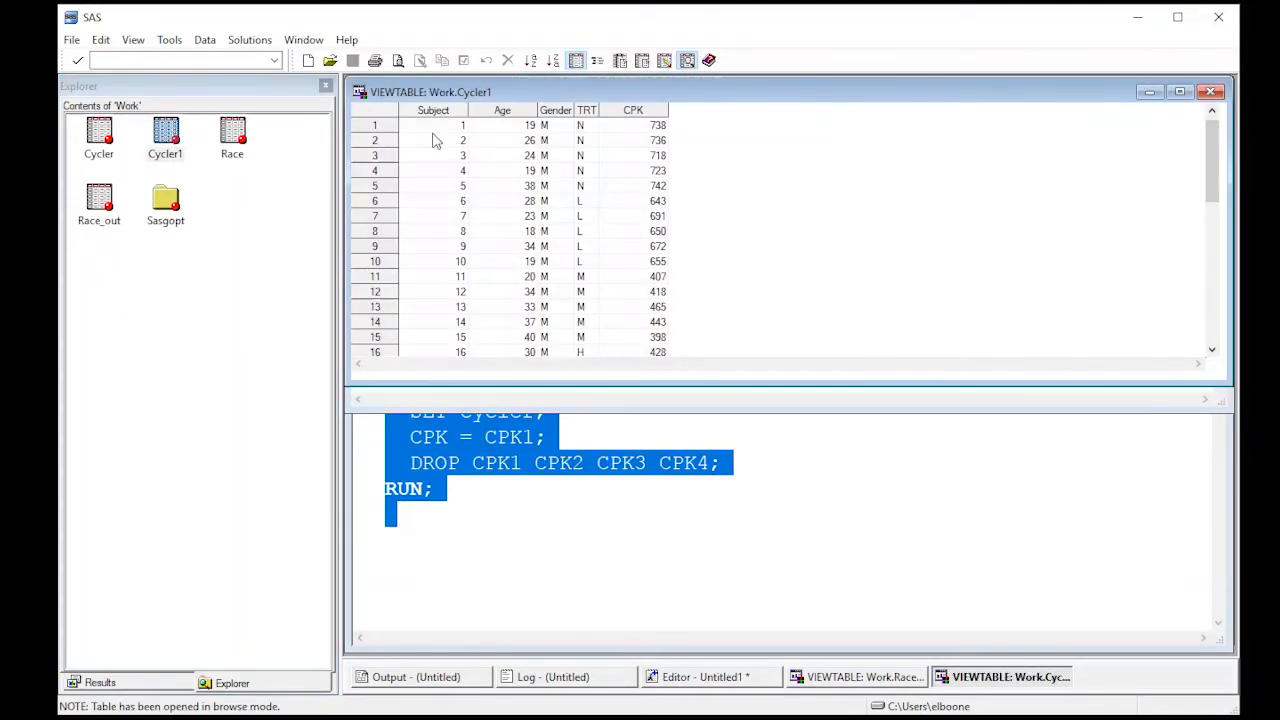
{"action": "mouse_move", "coordinate": [572, 110]}
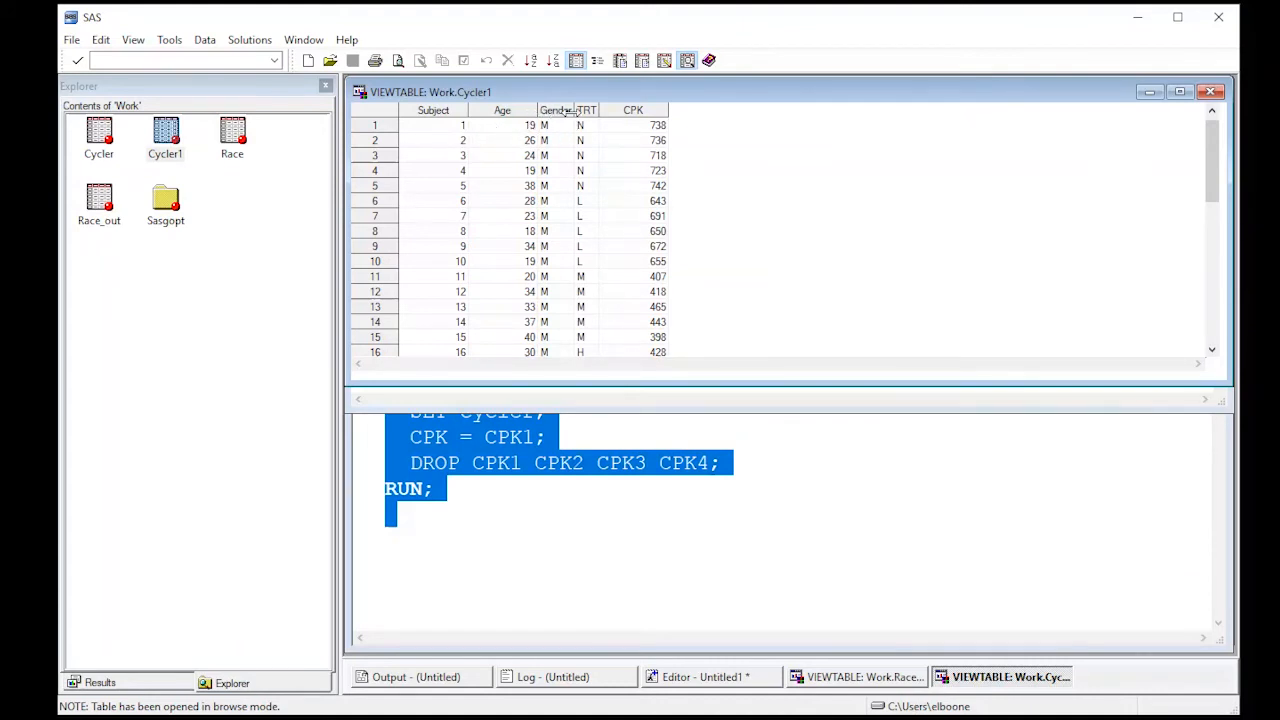
{"action": "left_click", "coordinate": [98, 135]}
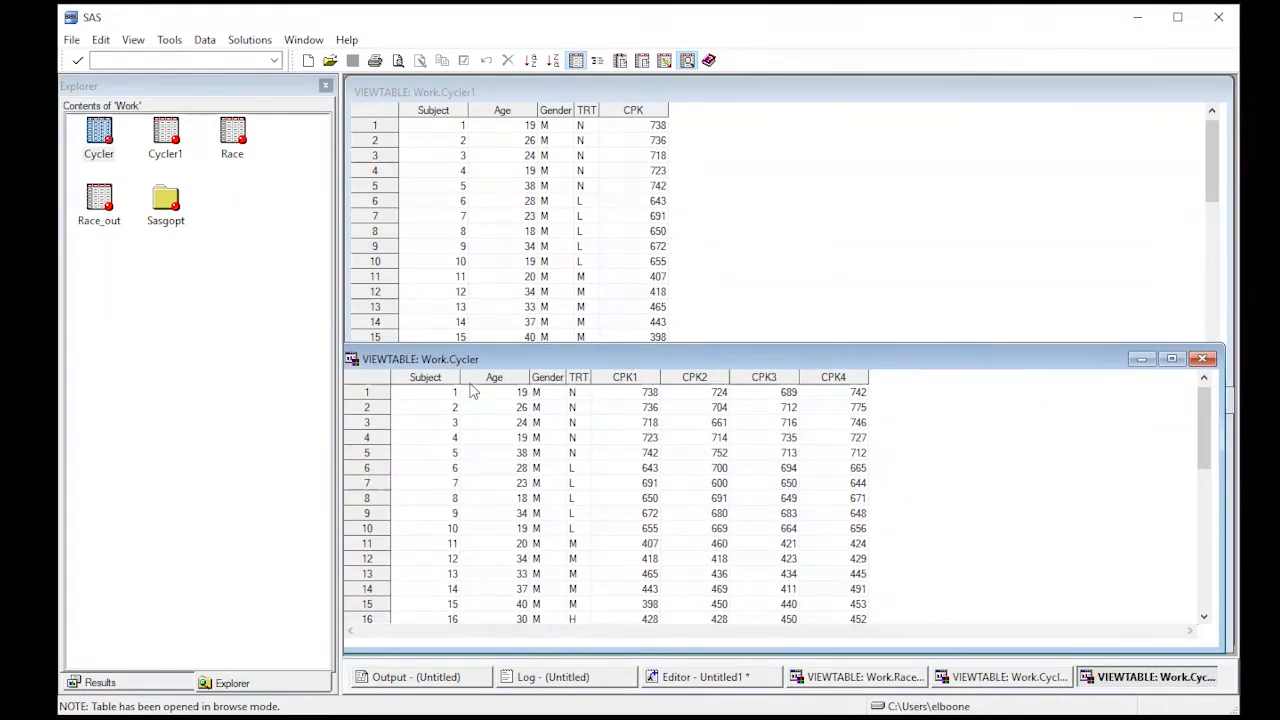
{"action": "mouse_move", "coordinate": [622, 383]}
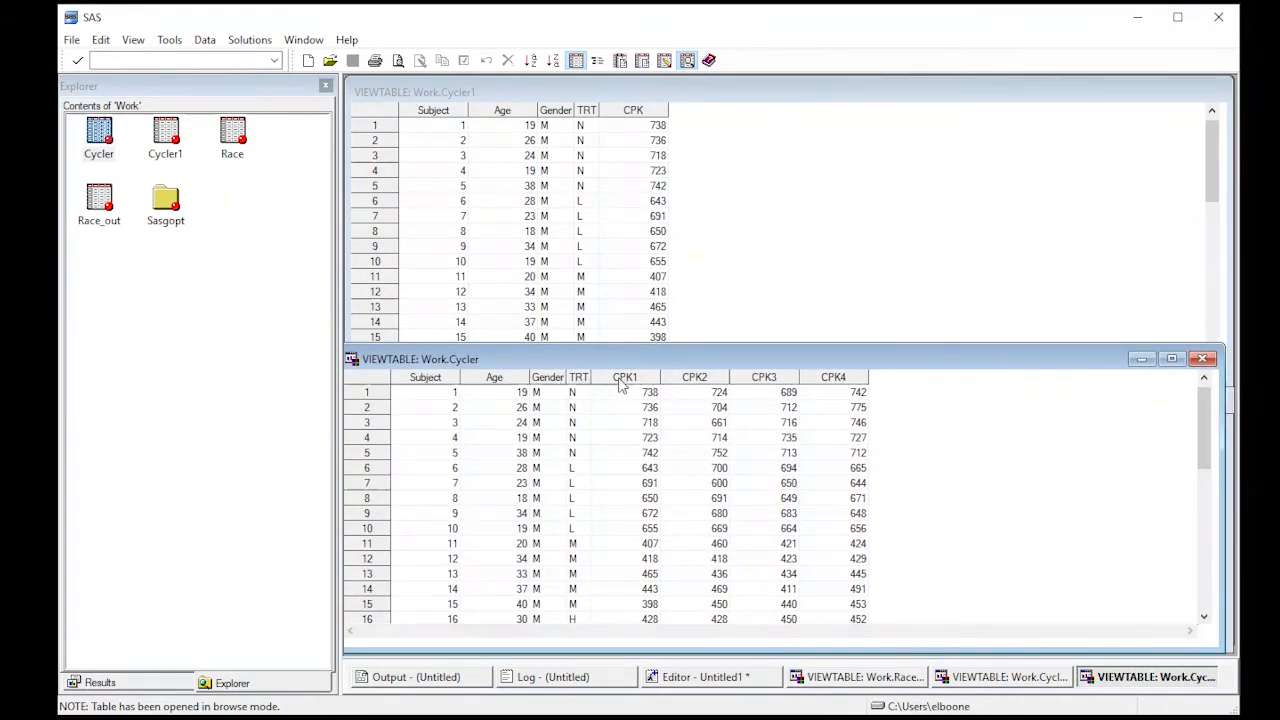
{"action": "mouse_move", "coordinate": [633, 422]}
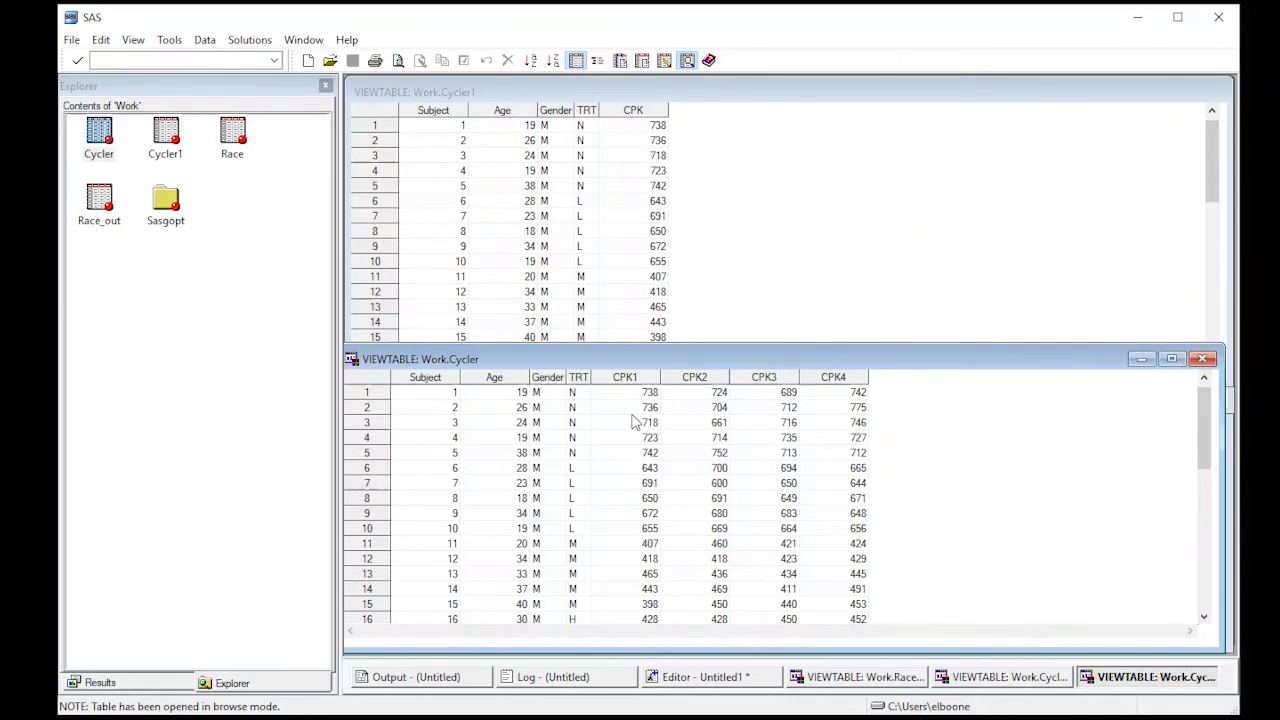
{"action": "mouse_move", "coordinate": [617, 485]}
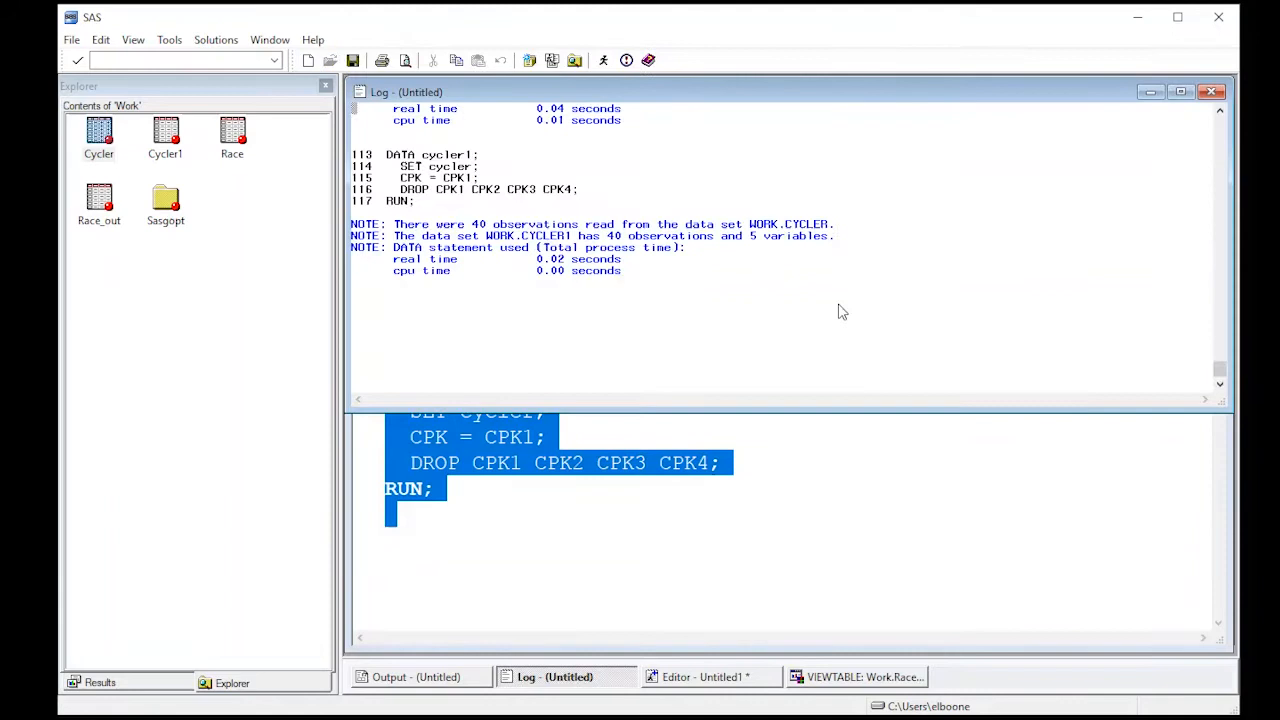
Step: Duplicate the cycler1 DATA step below and renumber the copies to cycler2/CPK2 and cycler3/CPK3
{"action": "left_click", "coordinate": [707, 676]}
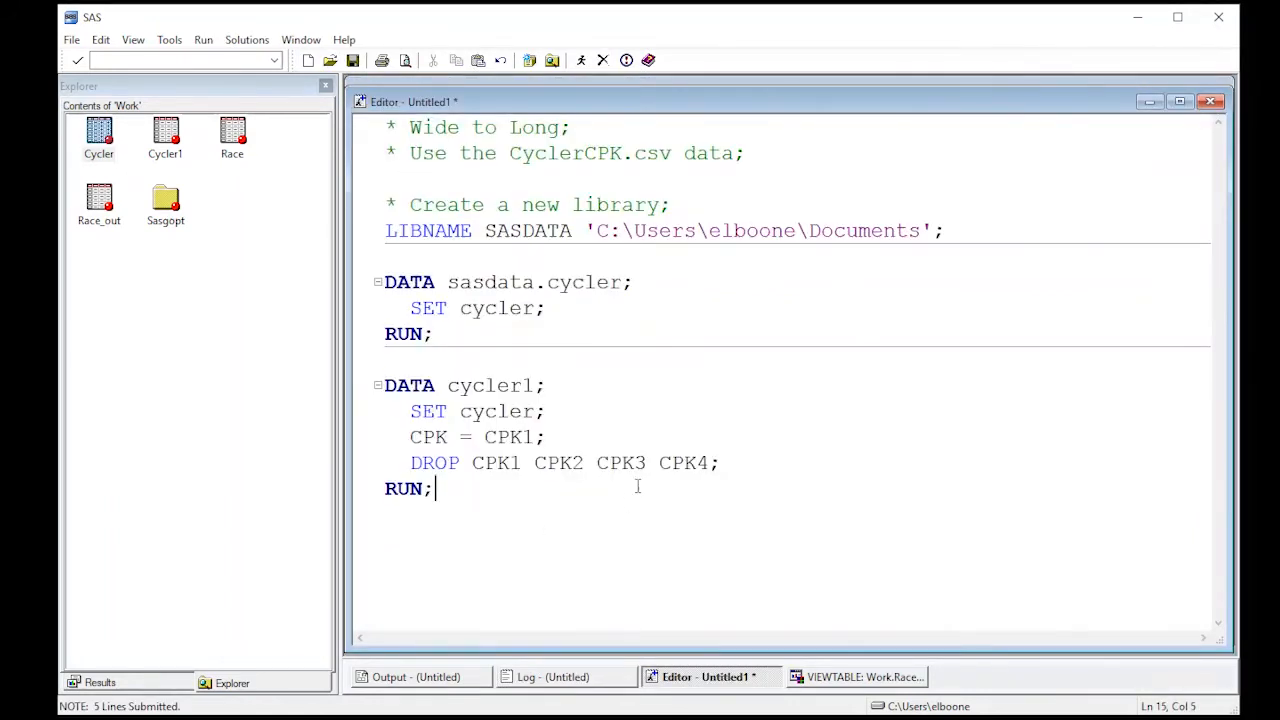
{"action": "left_click_drag", "start_coordinate": [384, 385], "coordinate": [431, 489]}
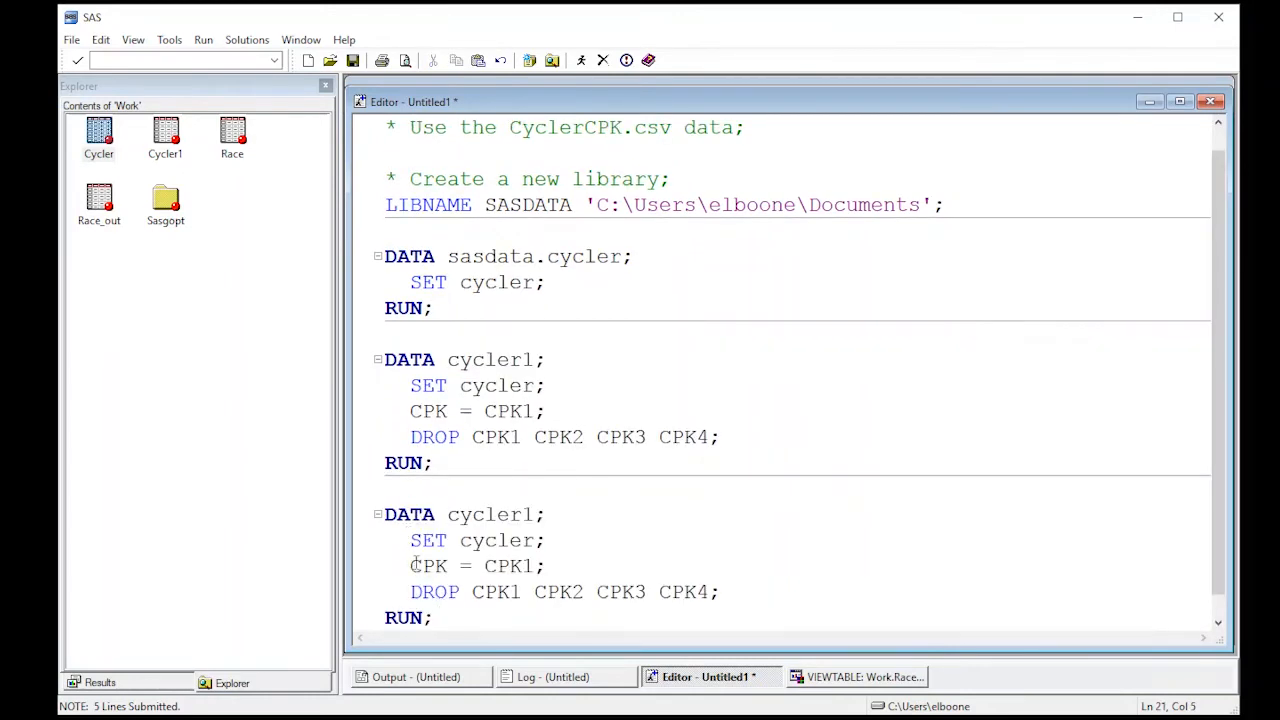
{"action": "scroll", "scroll_direction": "down", "scroll_amount": 3}
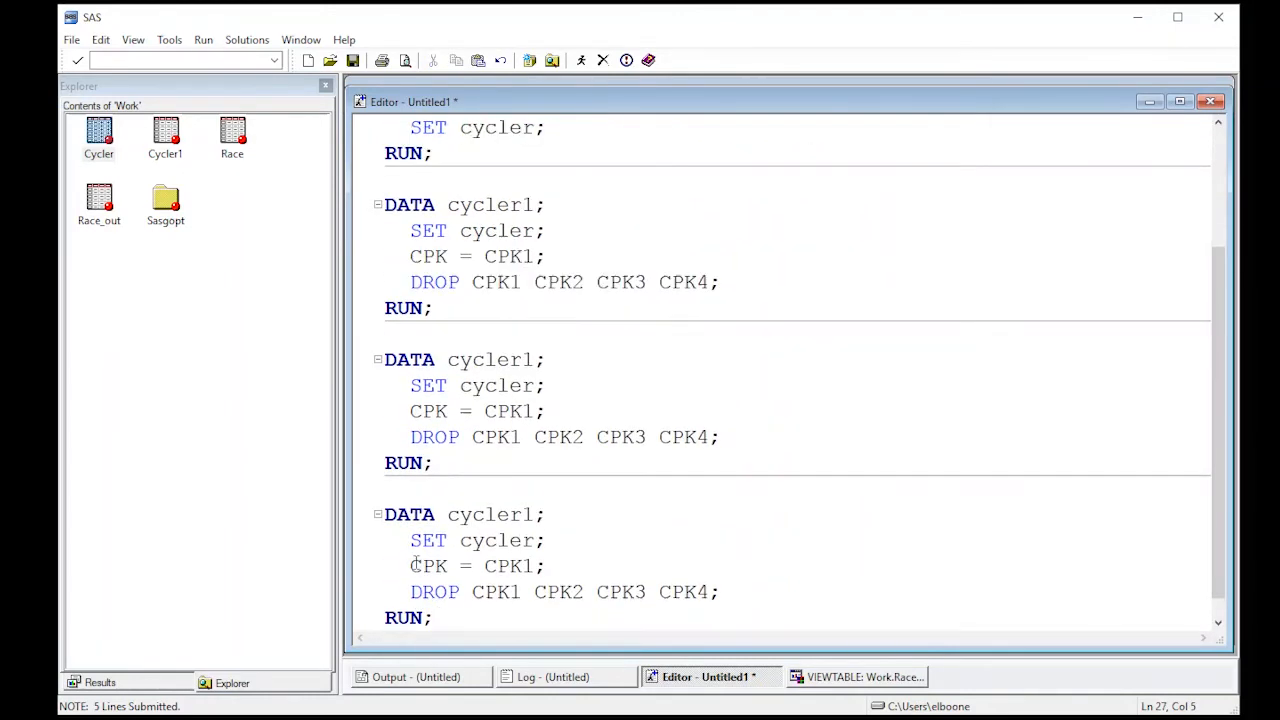
{"action": "left_click", "coordinate": [535, 411]}
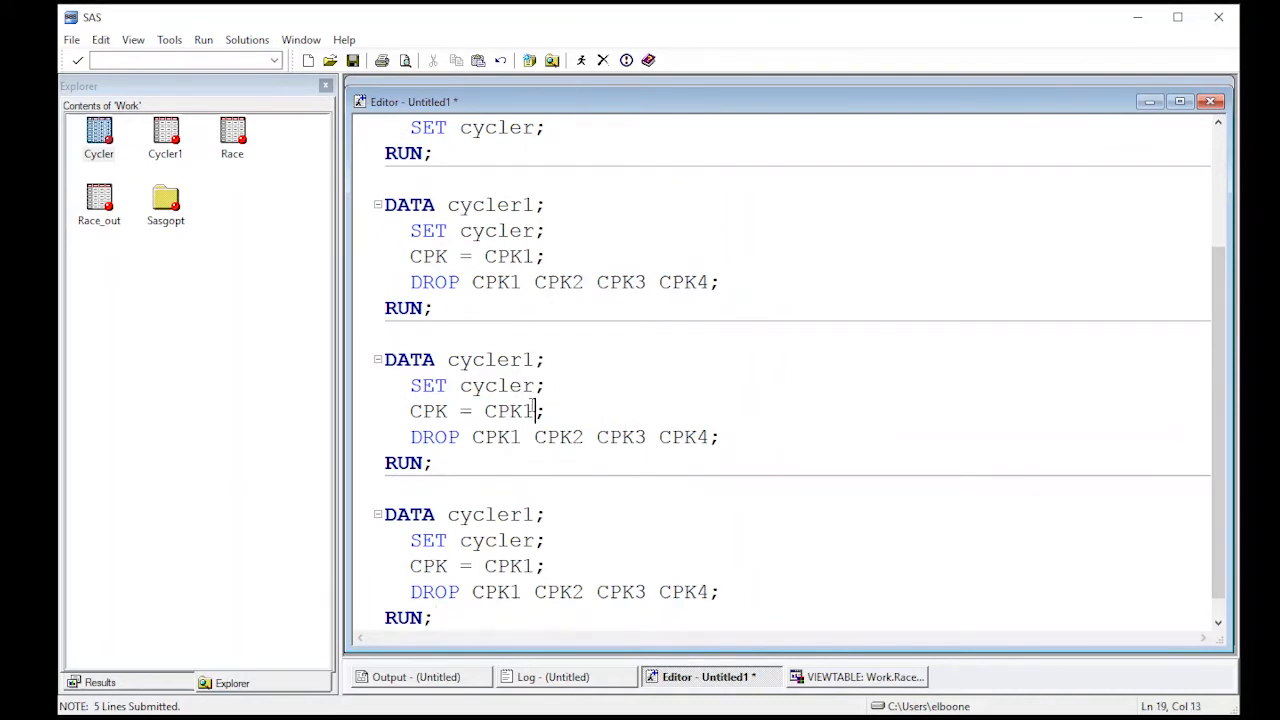
{"action": "type", "text": "2"}
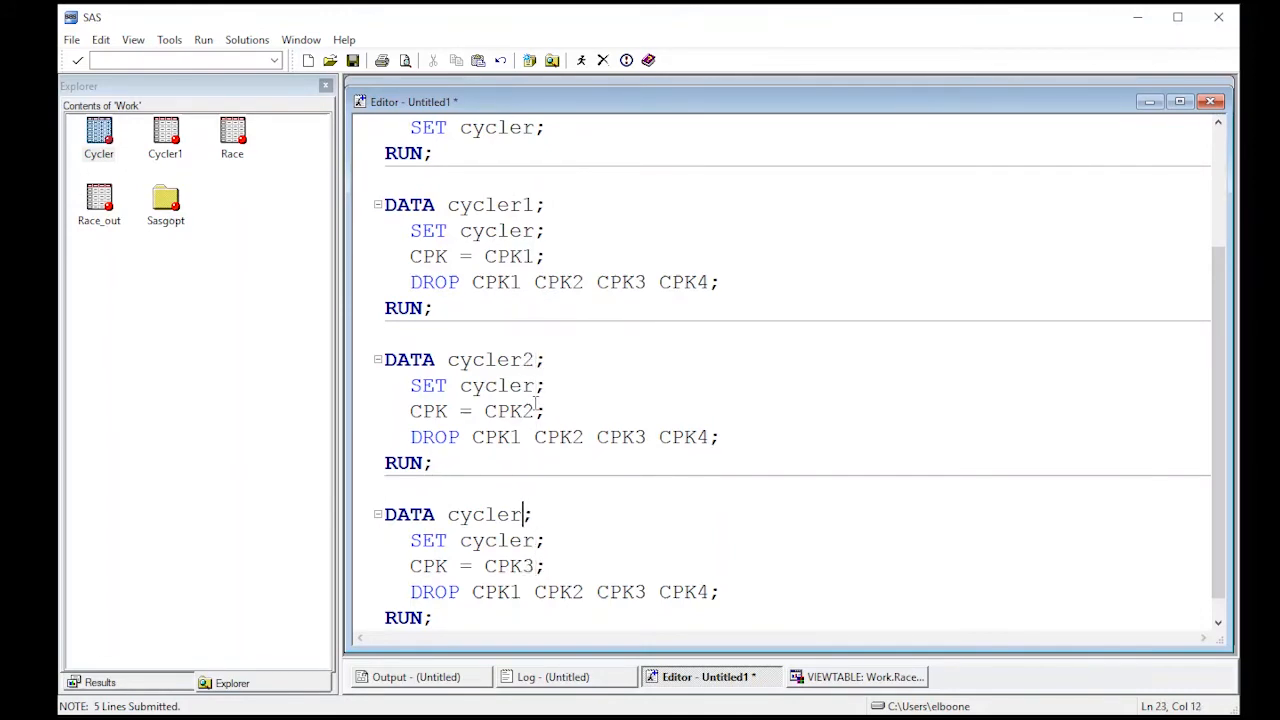
{"action": "type", "text": "3"}
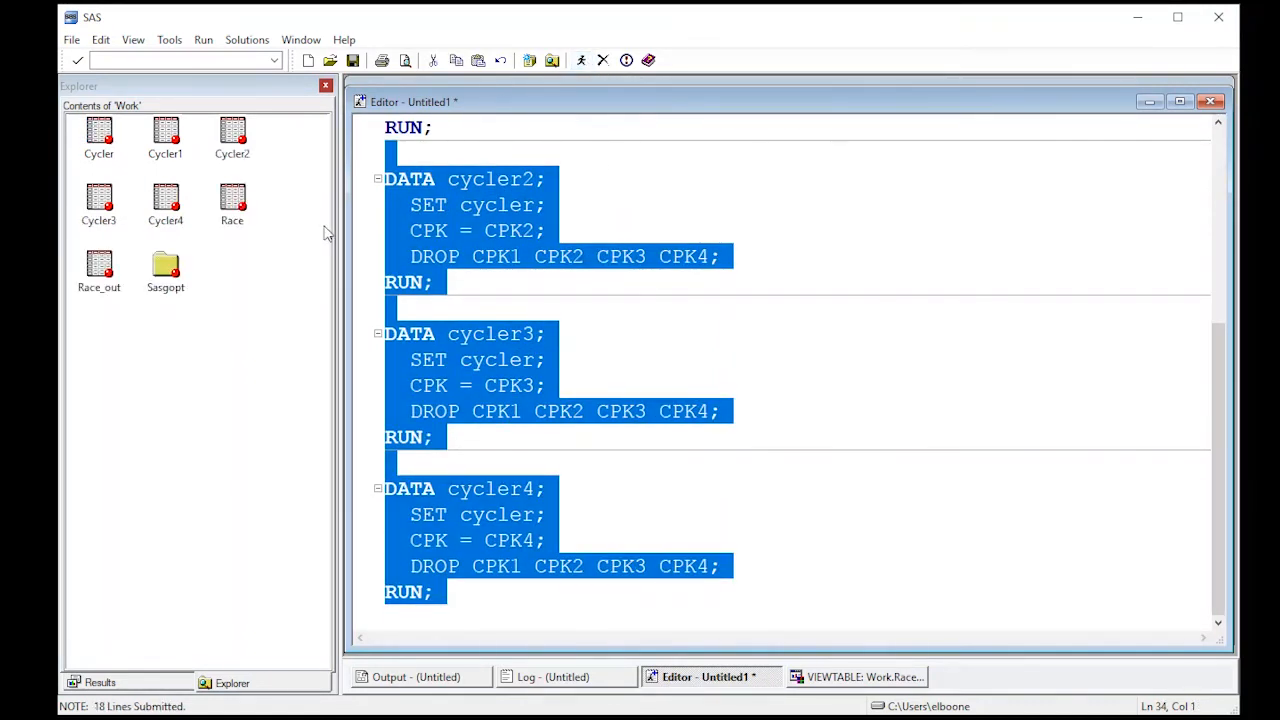
Step: Select the new Cycler4 dataset in the Work library to confirm it was created
{"action": "left_click", "coordinate": [165, 197]}
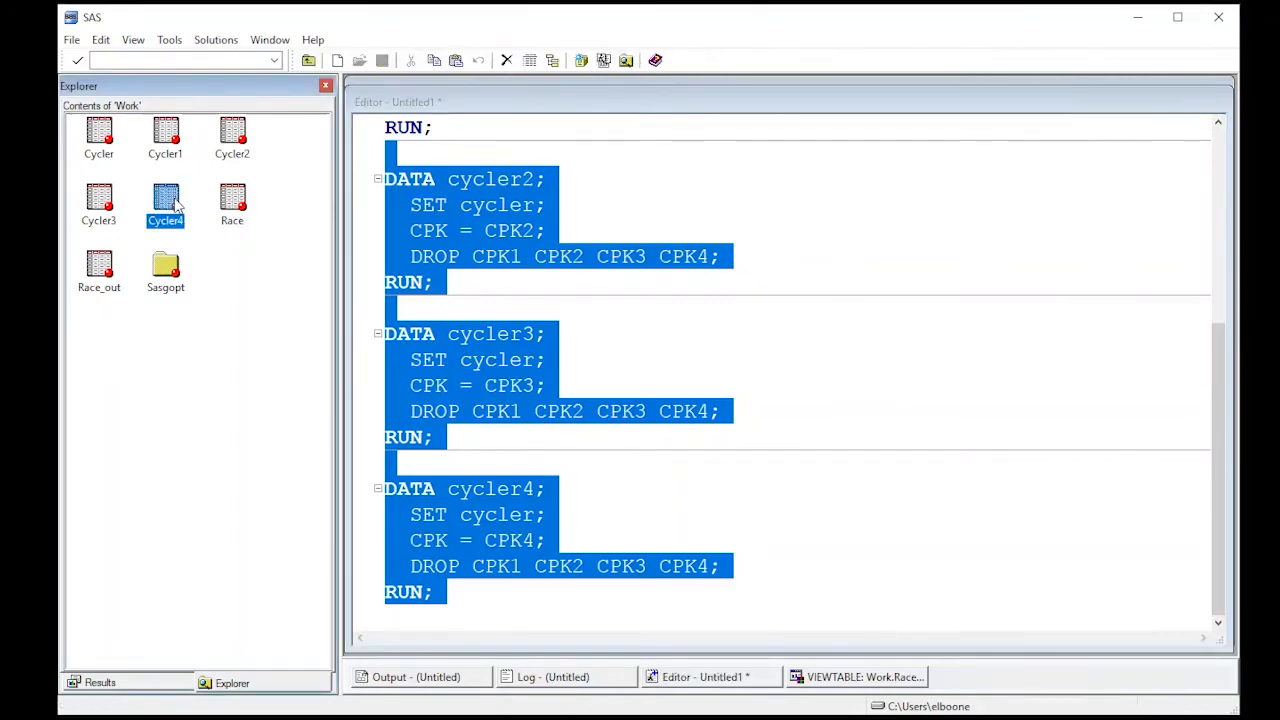
{"action": "double_click", "coordinate": [165, 197]}
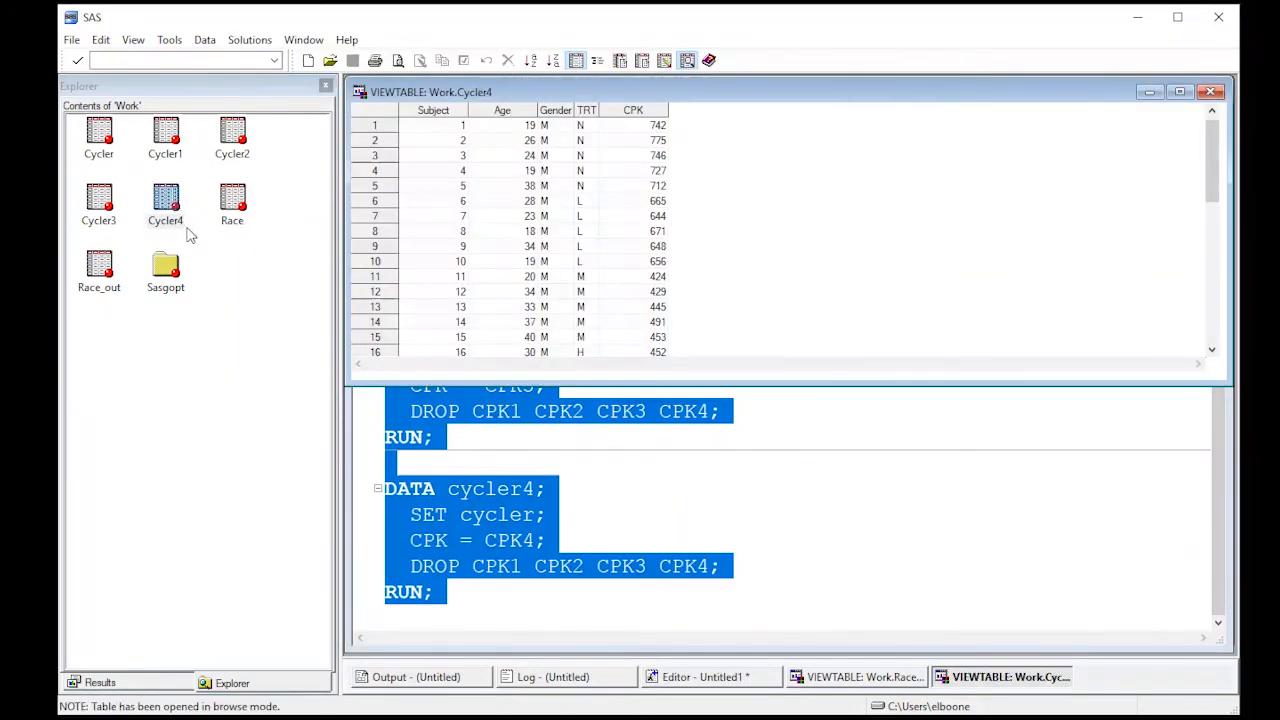
{"action": "double_click", "coordinate": [97, 135]}
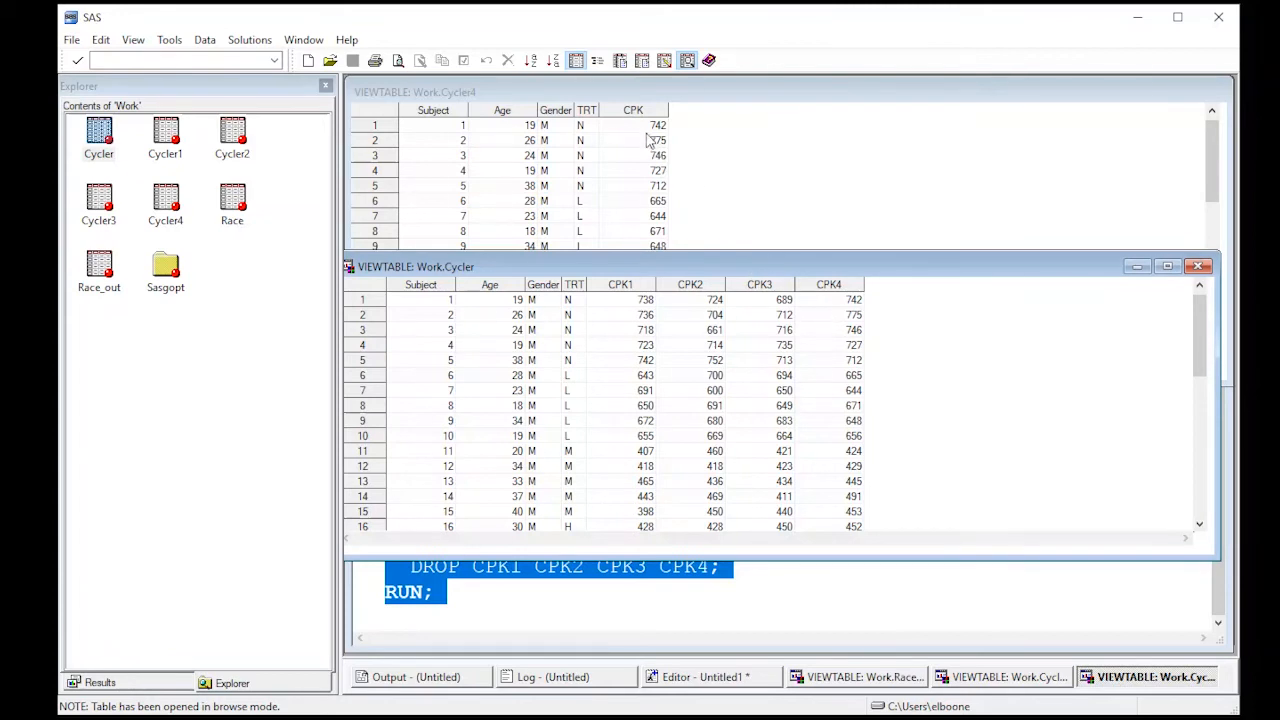
{"action": "mouse_move", "coordinate": [790, 388]}
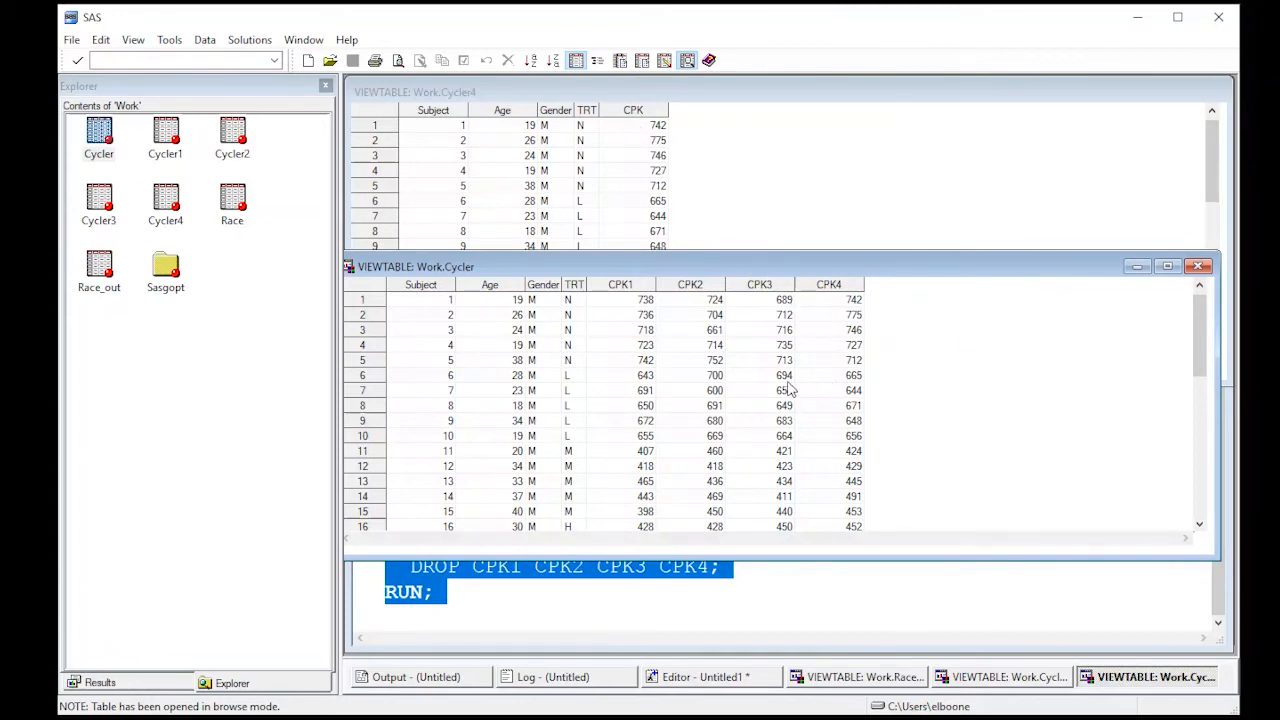
{"action": "mouse_move", "coordinate": [789, 284]}
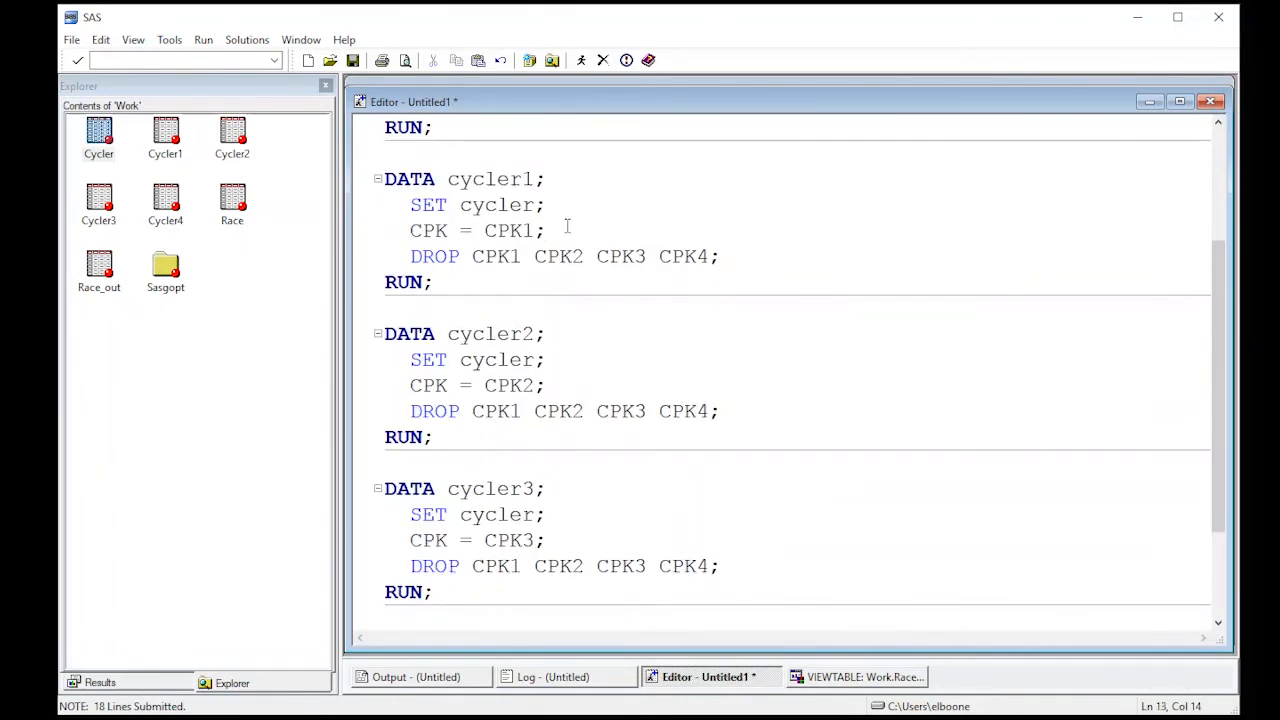
Step: Add Time = 1; to the cycler1 step and Time = 2; to the cycler2 step
{"action": "type", "text": "Ti"}
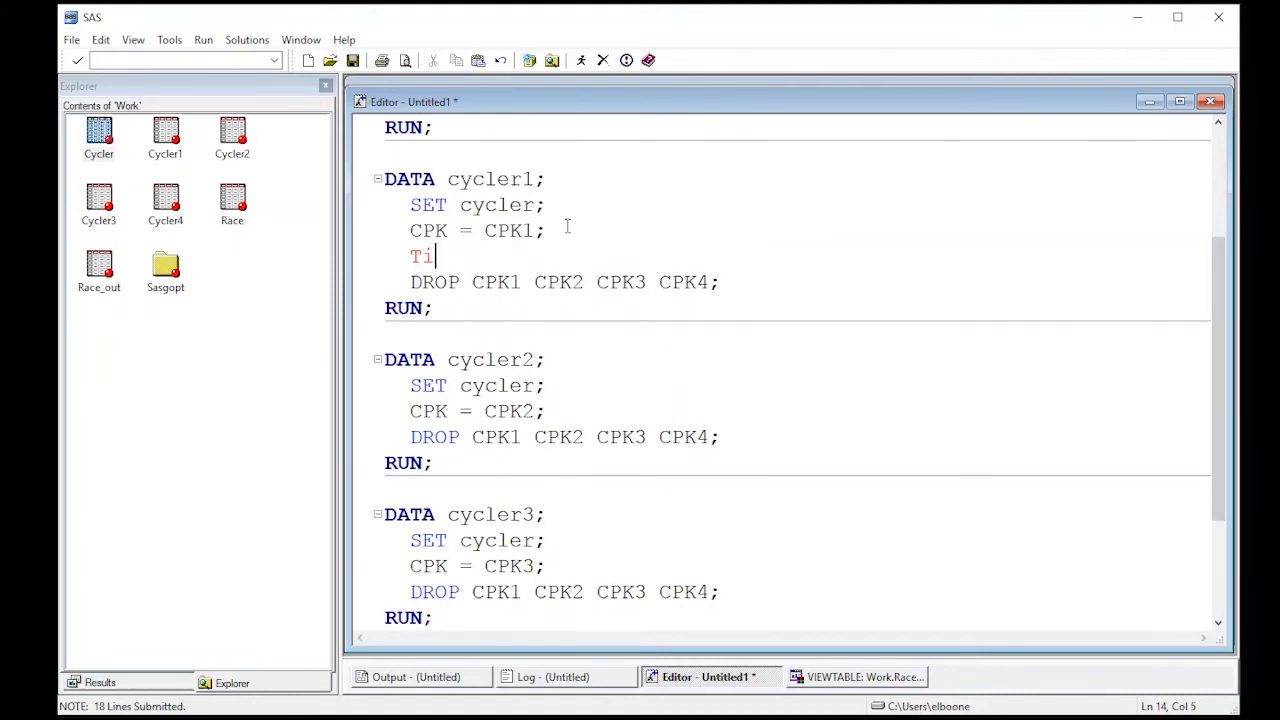
{"action": "type", "text": "me = 1;"}
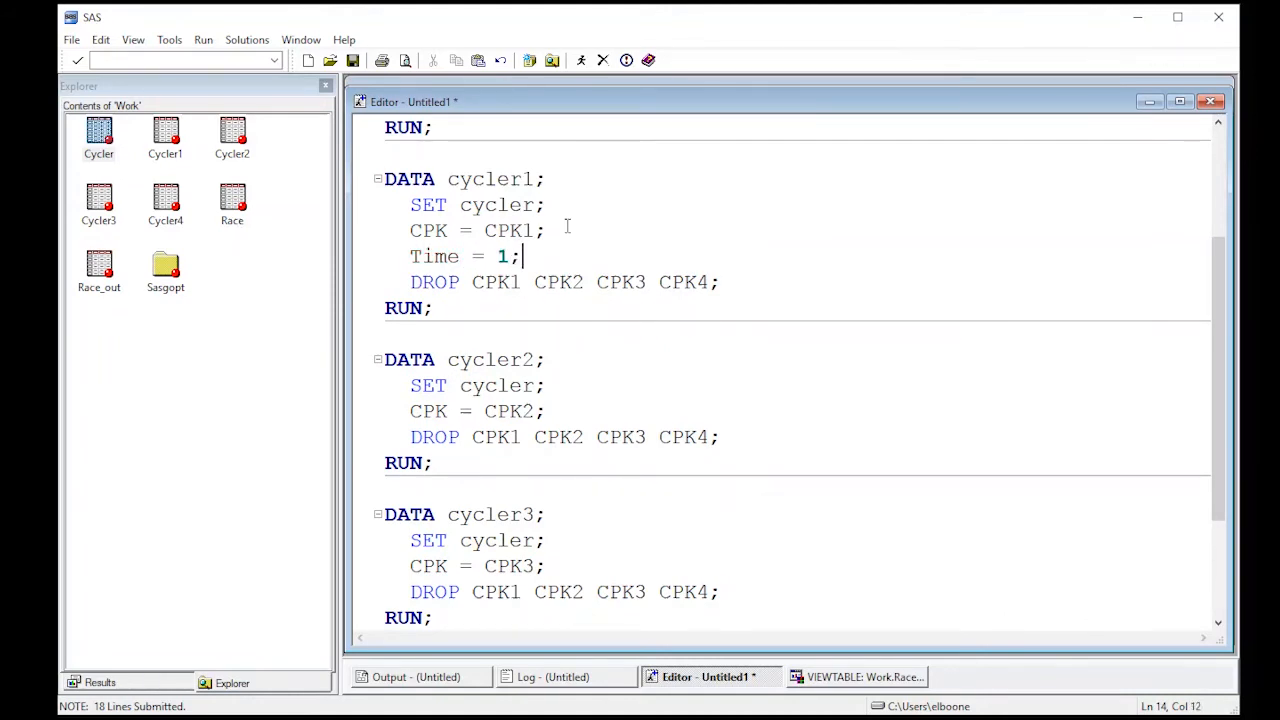
{"action": "left_click", "coordinate": [549, 411]}
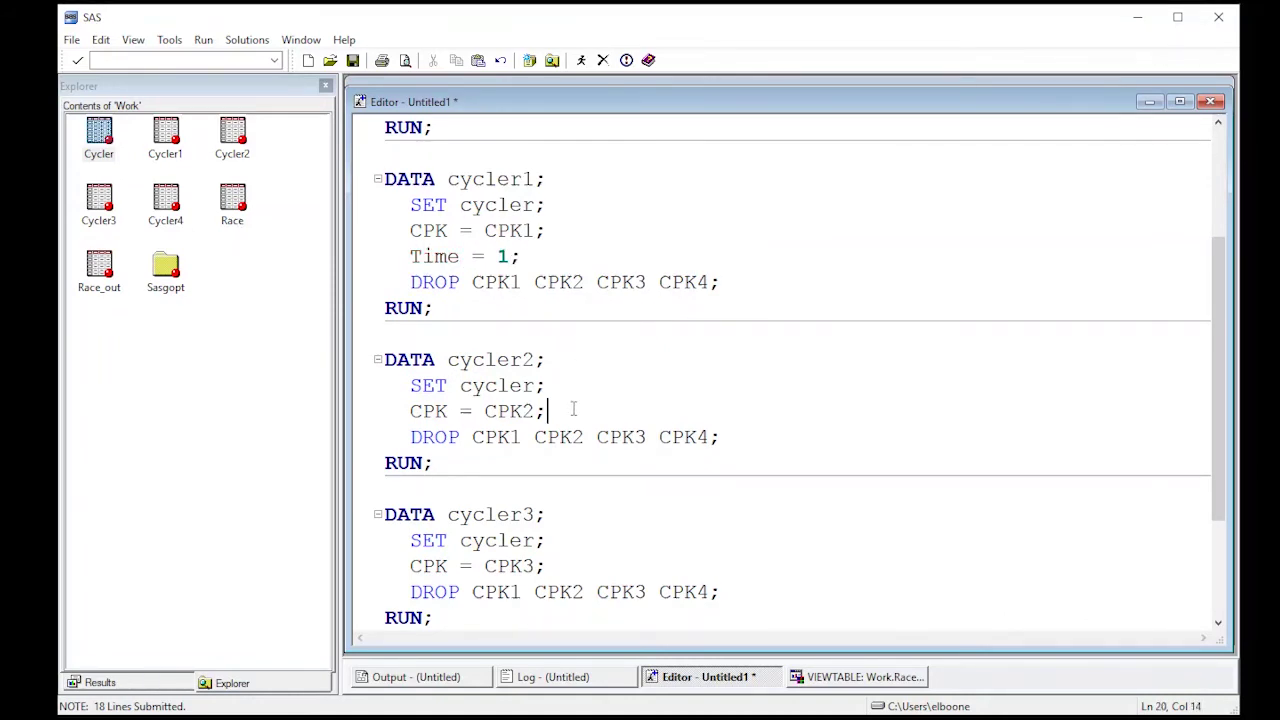
{"action": "type", "text": "Time ="}
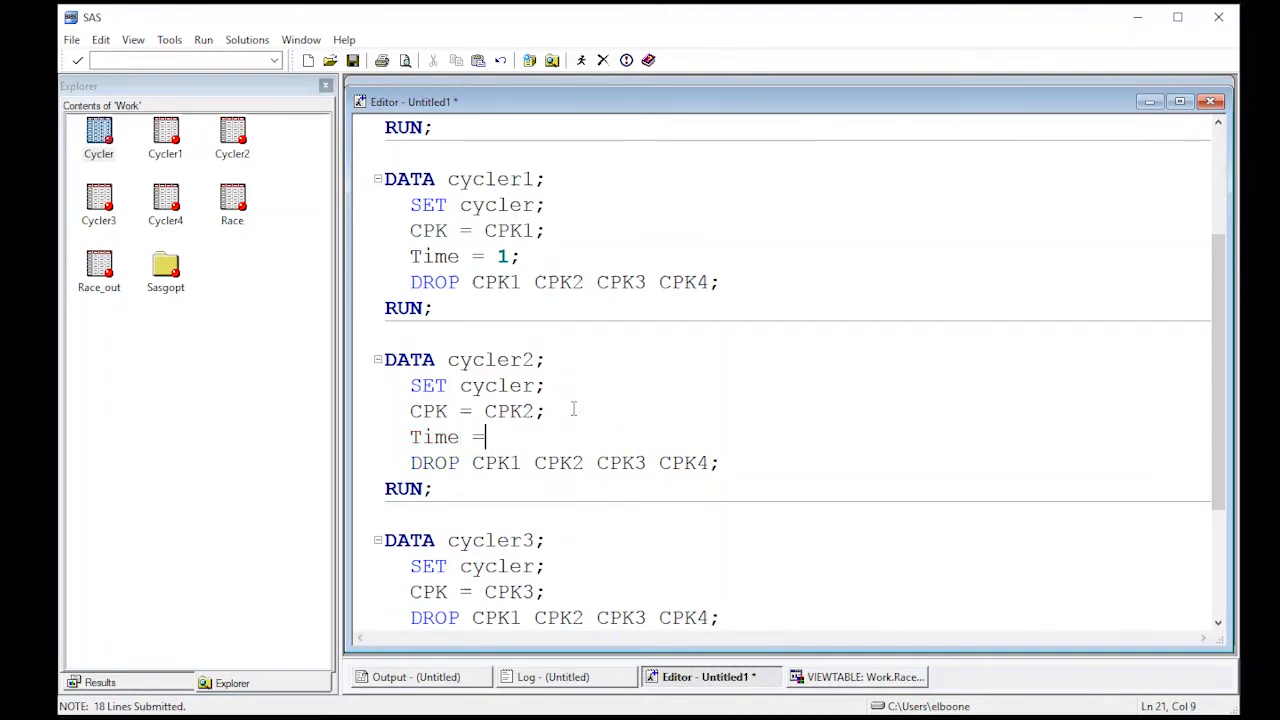
{"action": "type", "text": "2;"}
{"action": "type", "text": "Time"}
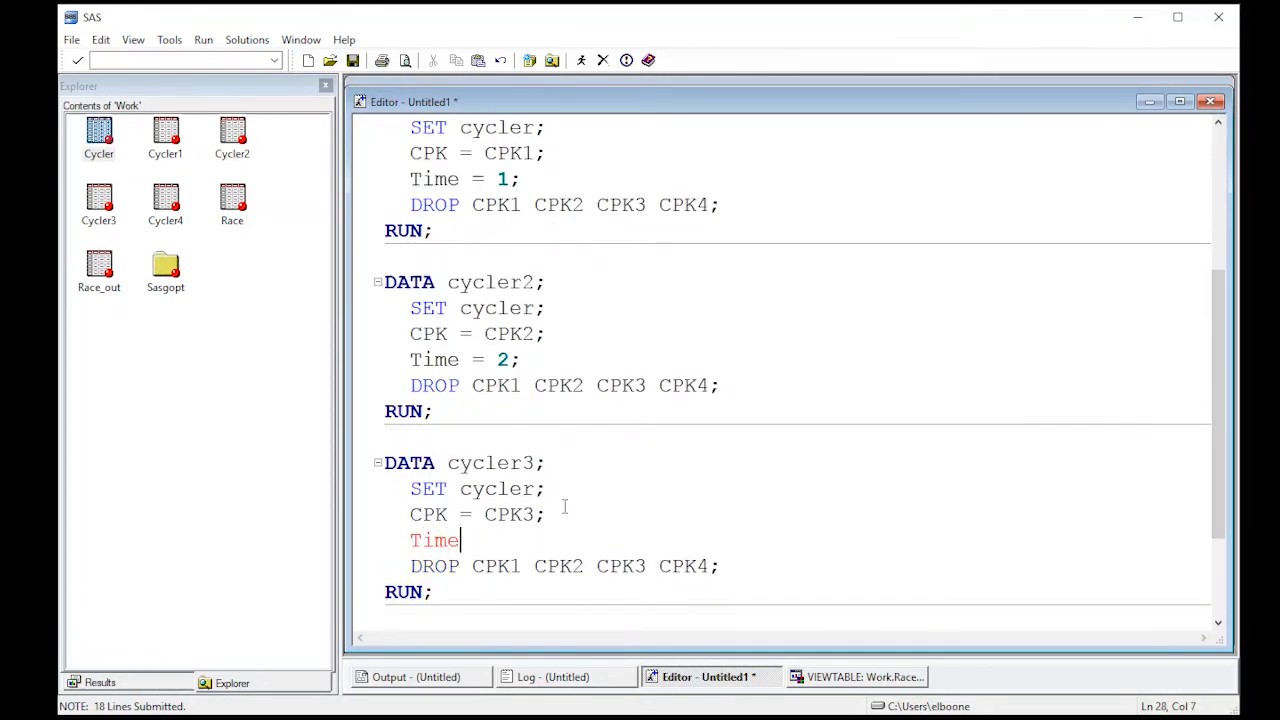
Step: Add Time = 3; to the cycler3 step and Time = 4; to the cycler4 step
{"action": "type", "text": "= 3;"}
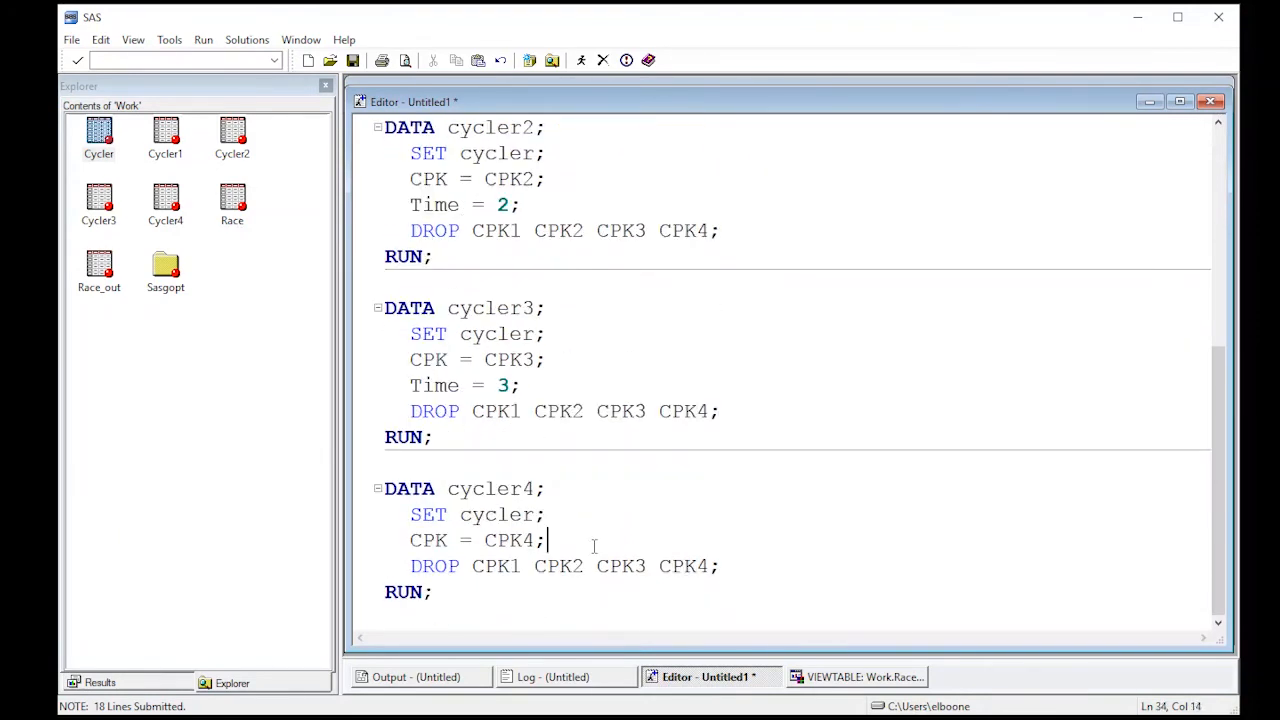
{"action": "type", "text": "Time 4"}
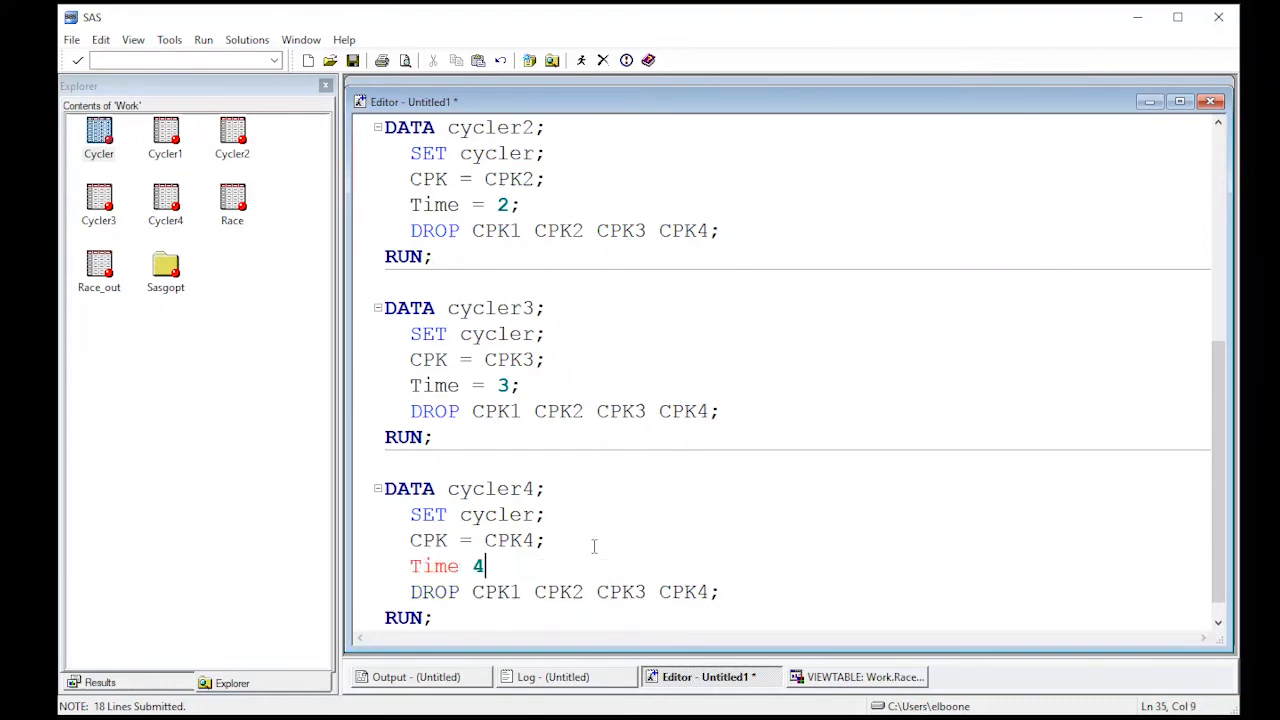
{"action": "type", "text": "= 4;"}
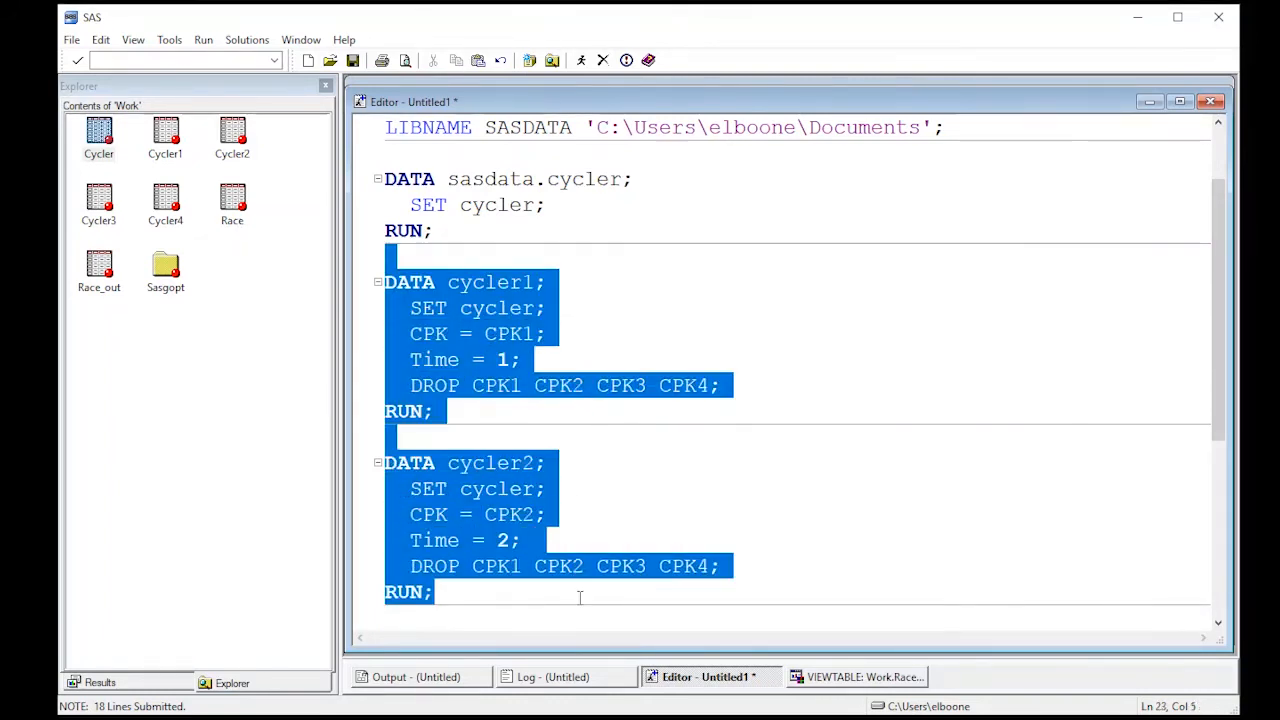
{"action": "scroll", "scroll_direction": "down", "scroll_amount": 3}
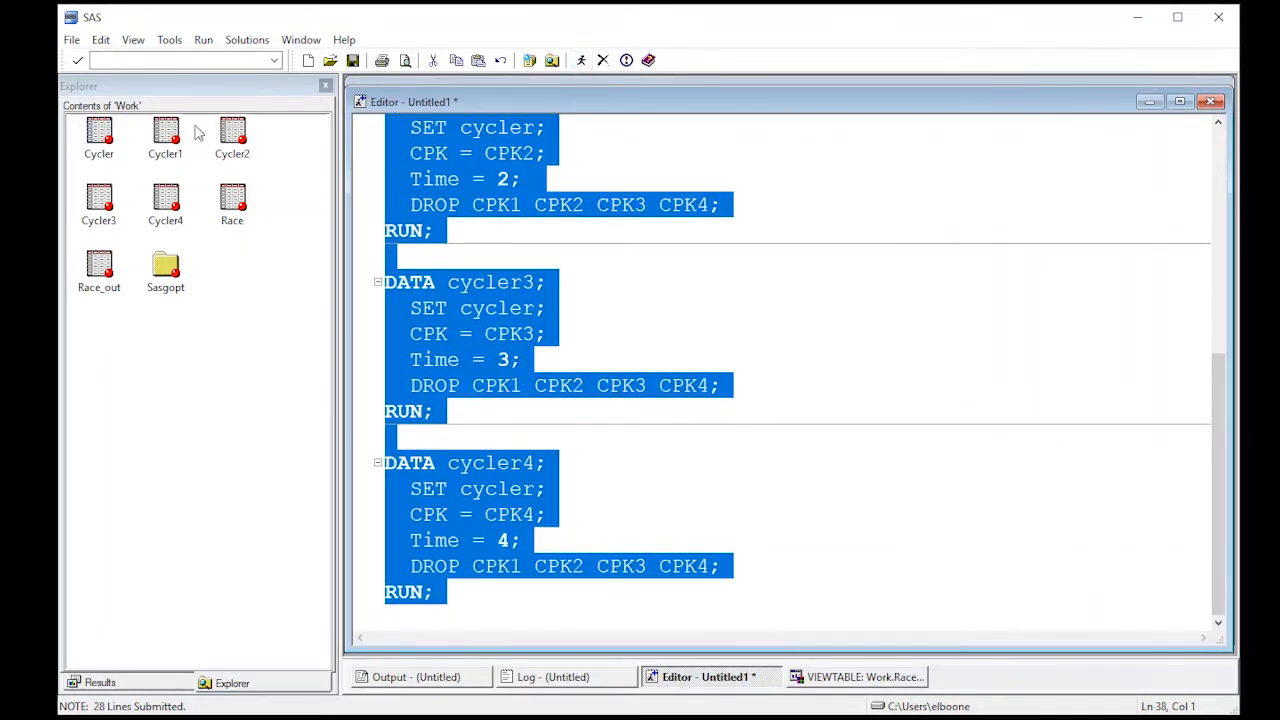
{"action": "double_click", "coordinate": [165, 135]}
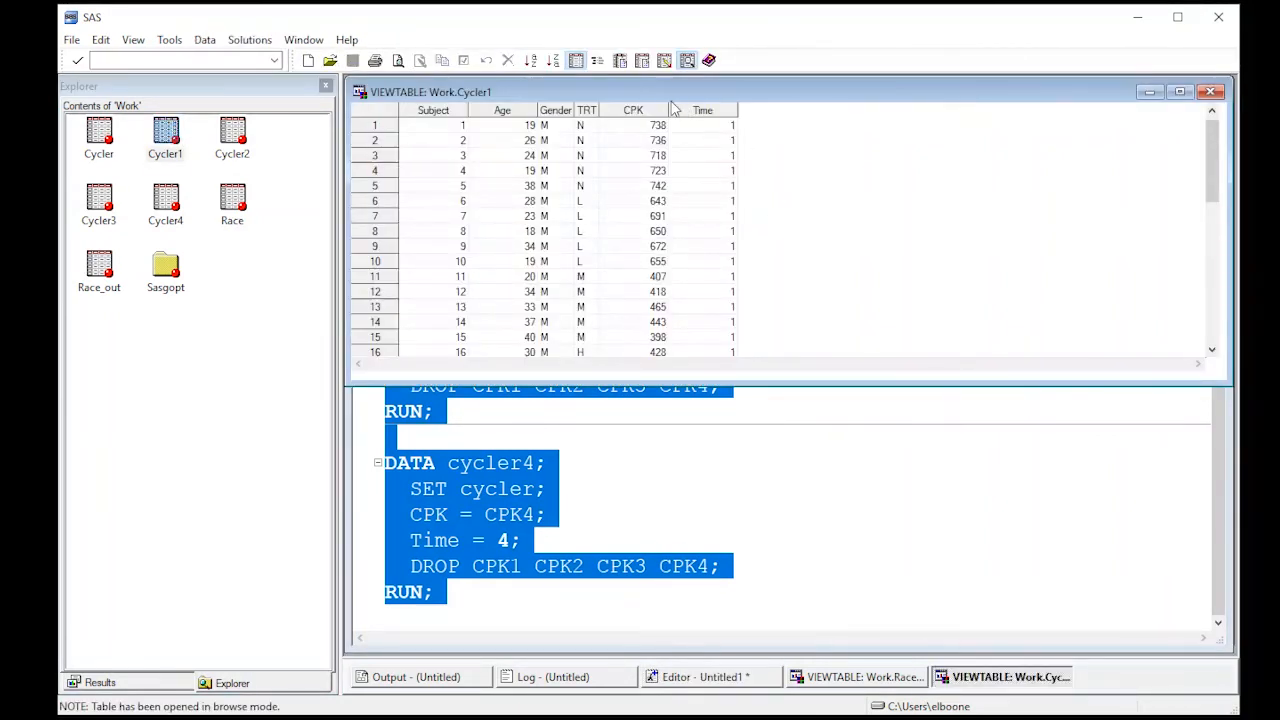
{"action": "mouse_move", "coordinate": [728, 140]}
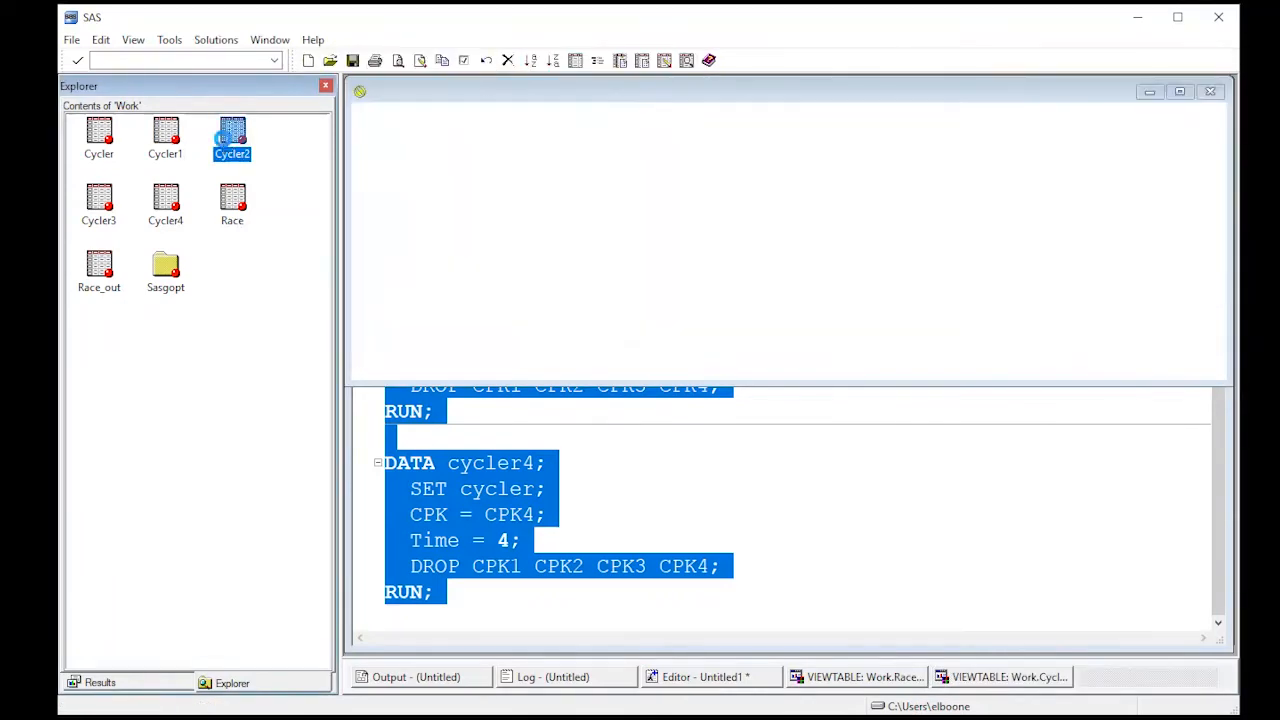
{"action": "double_click", "coordinate": [232, 132]}
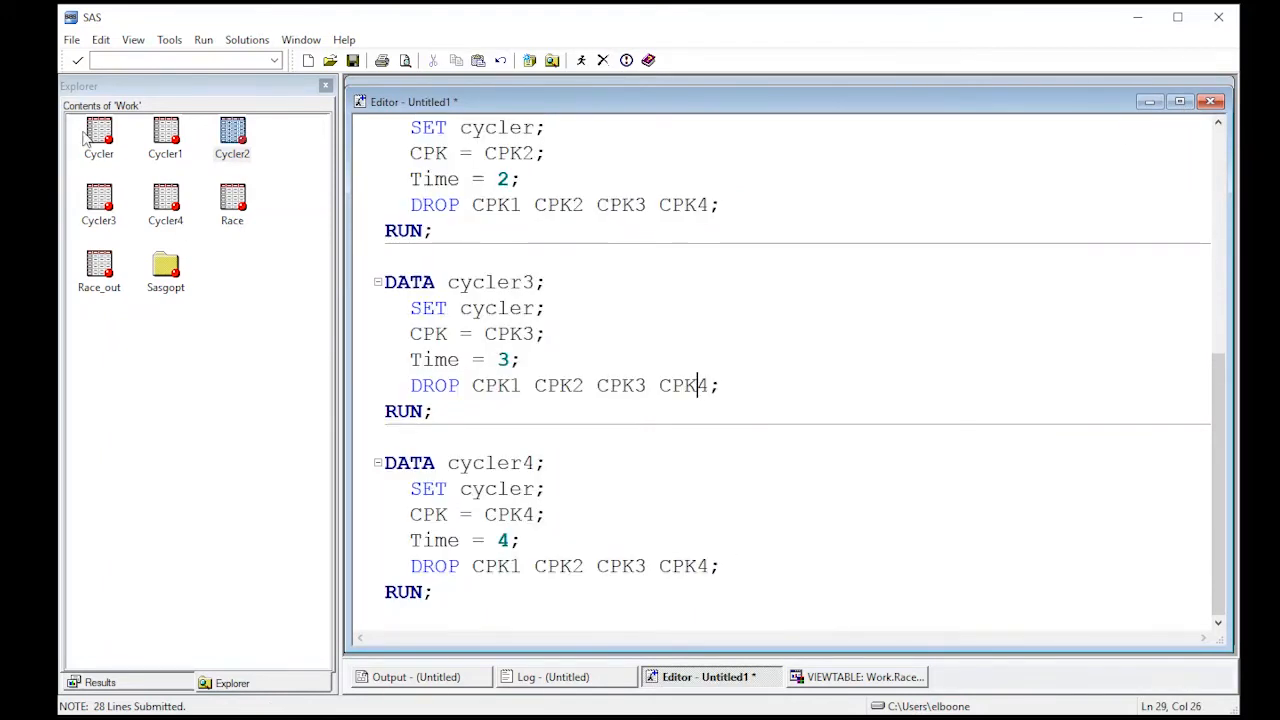
{"action": "left_click", "coordinate": [231, 135]}
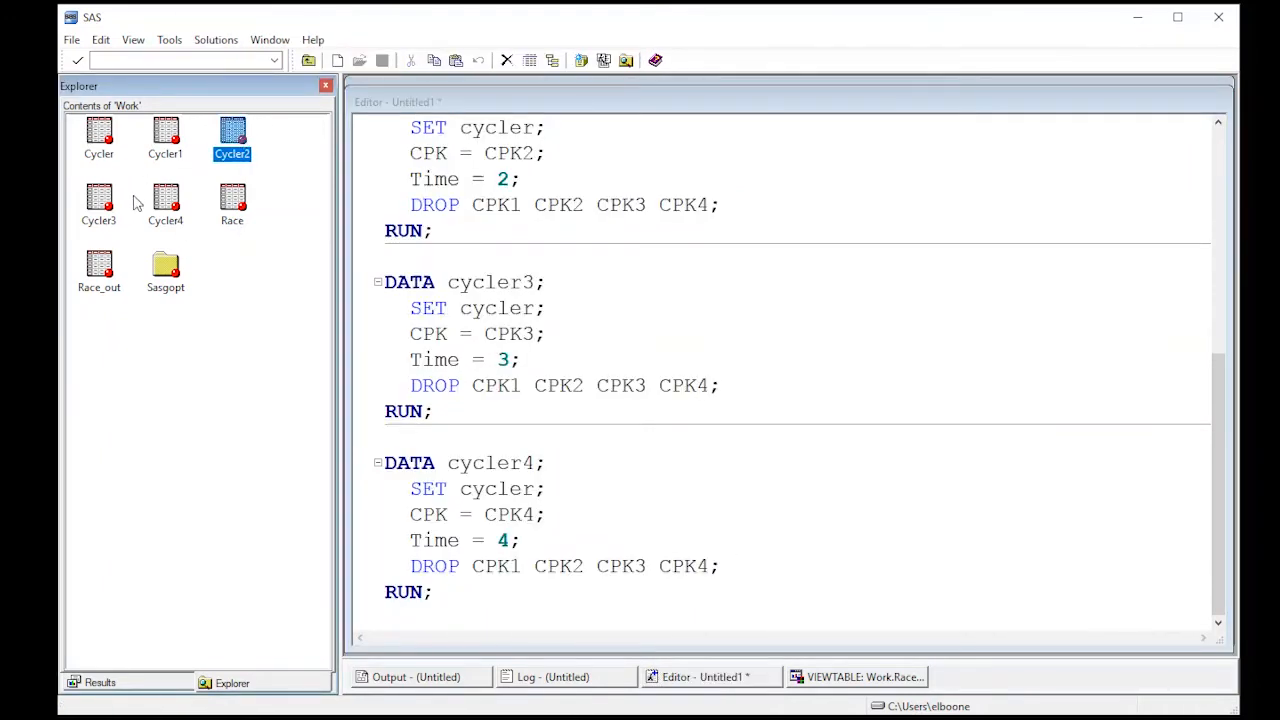
{"action": "left_click", "coordinate": [165, 197]}
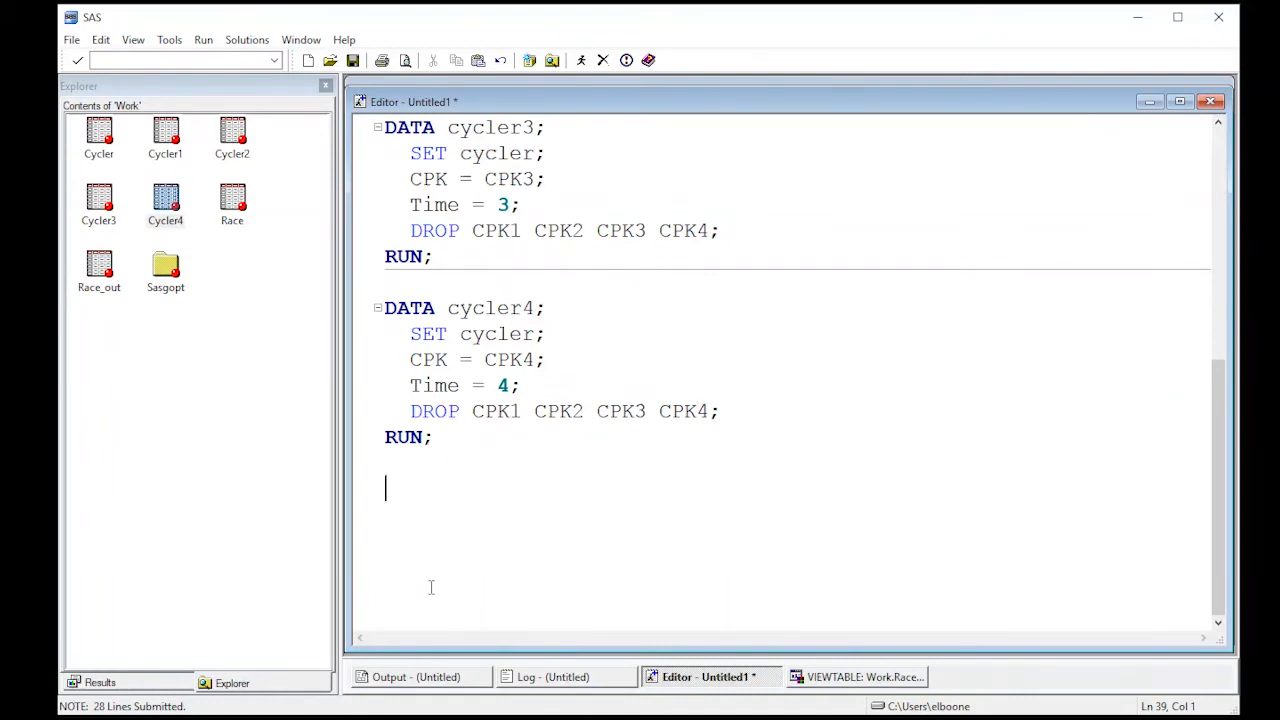
Step: Begin a new step with DATA sasdata.cyclerlong; at the end of the program
{"action": "type", "text": "DATA"}
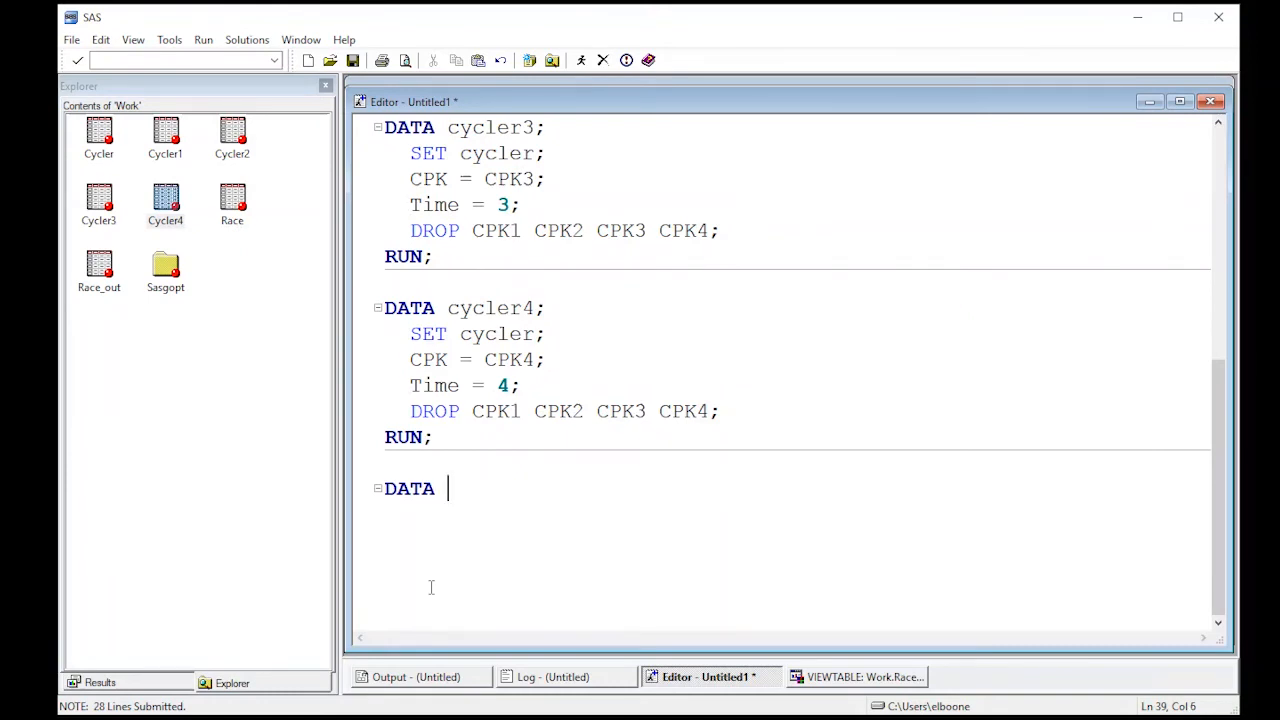
{"action": "type", "text": "sad"}
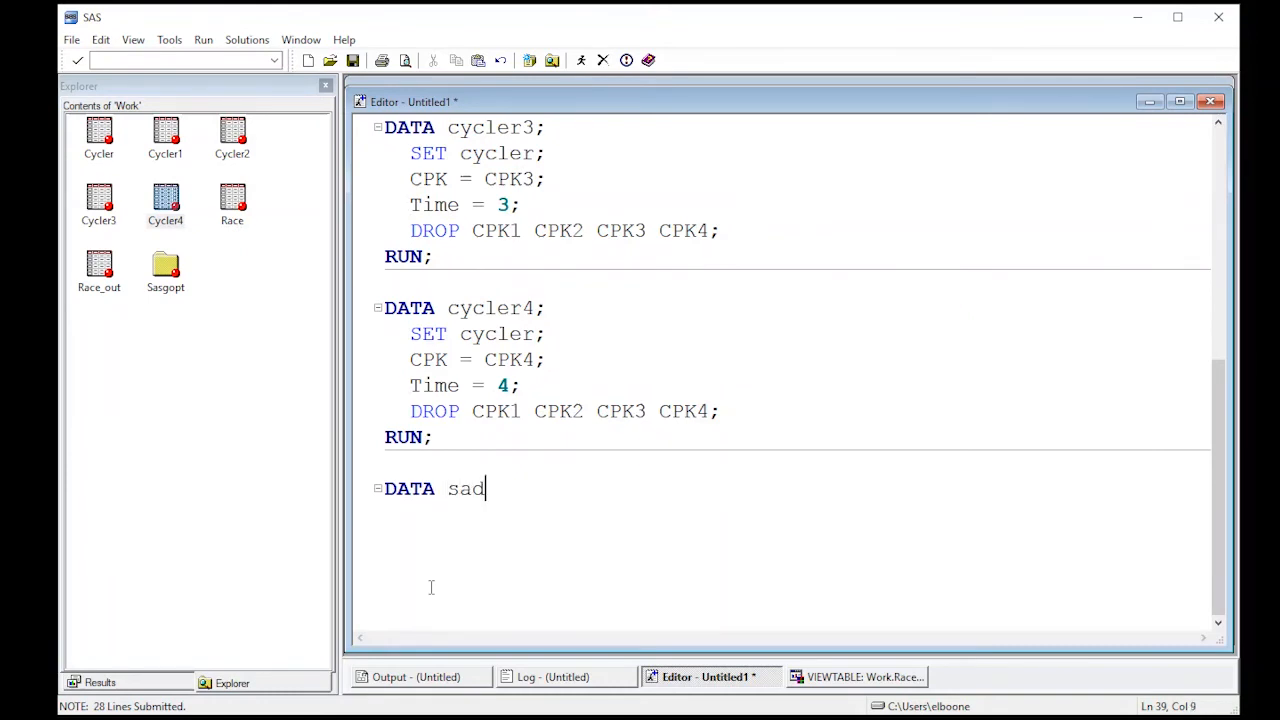
{"action": "type", "text": "sdata."}
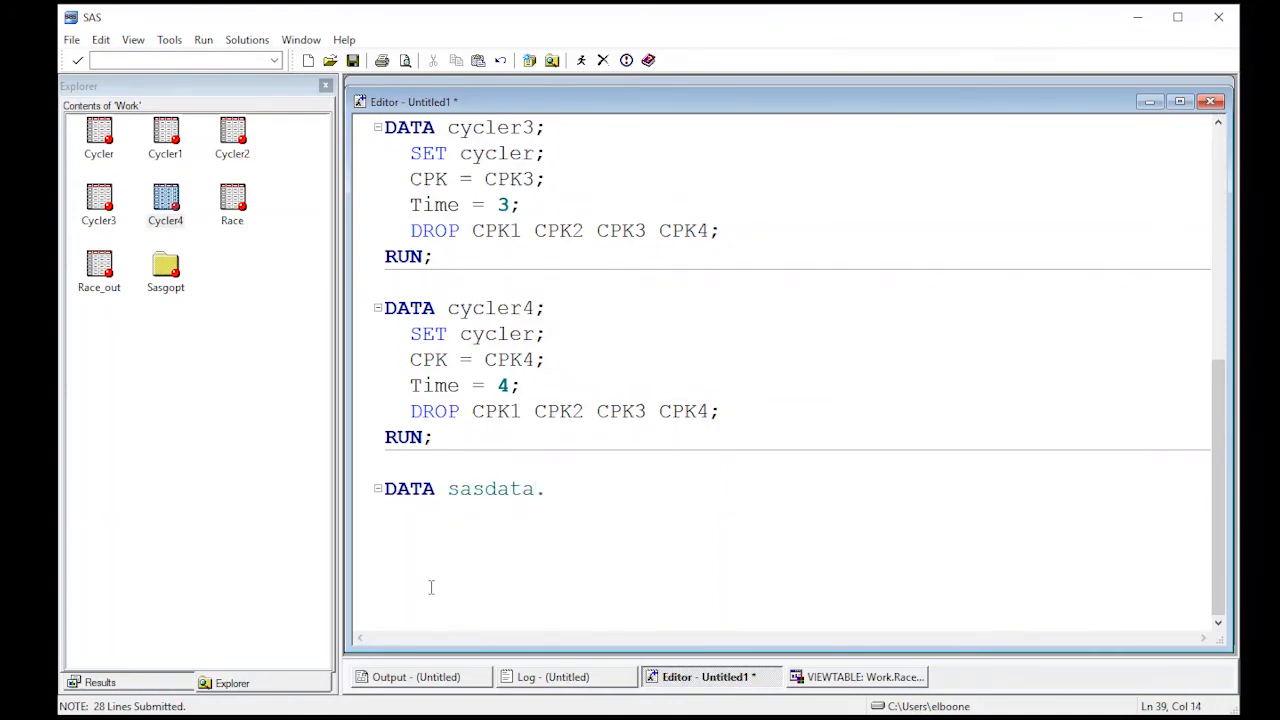
{"action": "type", "text": "cycler1"}
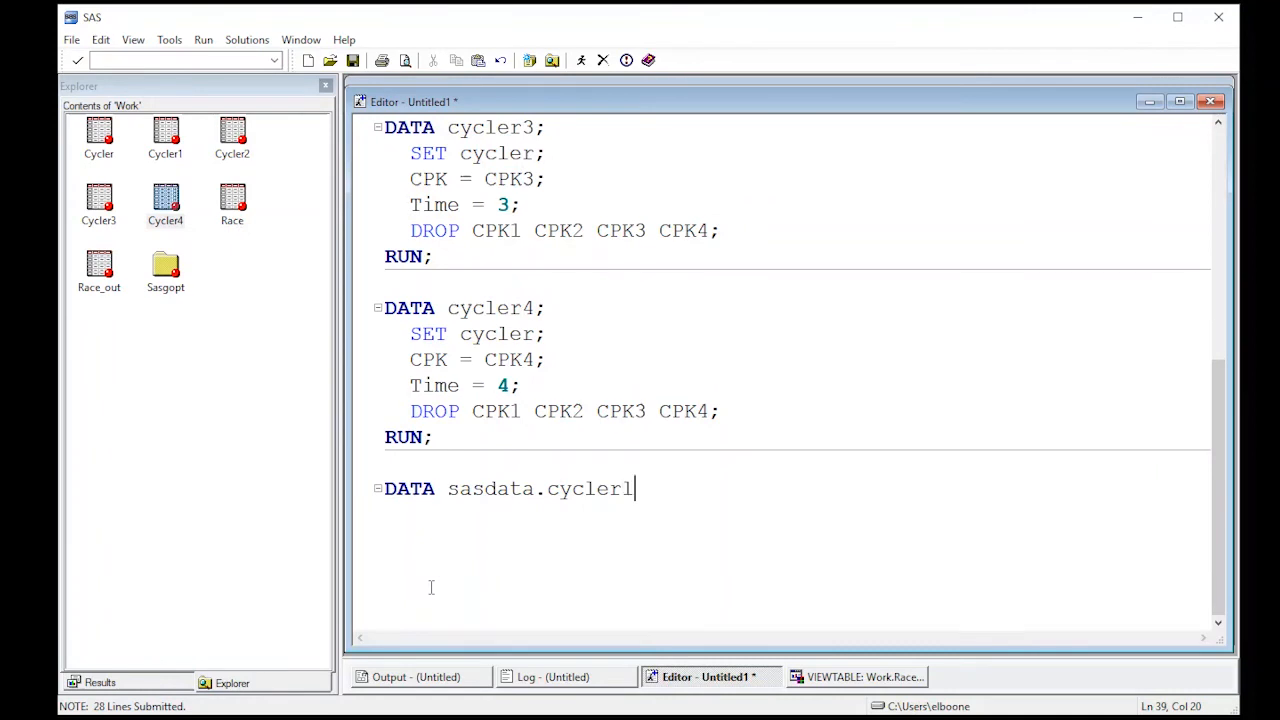
{"action": "type", "text": "long;"}
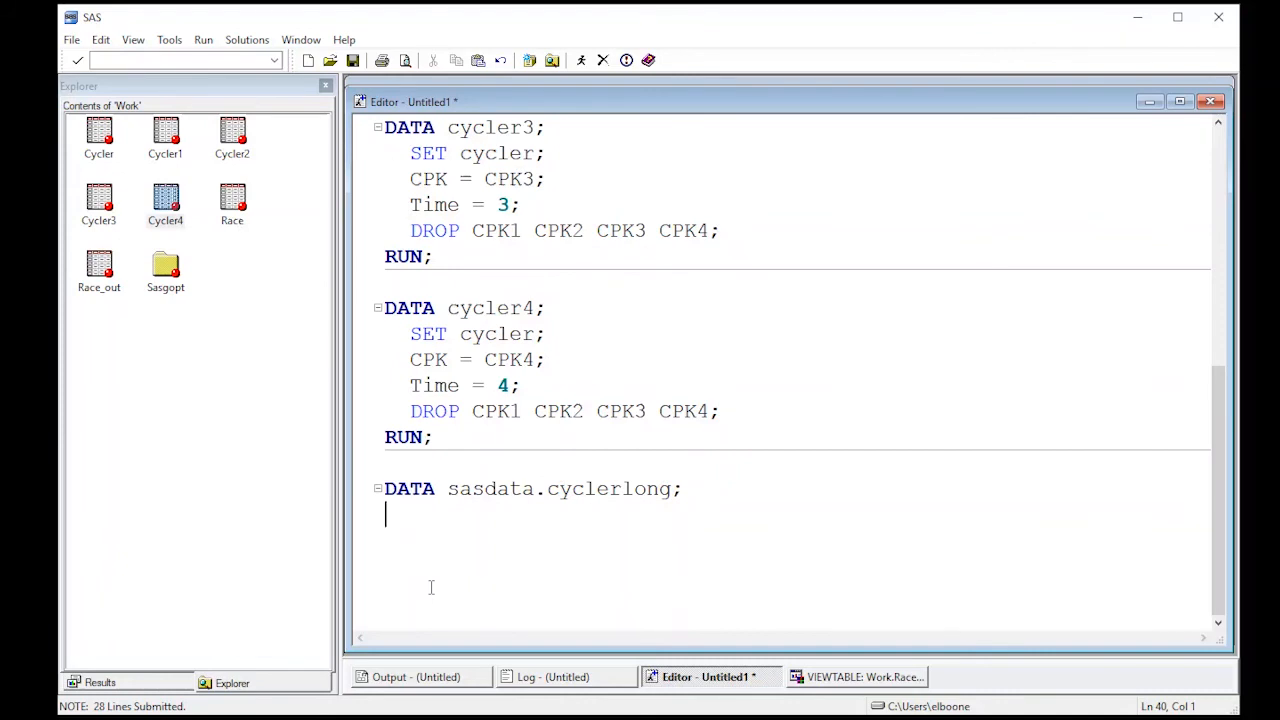
Step: Write SET cycler1 cycler2 cycler3 cycler4; and close the step with RUN;
{"action": "type", "text": "SET"}
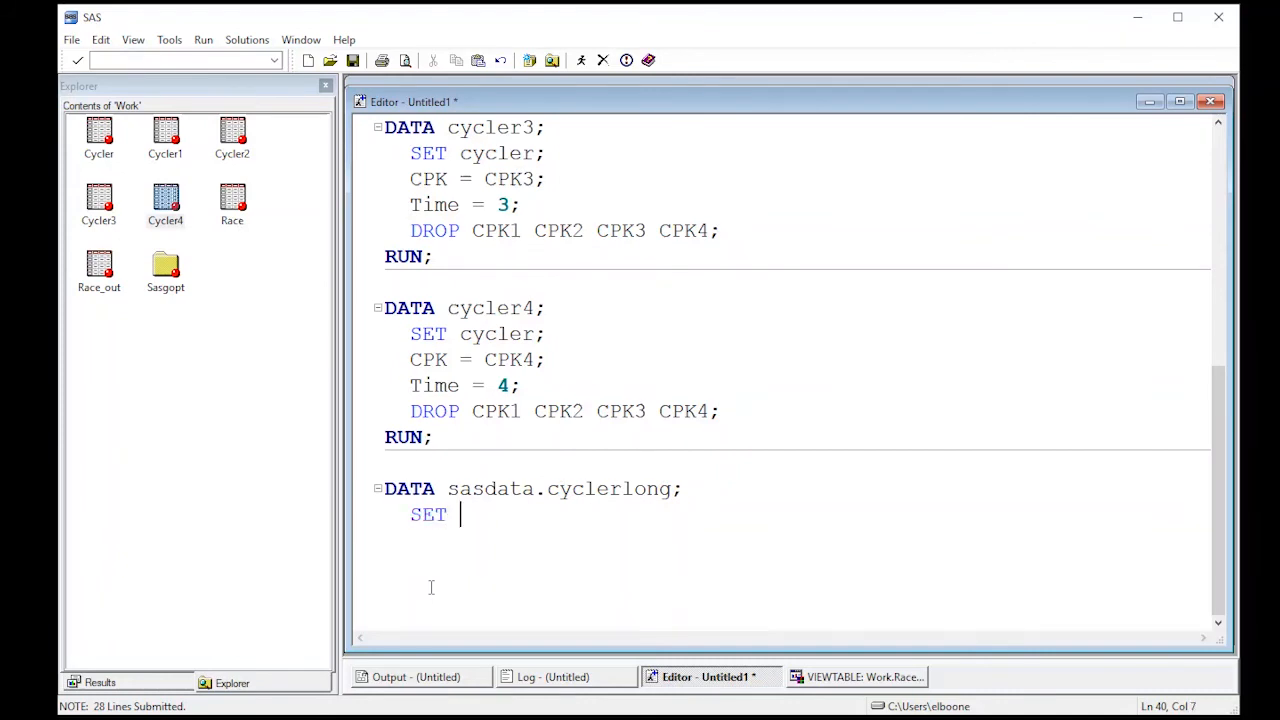
{"action": "type", "text": "cycler"}
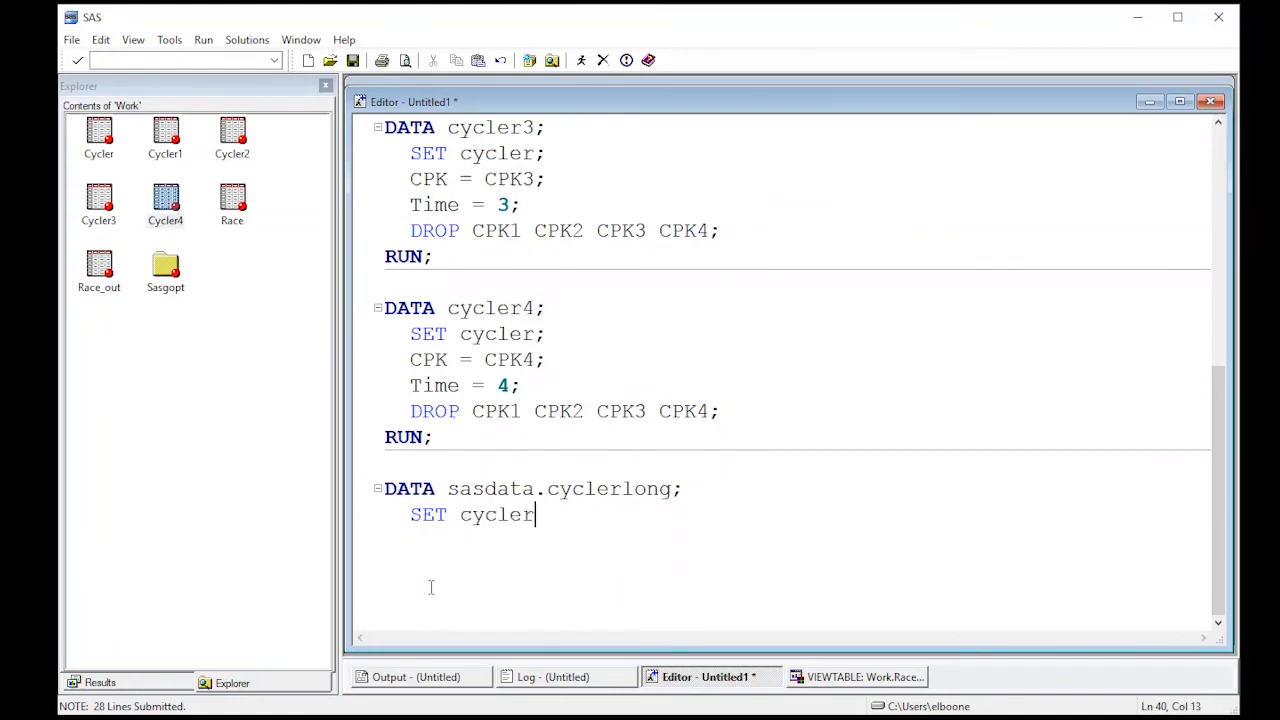
{"action": "type", "text": "1 cy"}
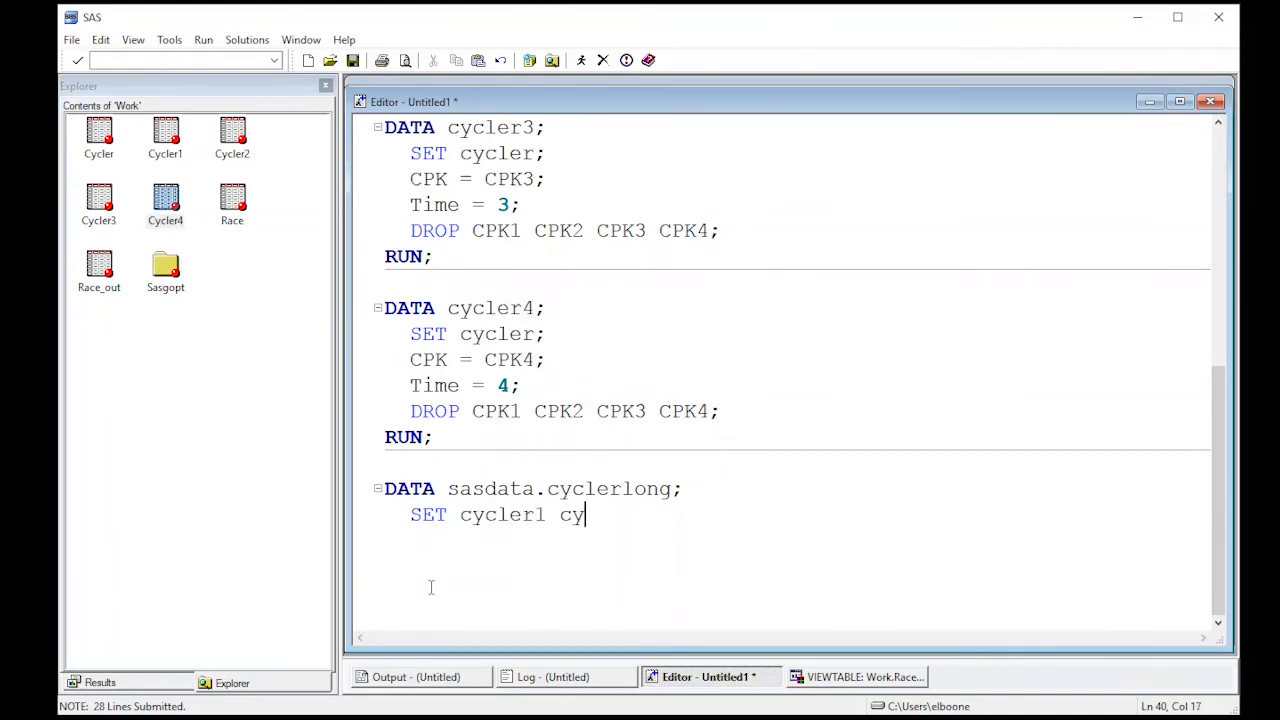
{"action": "type", "text": "ce"}
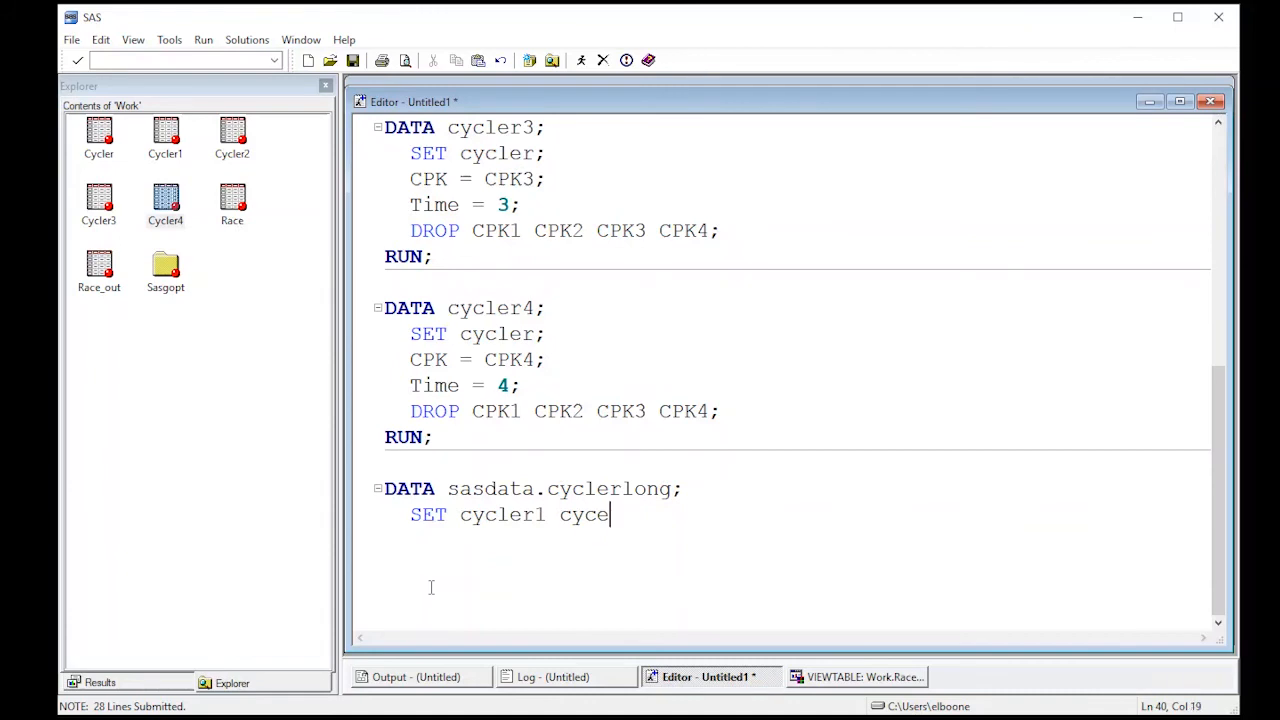
{"action": "type", "text": "r2 cycl"}
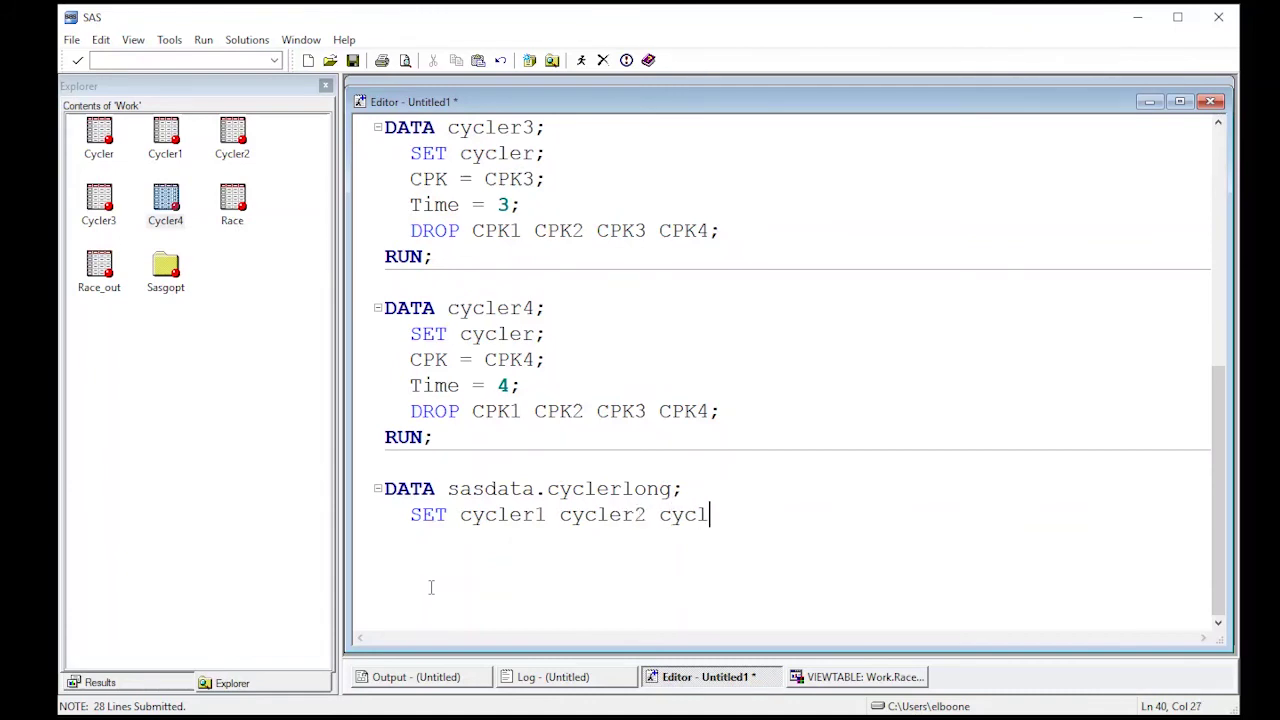
{"action": "type", "text": "er3"}
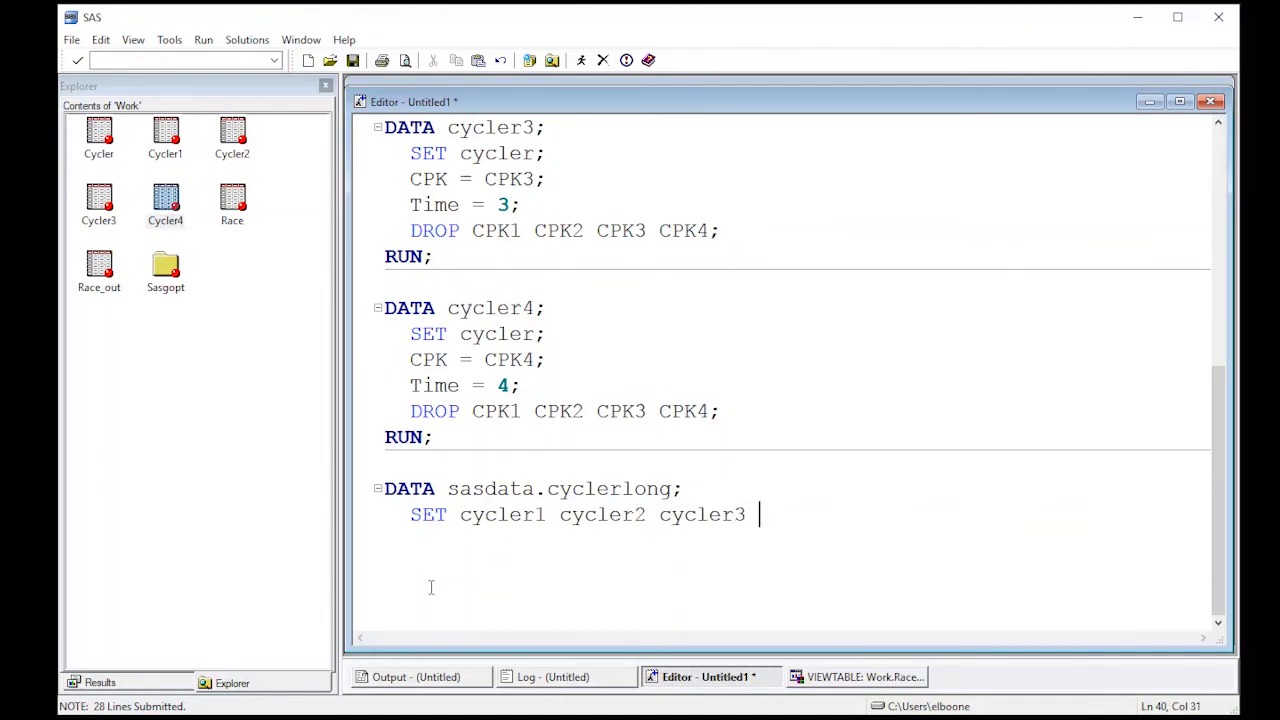
{"action": "type", "text": "cycler"}
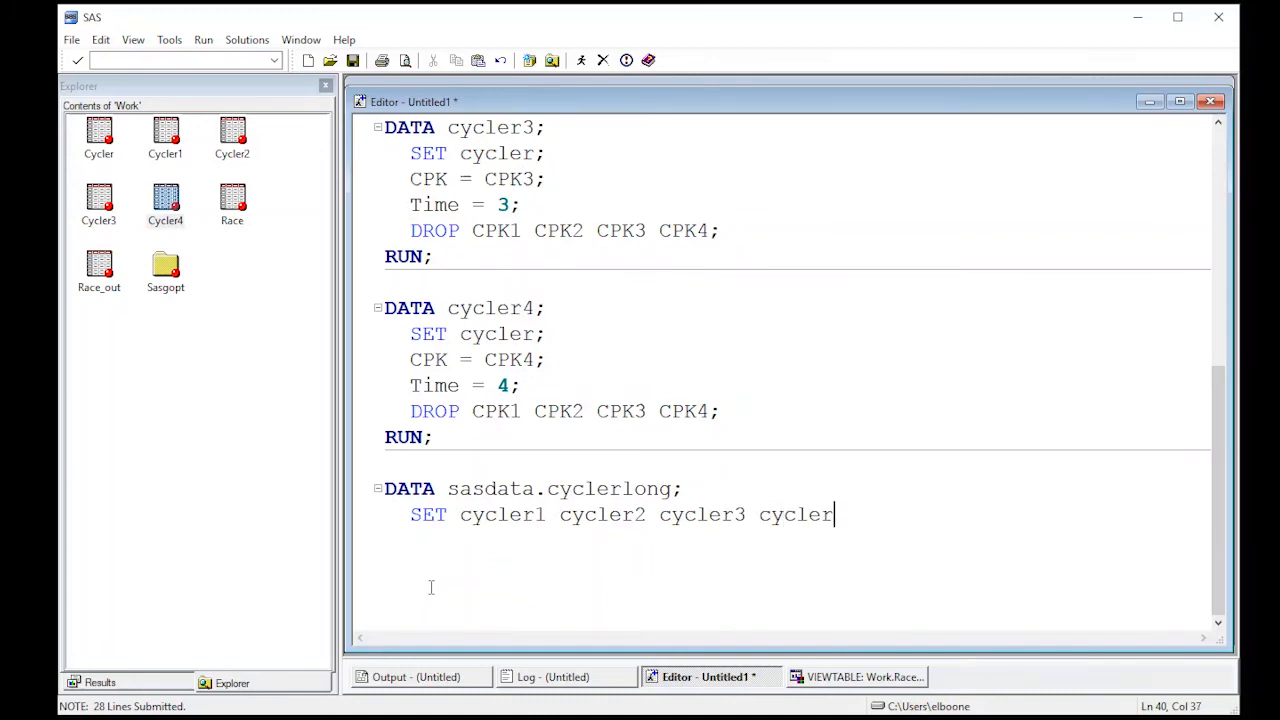
{"action": "type", "text": "4;"}
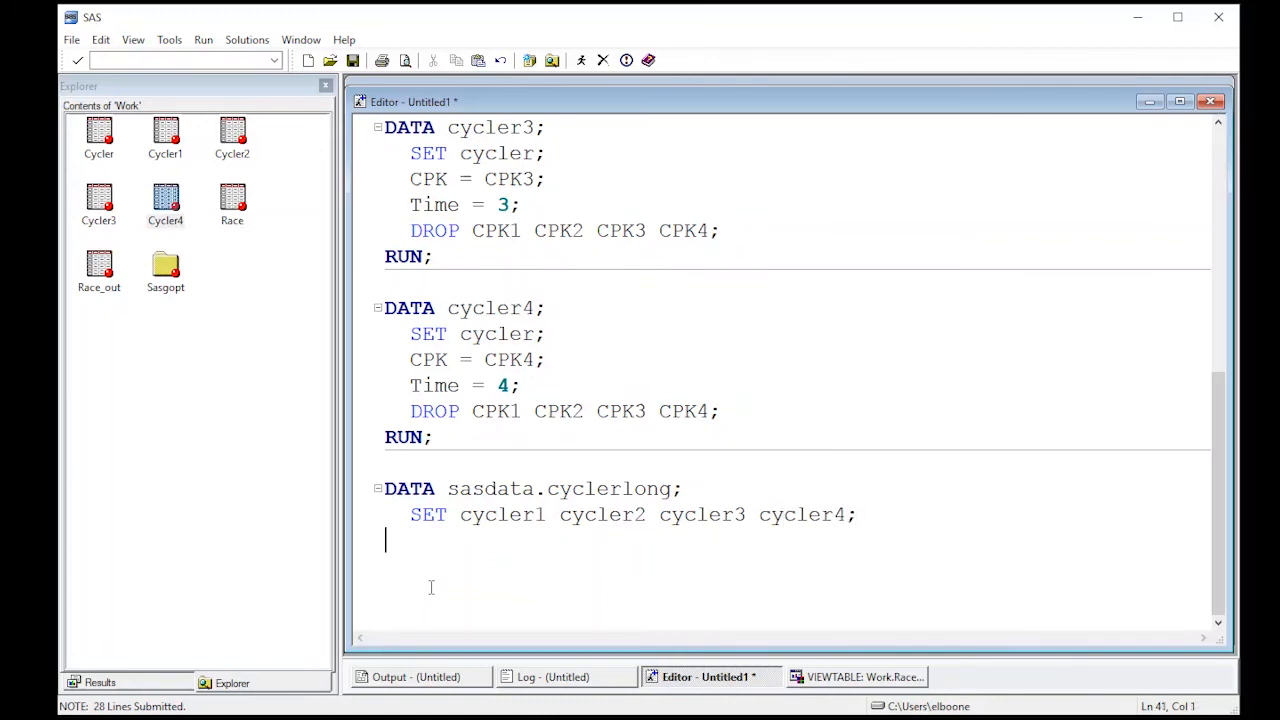
{"action": "type", "text": "RUN;"}
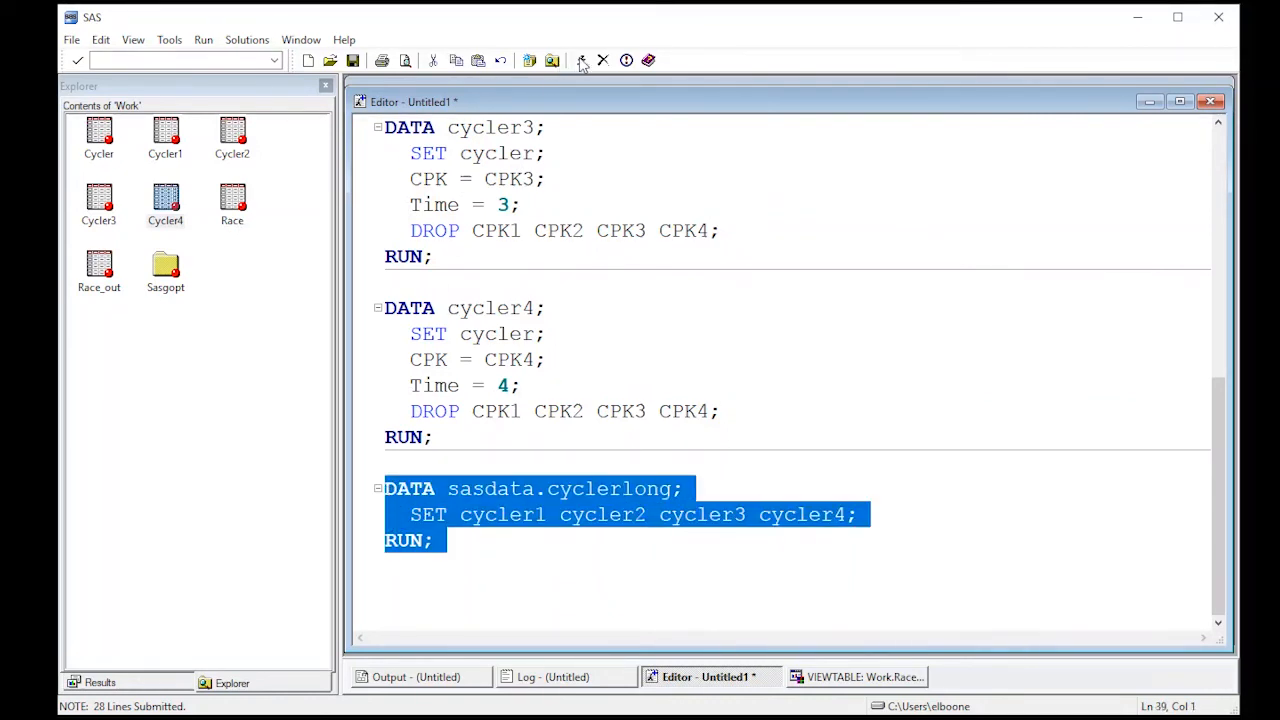
Step: Run the stacking step and browse Sasdata.Cyclerlong to see CPK rows for Time 1 through 4
{"action": "left_click", "coordinate": [578, 60]}
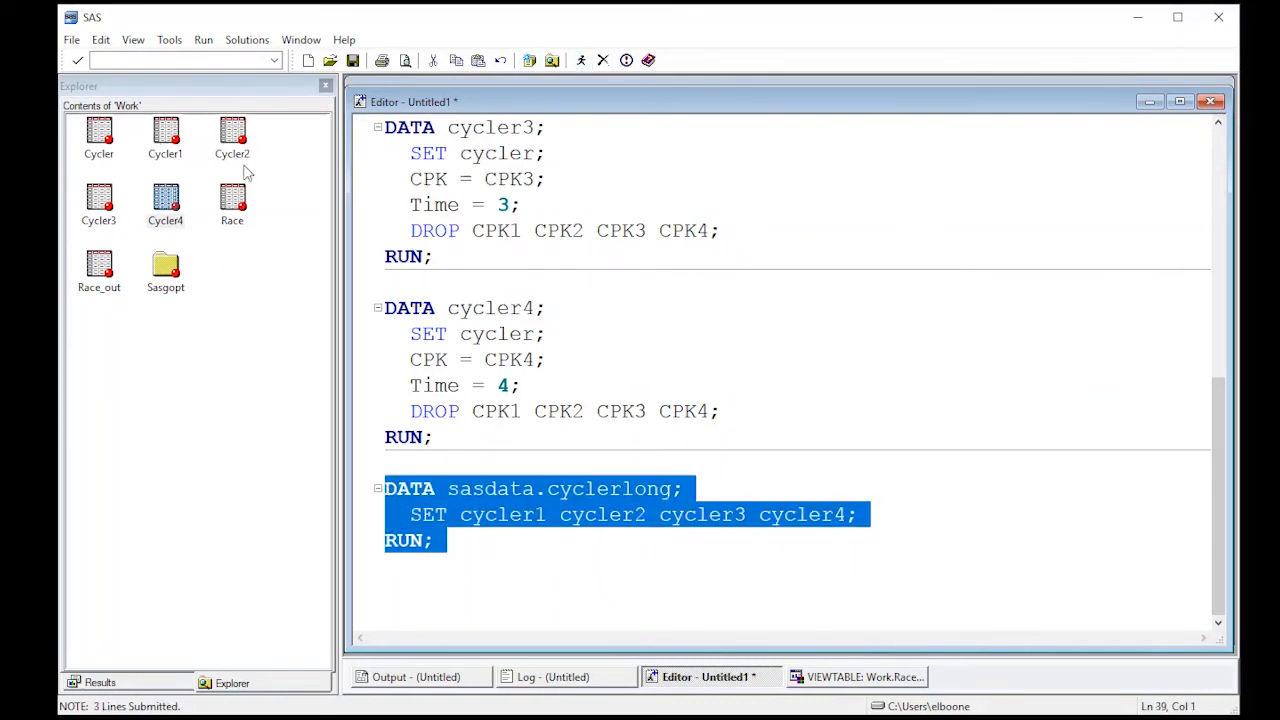
{"action": "mouse_move", "coordinate": [224, 95]}
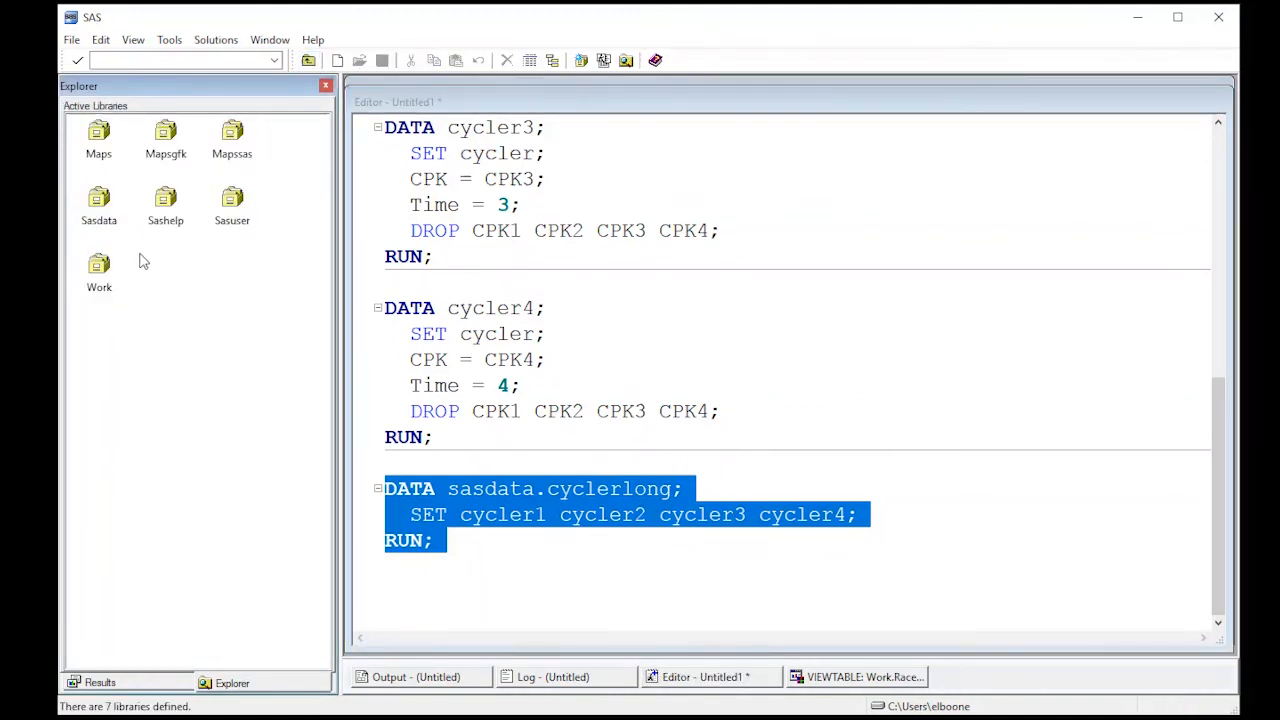
{"action": "double_click", "coordinate": [98, 197]}
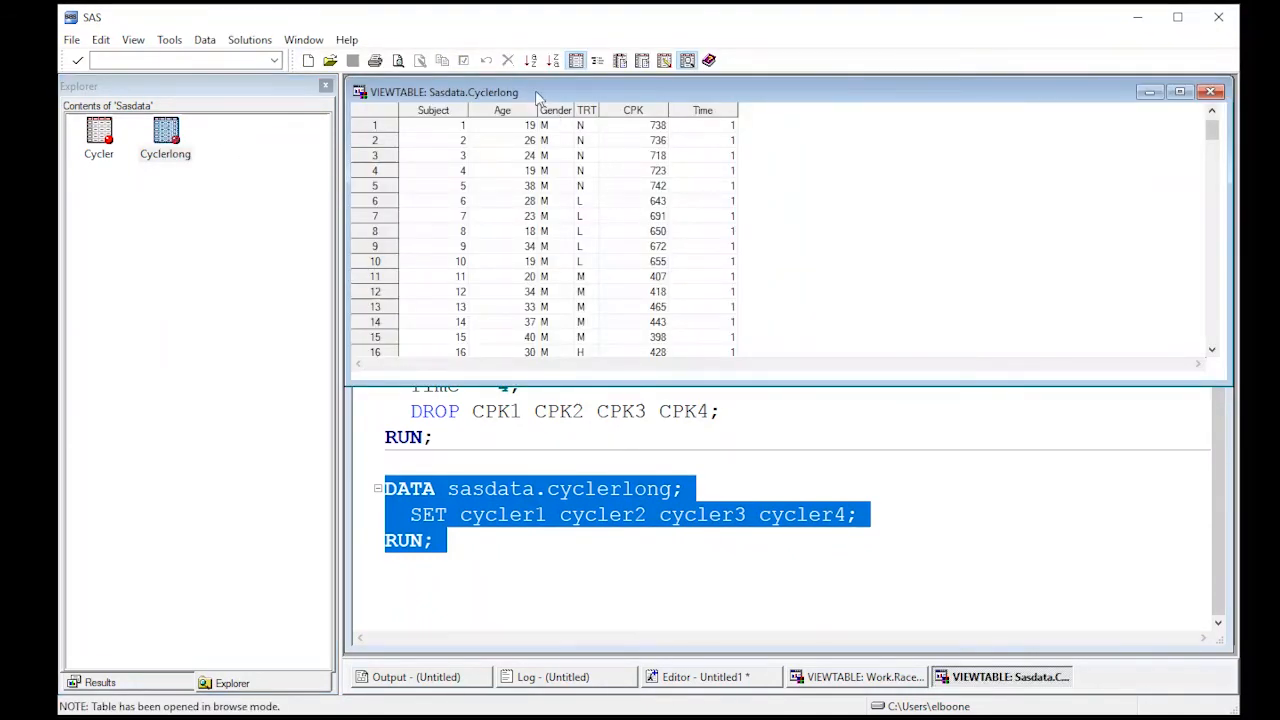
{"action": "mouse_move", "coordinate": [1189, 339]}
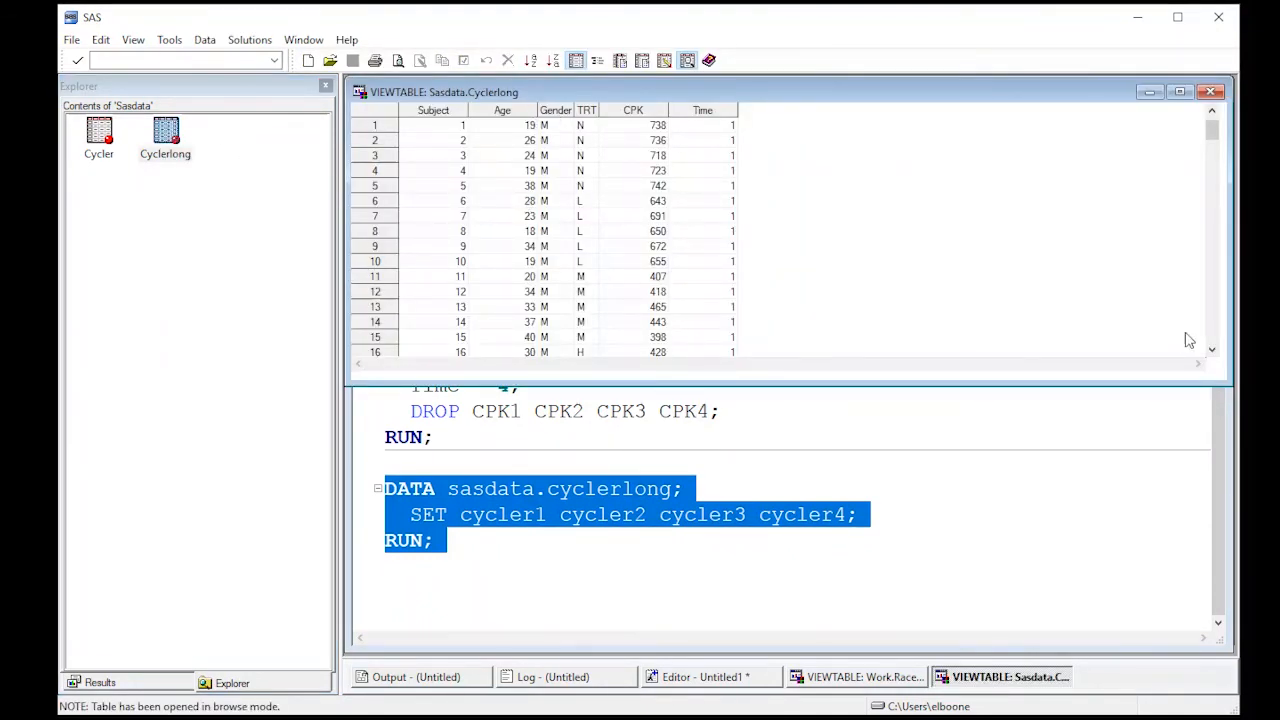
{"action": "mouse_move", "coordinate": [1213, 150]}
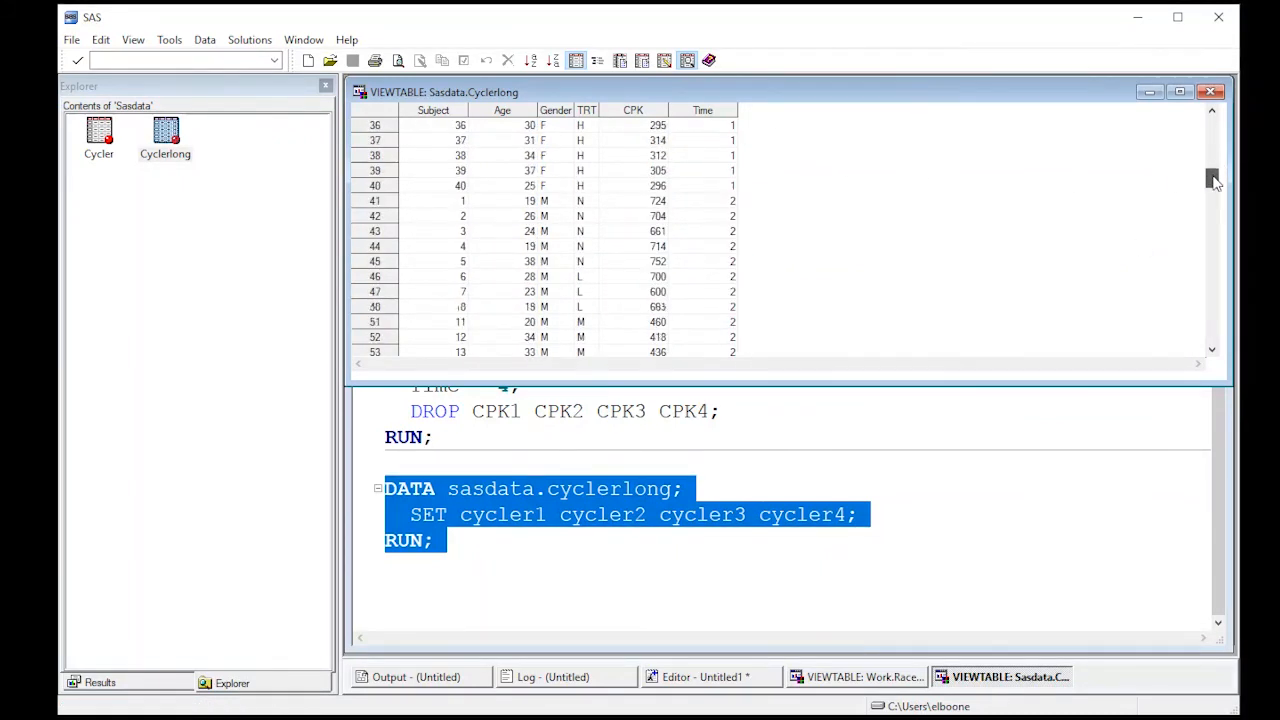
{"action": "left_click_drag", "start_coordinate": [1213, 180], "coordinate": [1213, 245]}
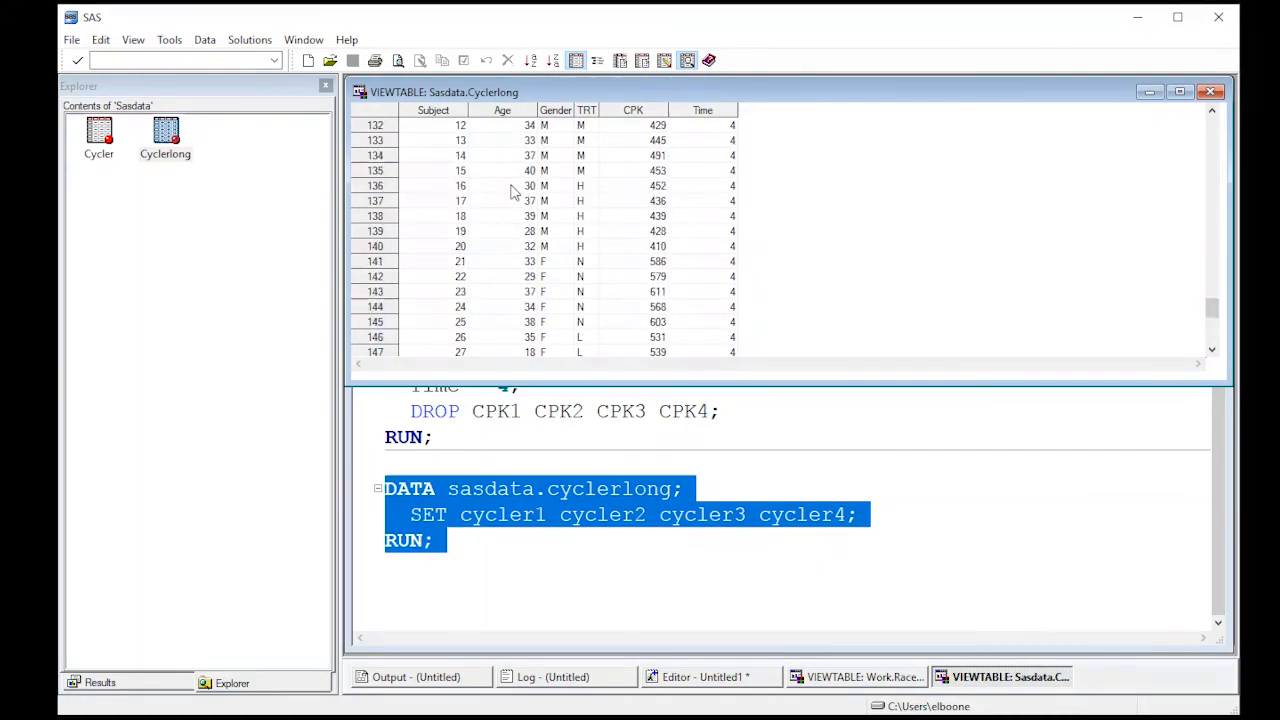
{"action": "mouse_move", "coordinate": [637, 258]}
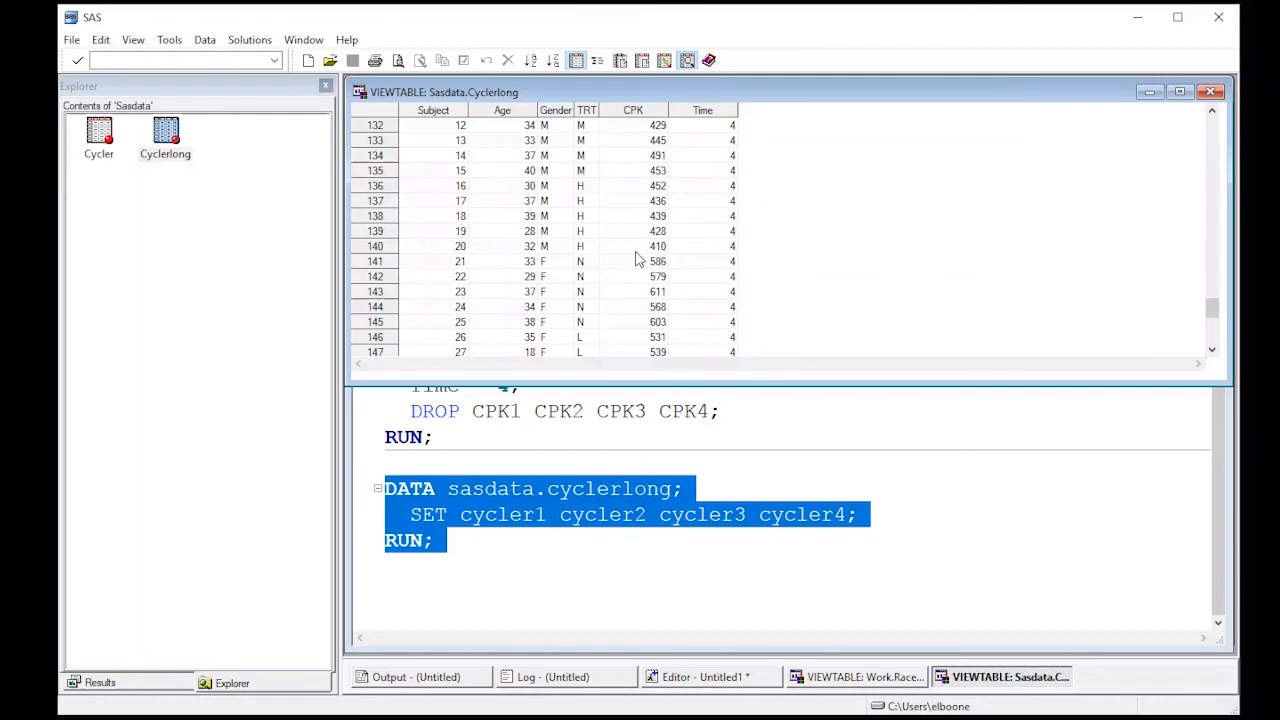
{"action": "mouse_move", "coordinate": [393, 185]}
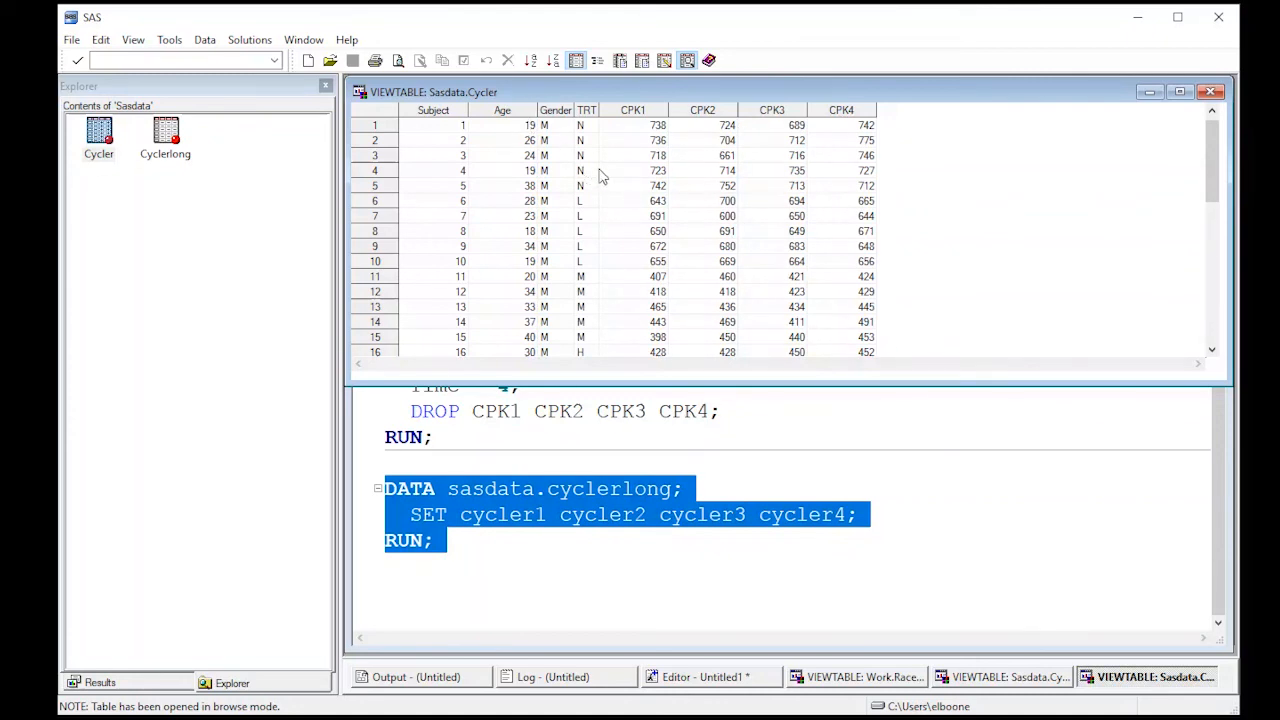
{"action": "mouse_move", "coordinate": [750, 115]}
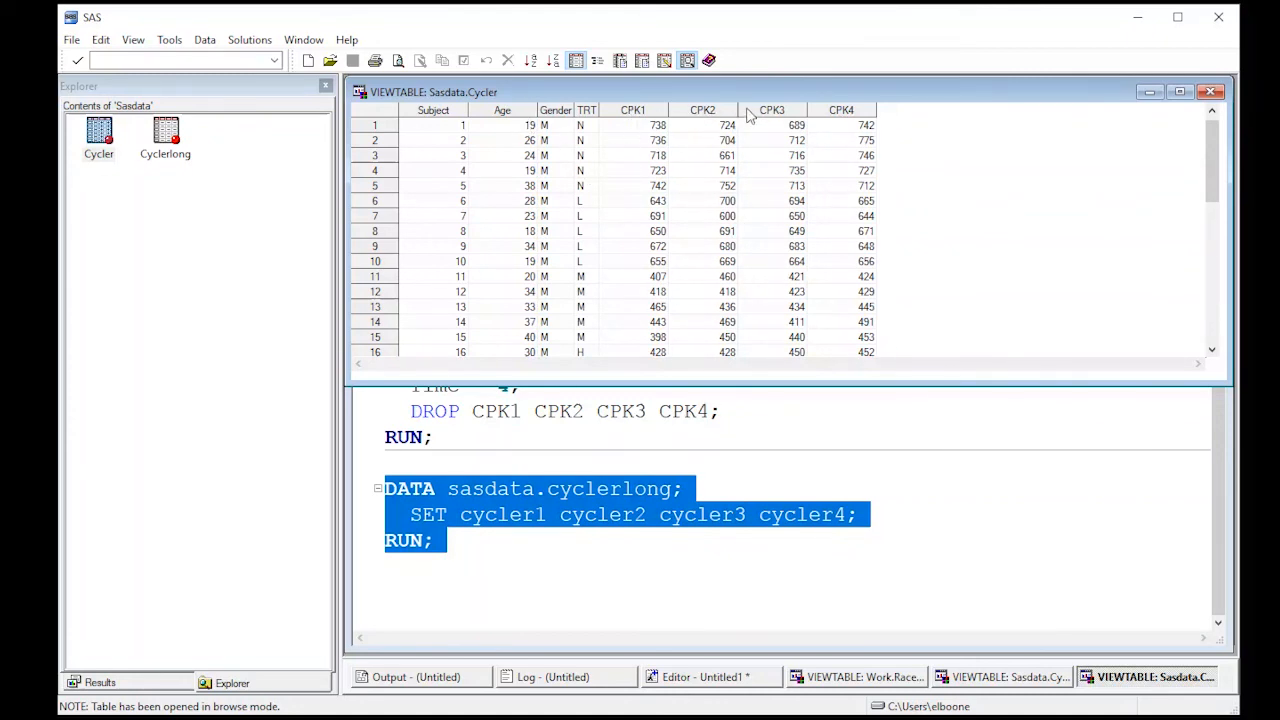